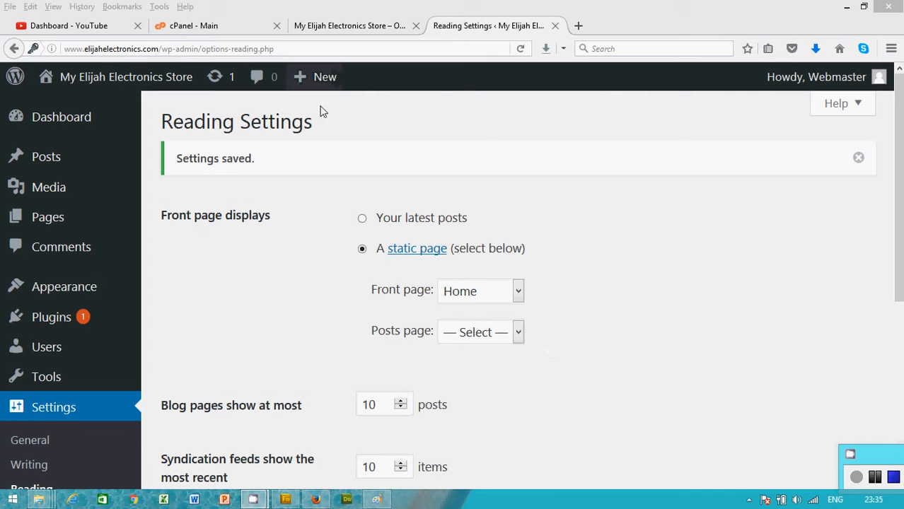
mouse_move(346, 25)
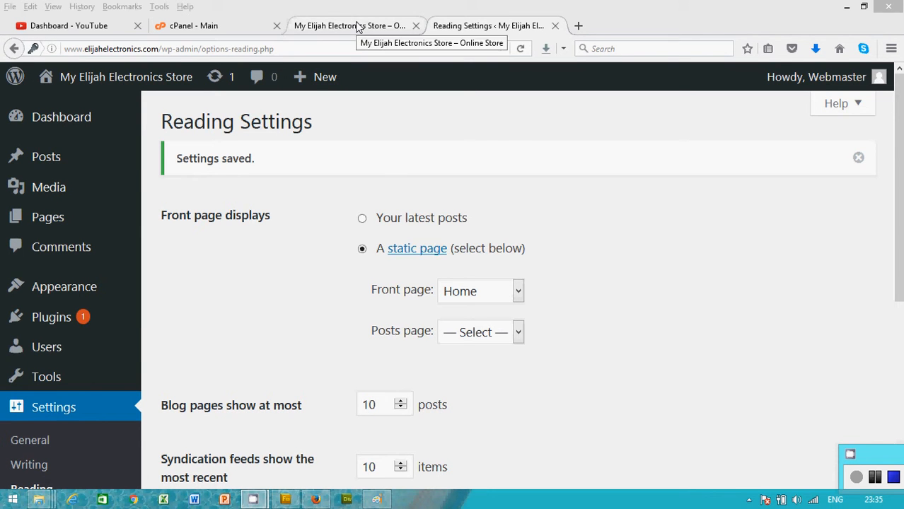
Step: Open the installed Themes page, where Twenty Sixteen is active, and begin adding a new theme
left_click(347, 26)
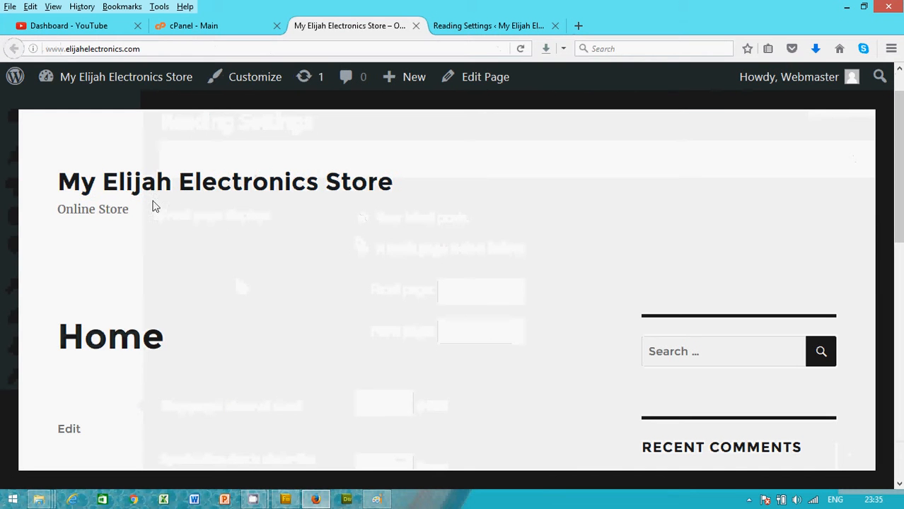
mouse_move(145, 217)
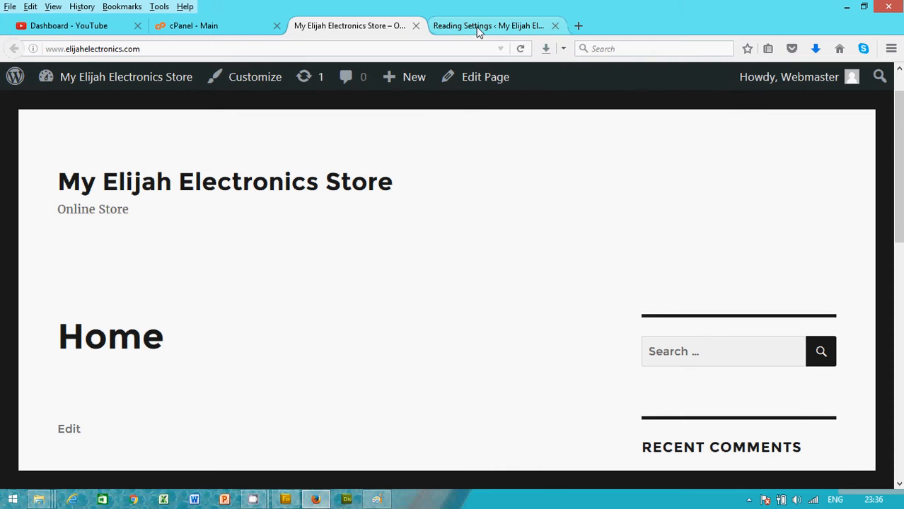
left_click(488, 26)
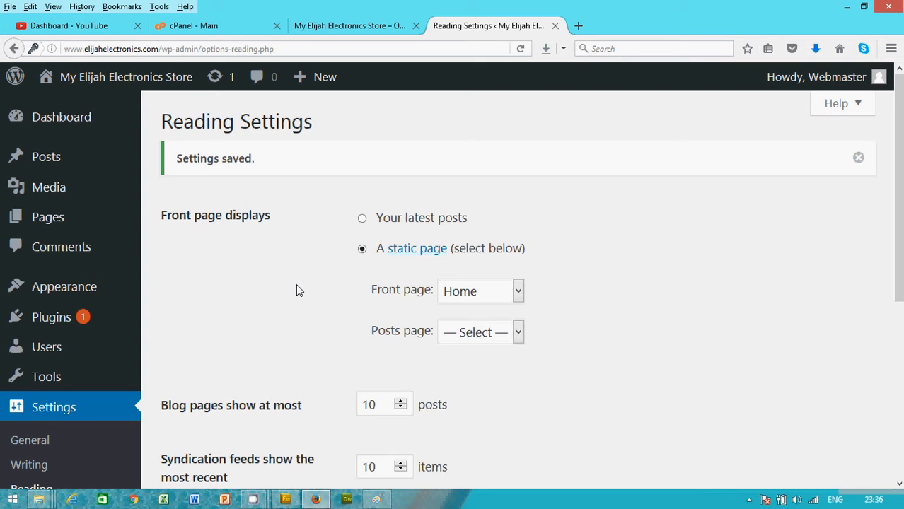
mouse_move(300, 288)
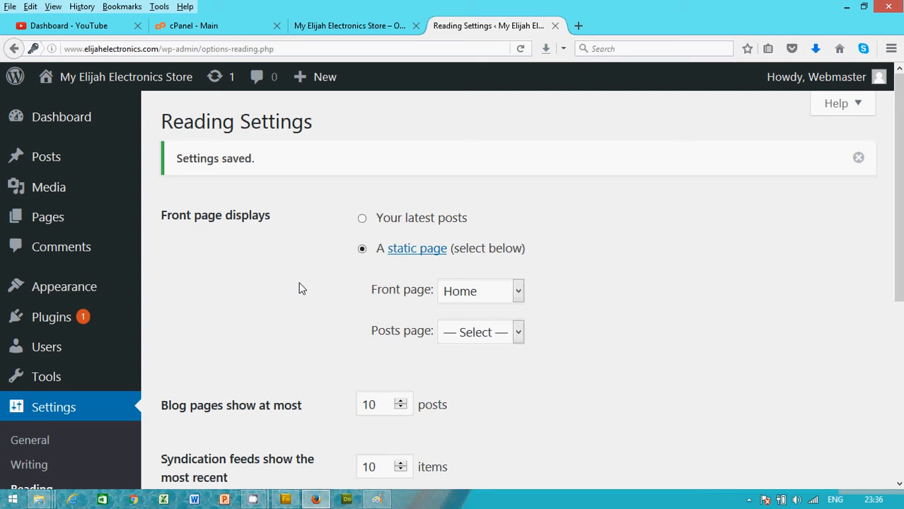
mouse_move(64, 286)
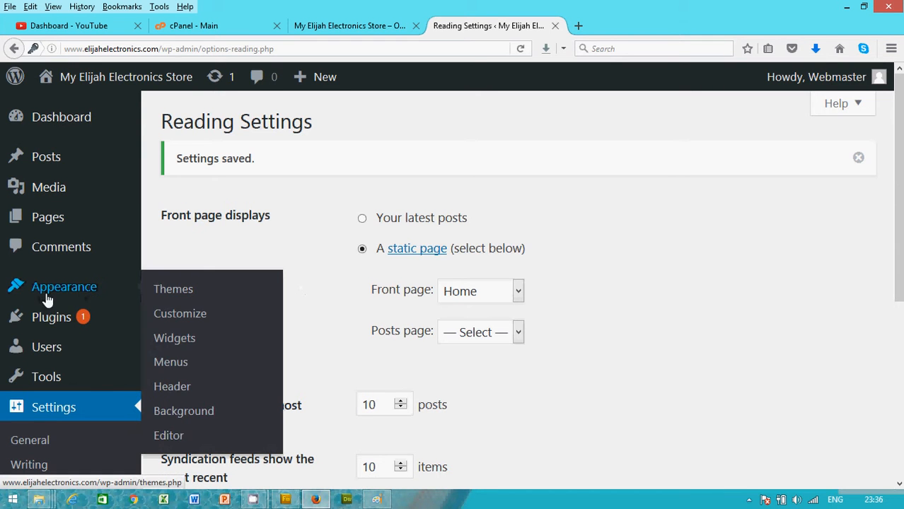
mouse_move(173, 288)
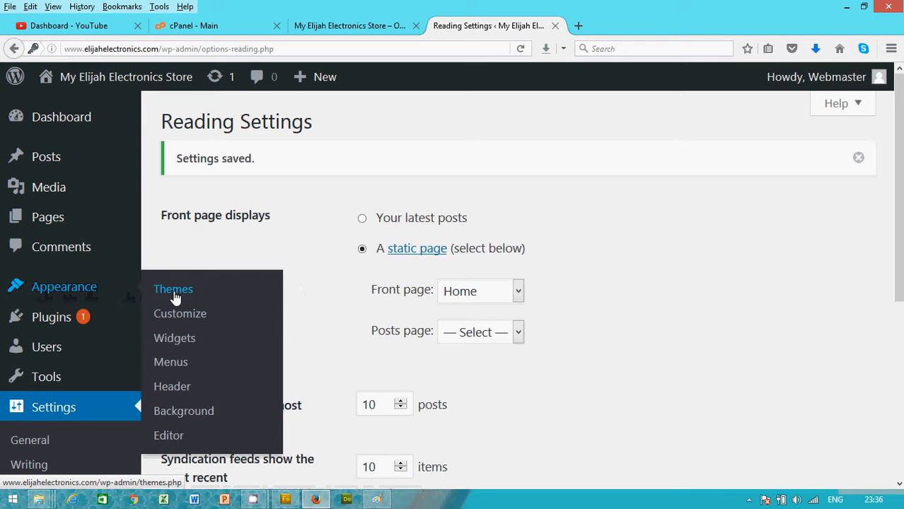
left_click(173, 289)
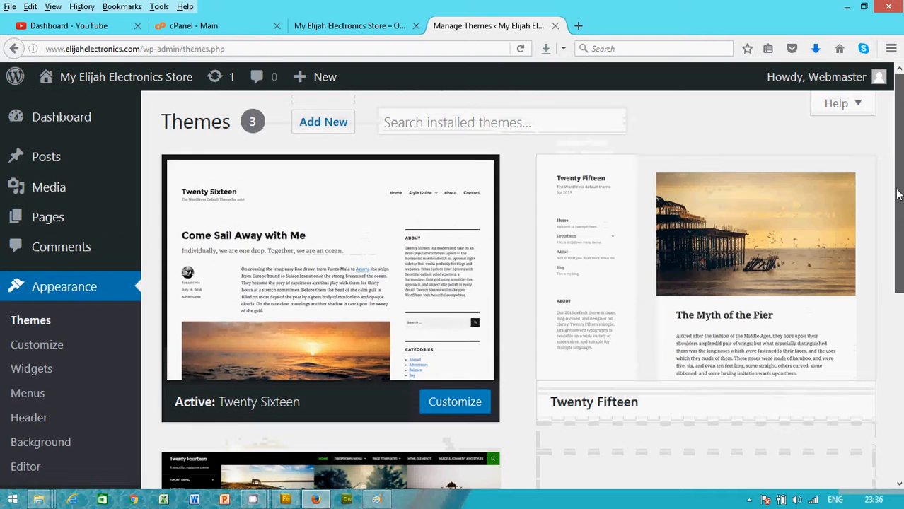
mouse_move(209, 202)
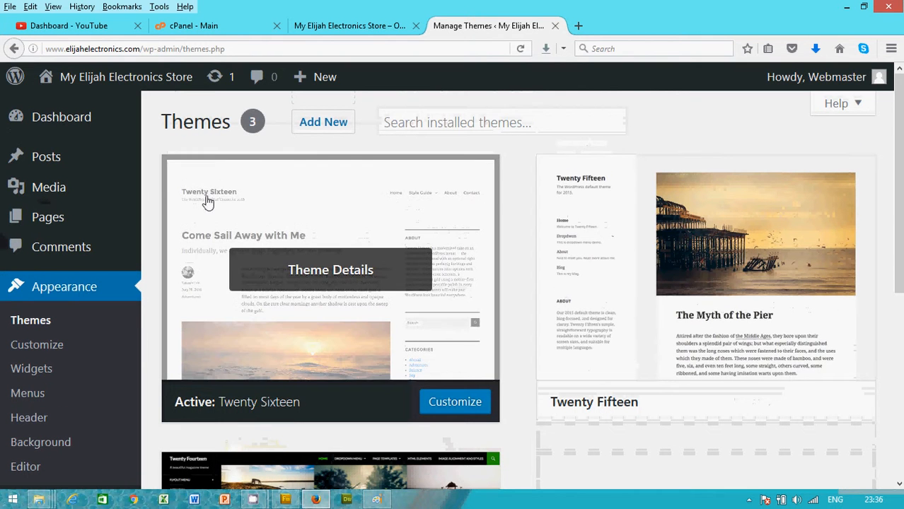
mouse_move(174, 417)
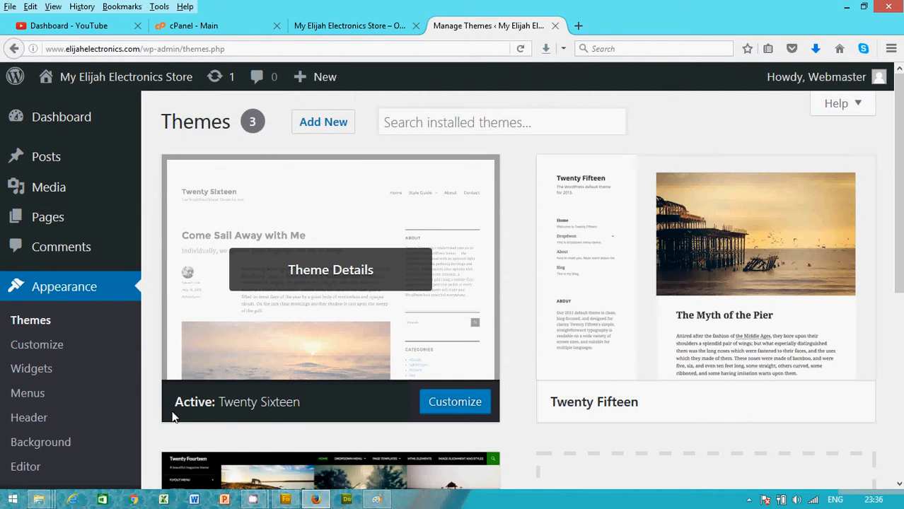
mouse_move(193, 411)
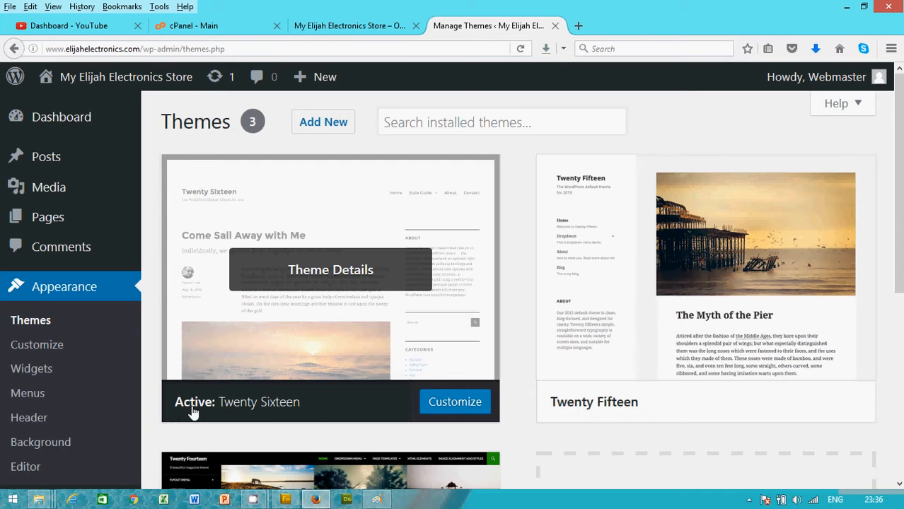
mouse_move(296, 140)
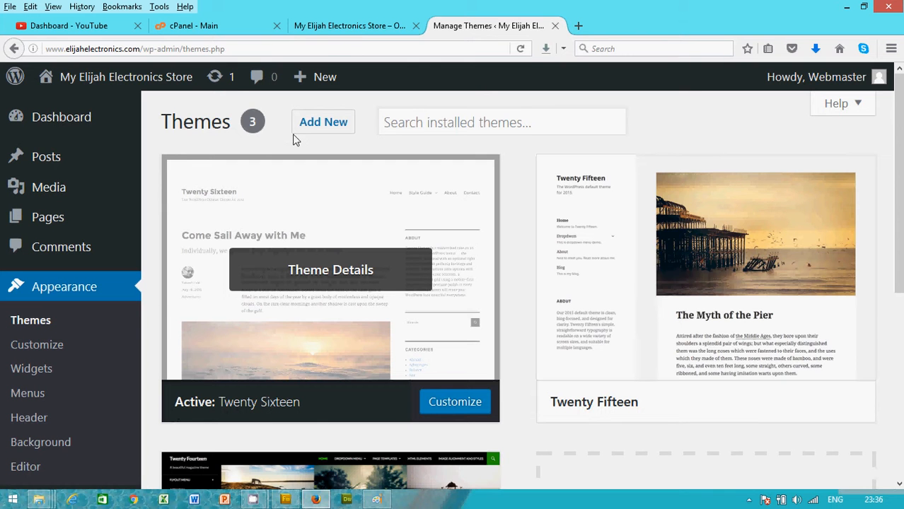
left_click(348, 25)
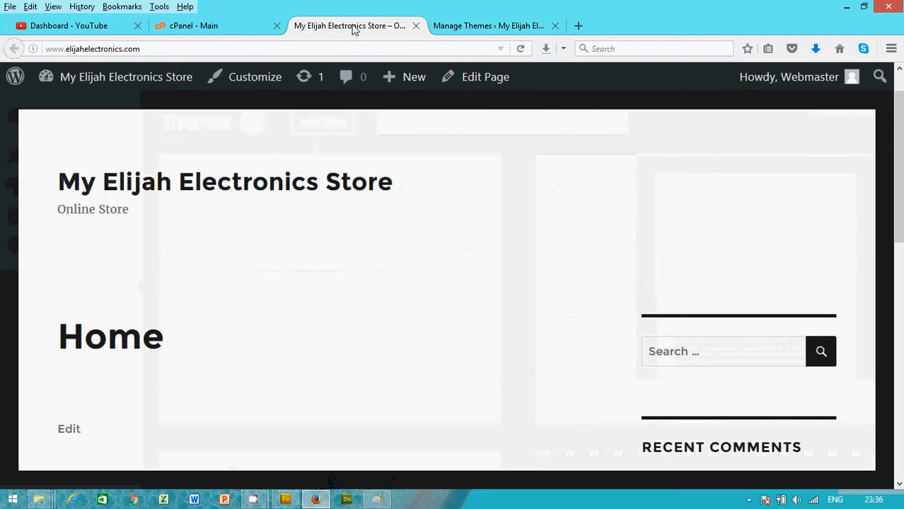
mouse_move(139, 197)
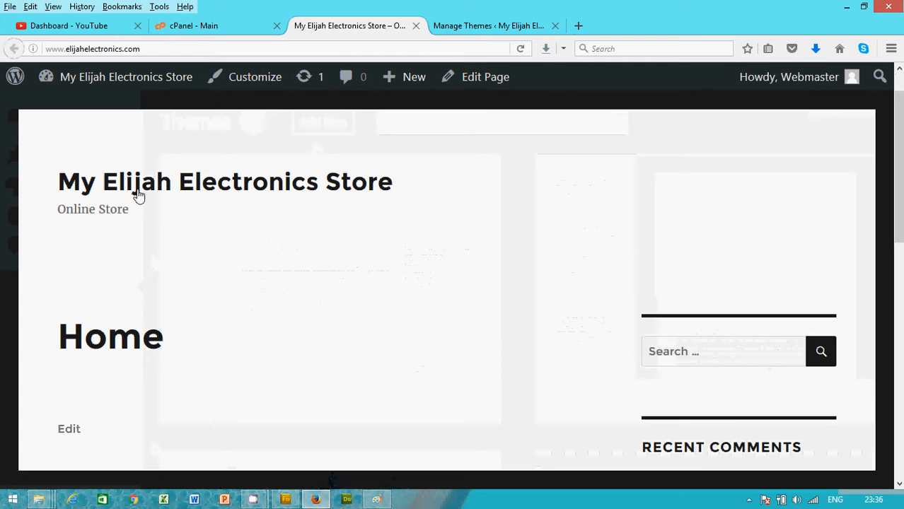
left_click(488, 25)
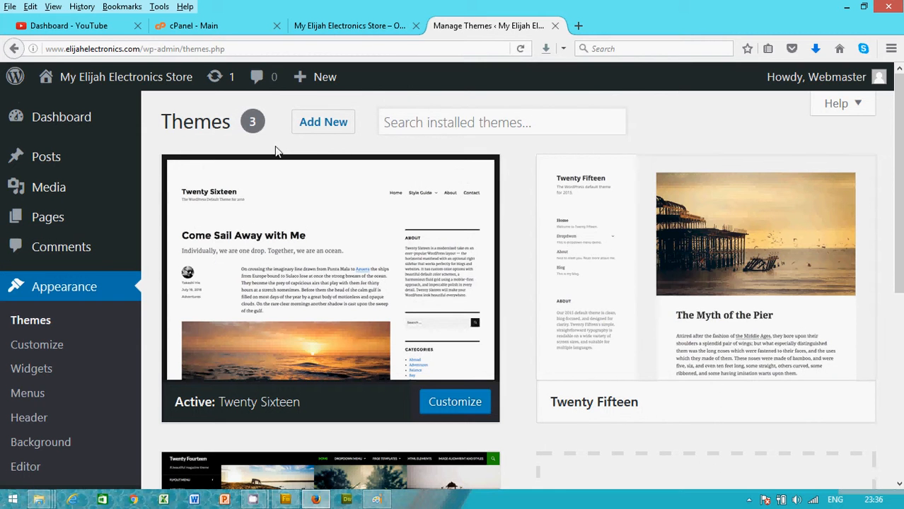
left_click(324, 122)
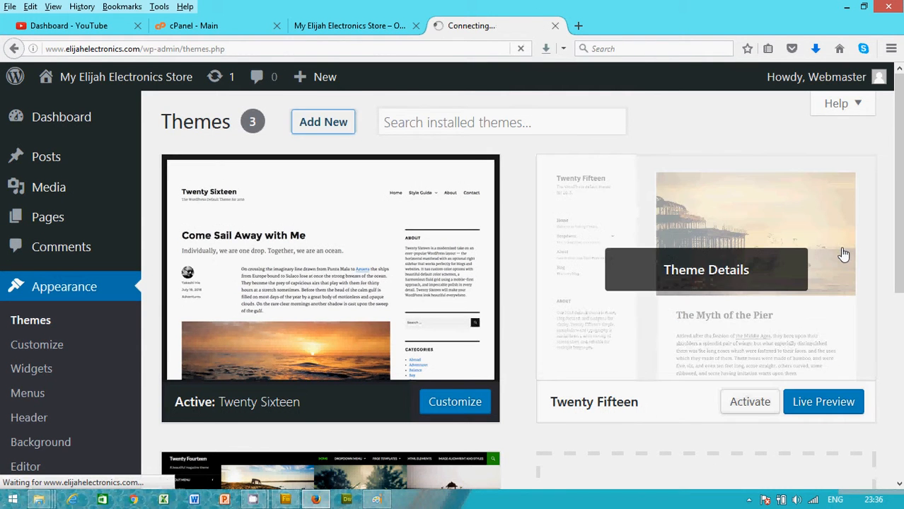
Step: Search the theme directory for 'customizr'
left_click(323, 122)
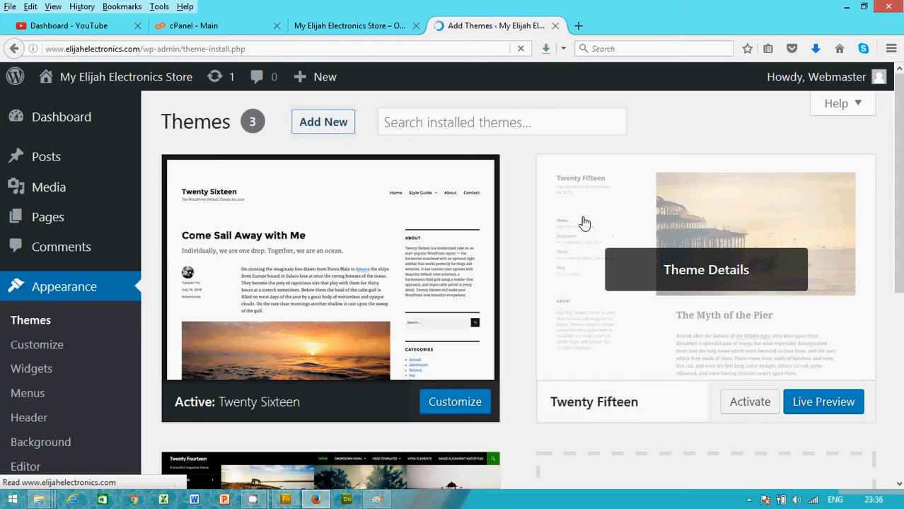
left_click(323, 122)
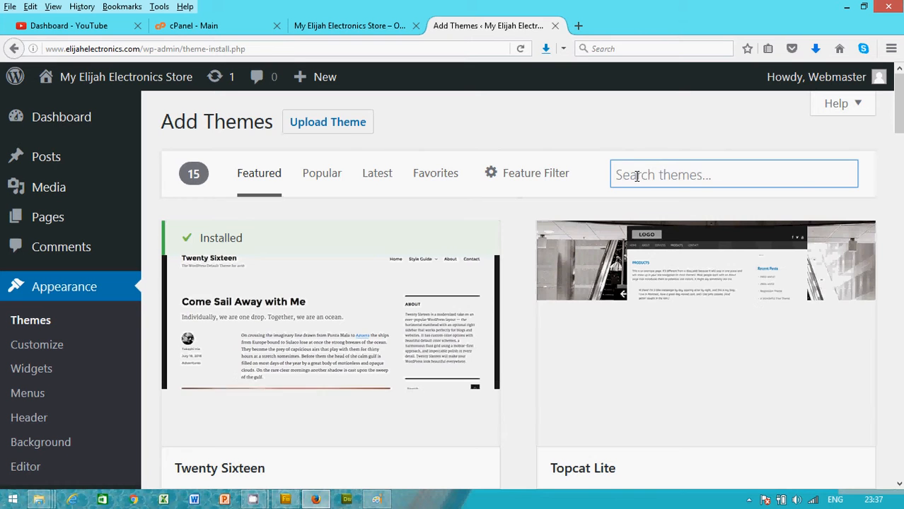
type("cust")
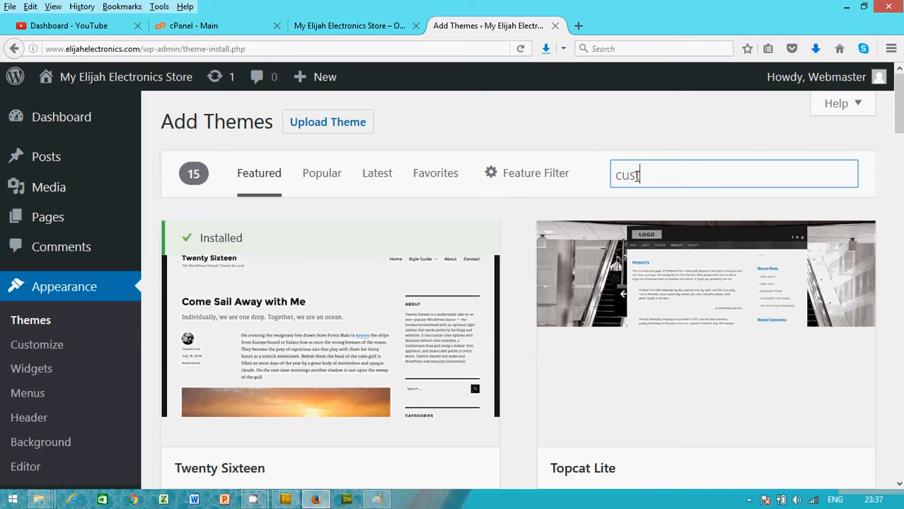
type("om")
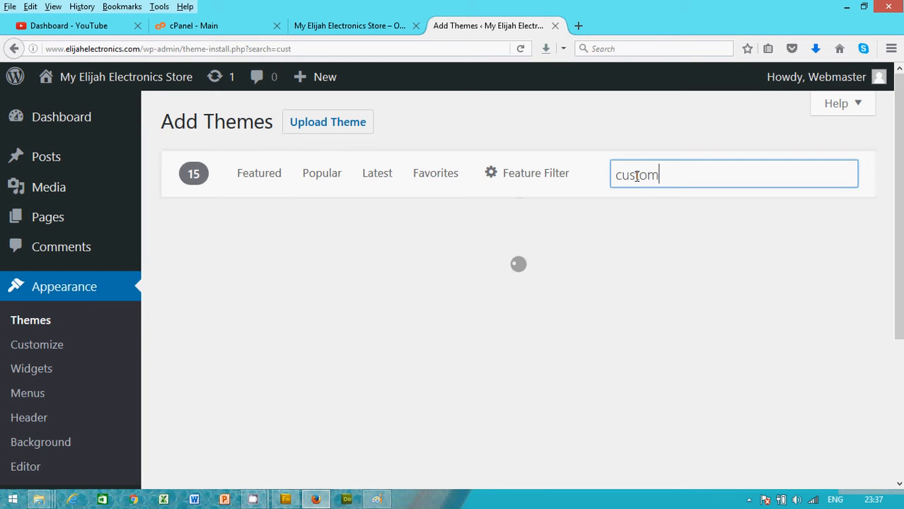
type("izr")
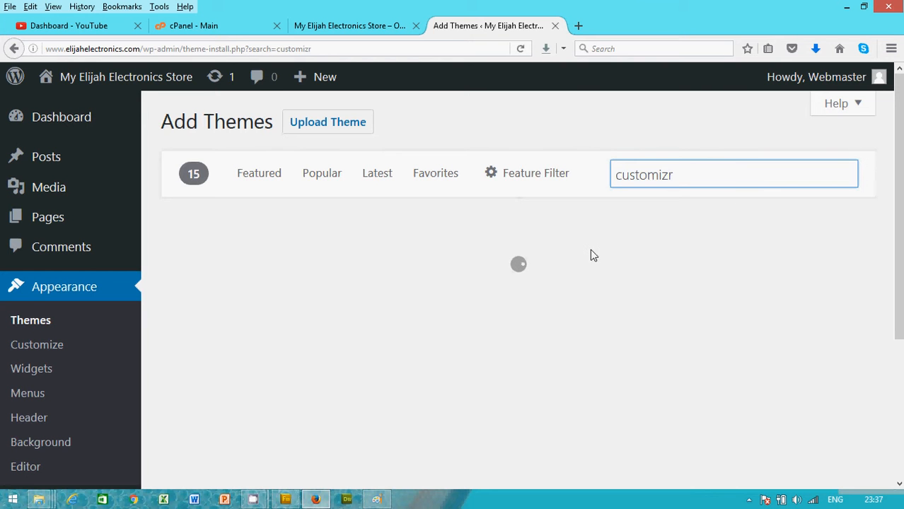
mouse_move(587, 254)
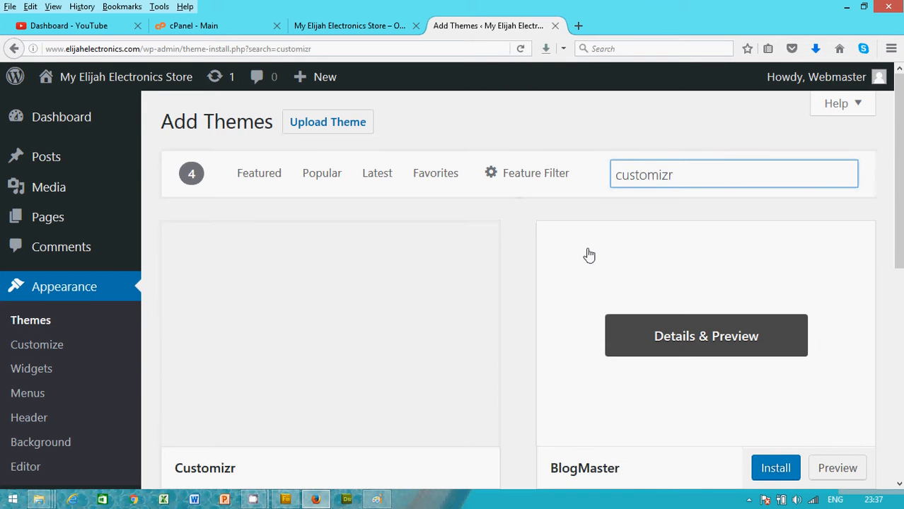
Step: Scroll to the Customizr theme card and install it
scroll("down", 3)
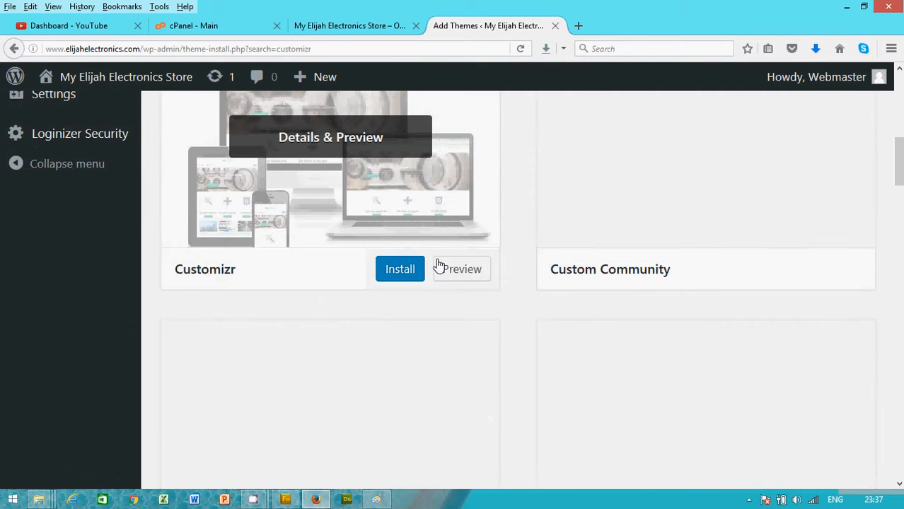
scroll("down", 3)
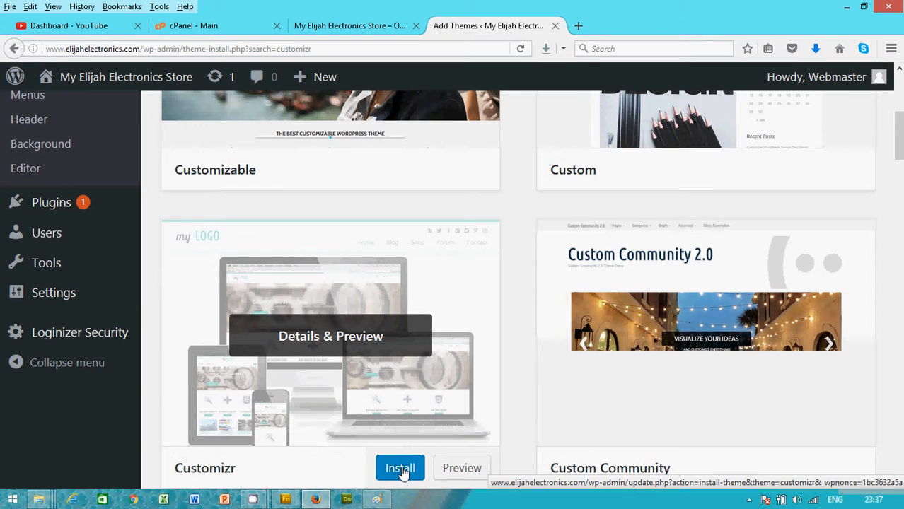
left_click(399, 467)
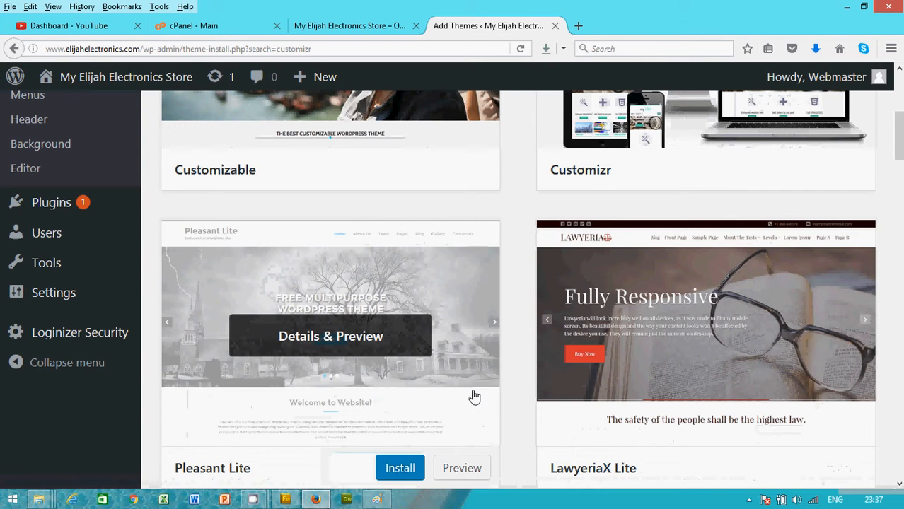
scroll("down", 3)
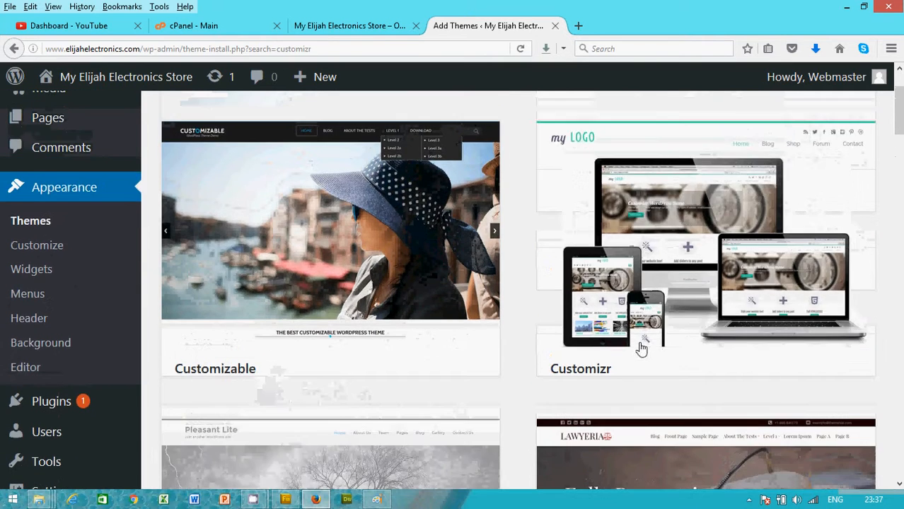
mouse_move(641, 347)
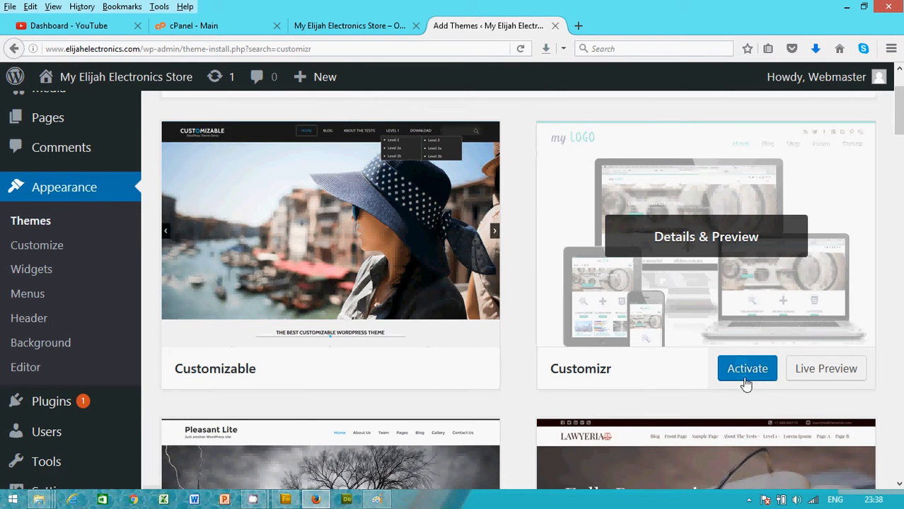
Step: Activate the newly installed Customizr theme
left_click(747, 369)
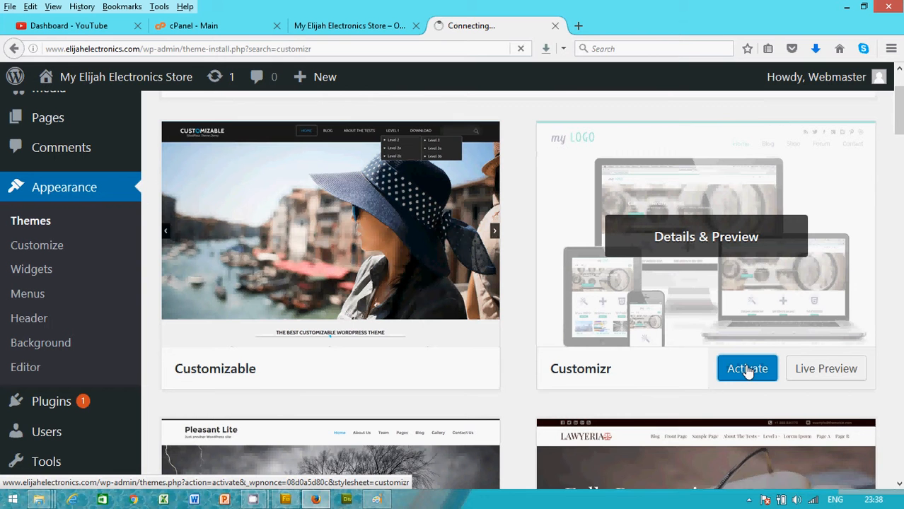
mouse_move(626, 358)
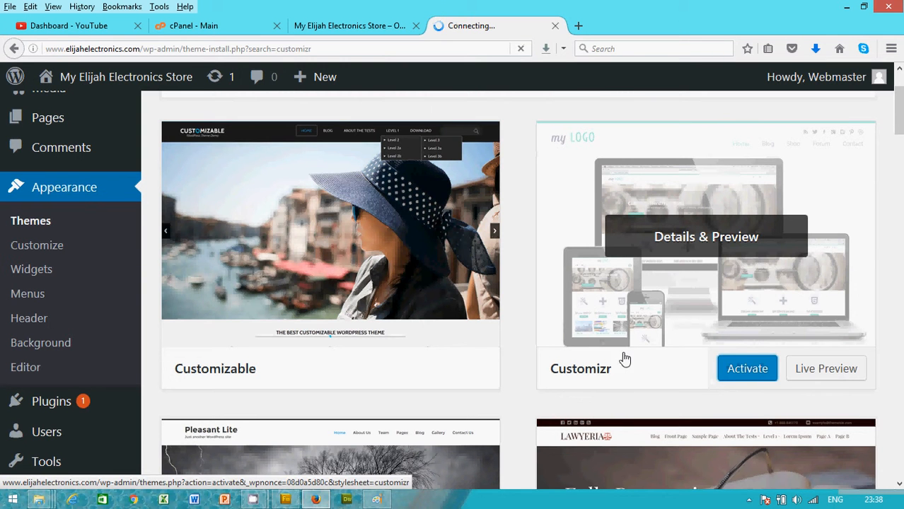
left_click(747, 369)
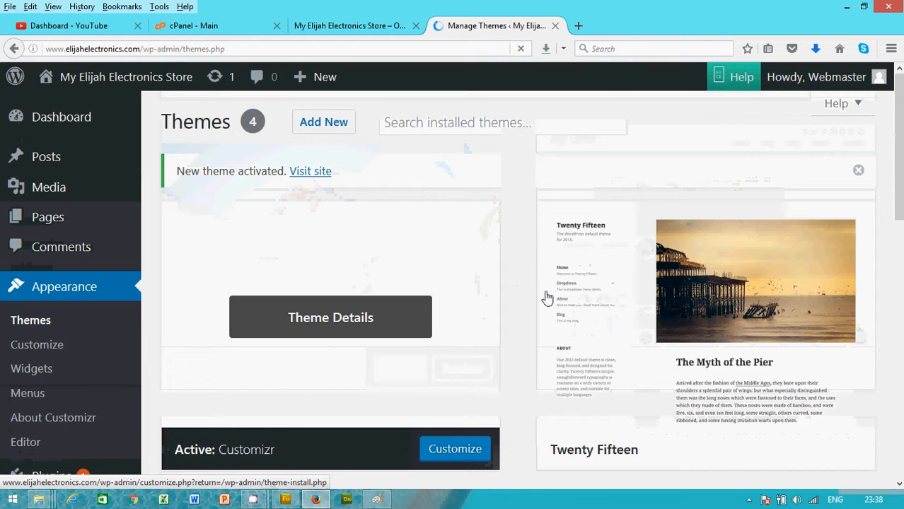
scroll("down", 3)
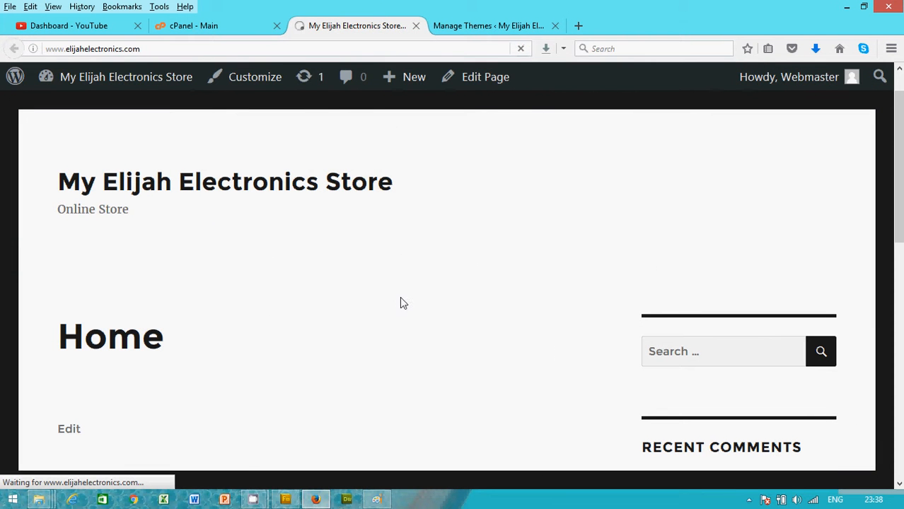
mouse_move(406, 295)
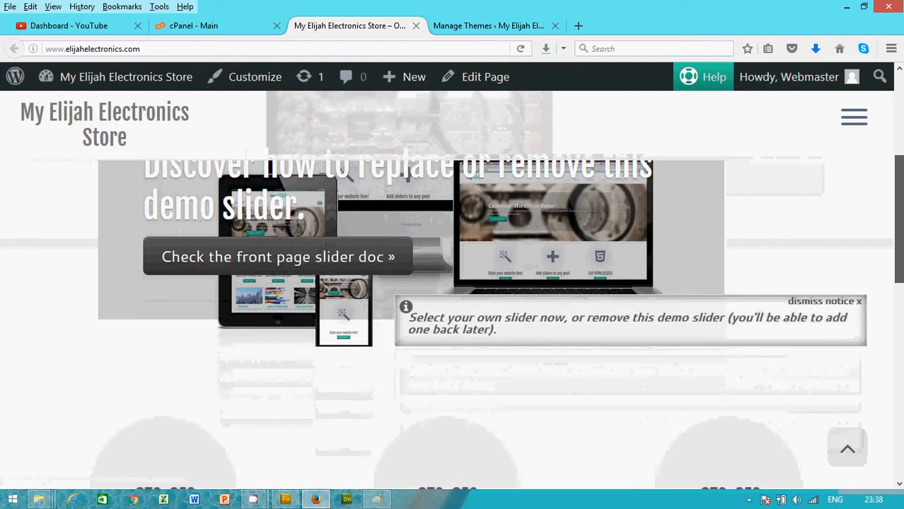
Step: Browse the live site's new Customizr layout and demo slider, then launch Appearance > Customize
scroll("down", 3)
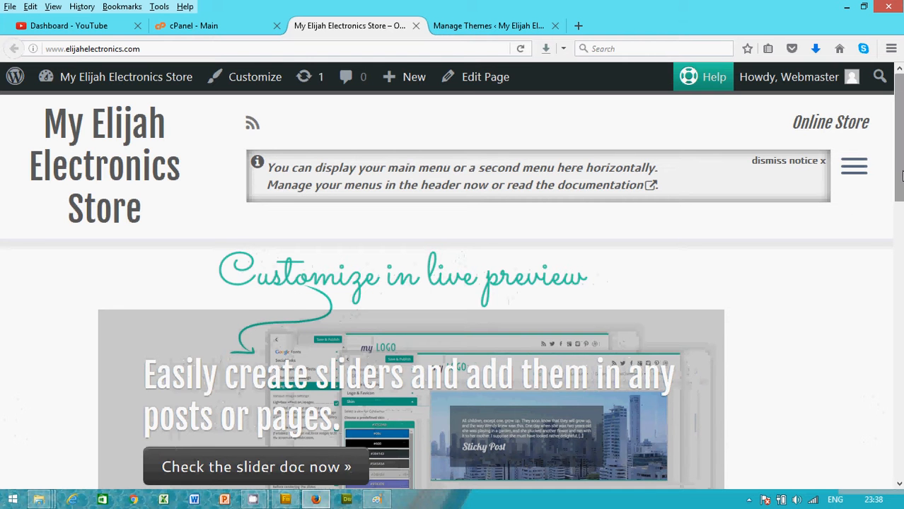
scroll("down", 3)
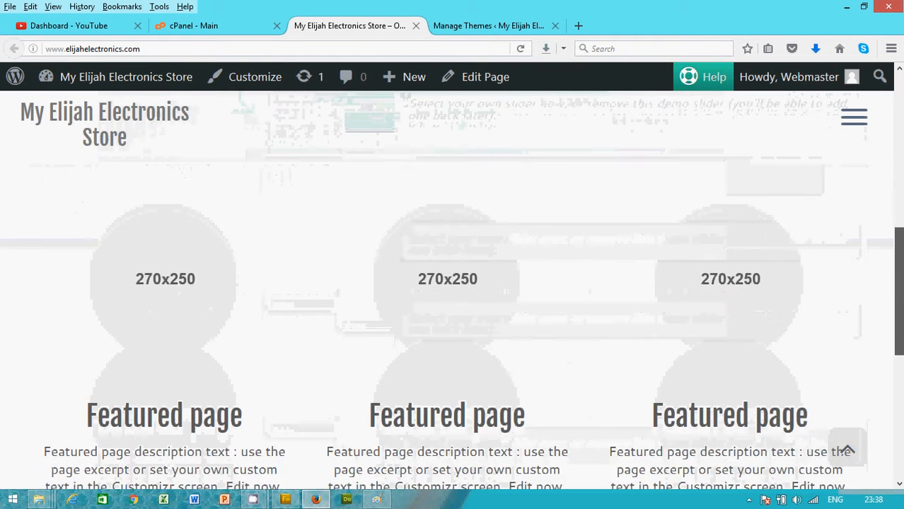
scroll("down", 3)
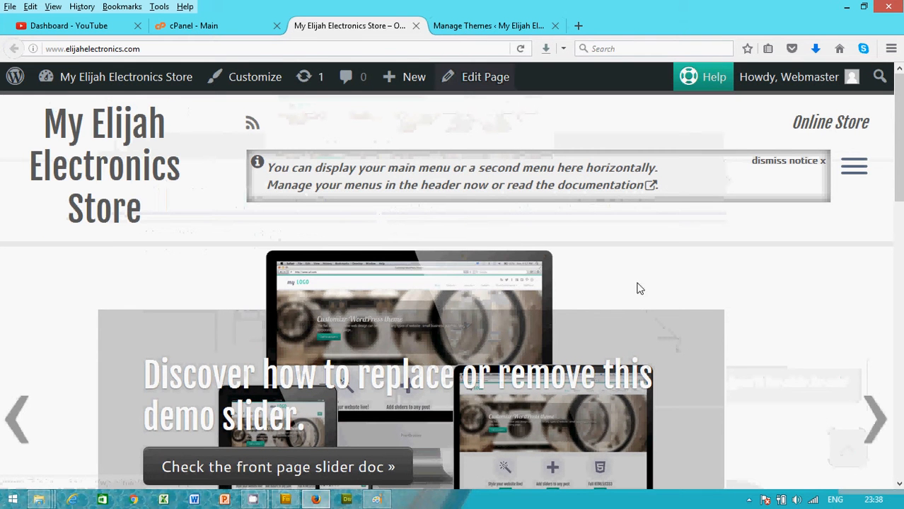
scroll("down", 3)
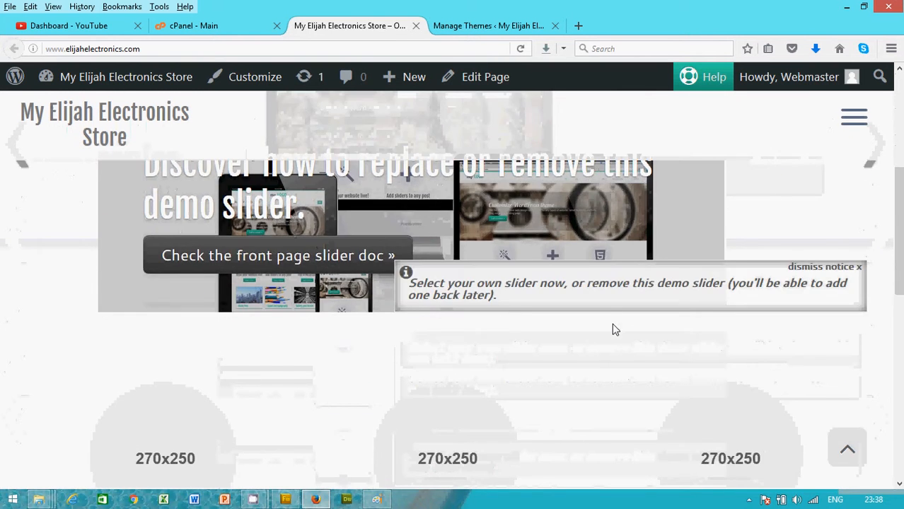
scroll("down", 3)
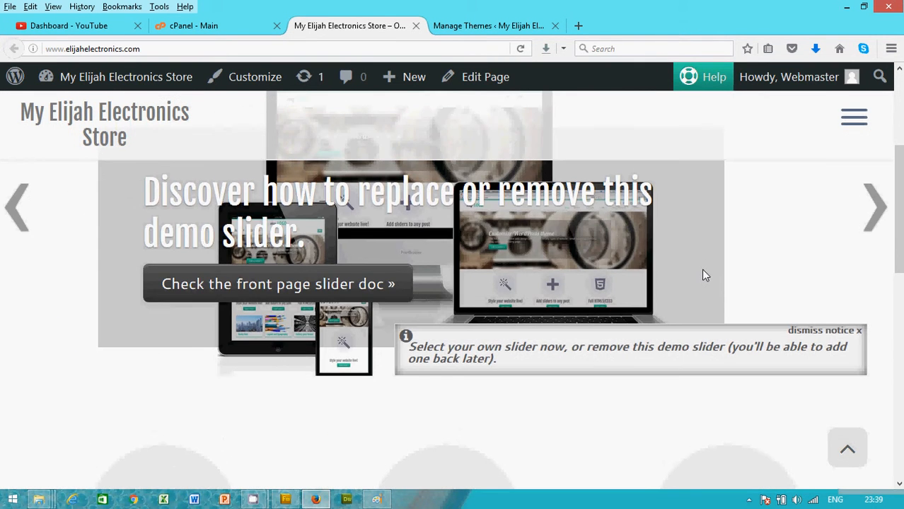
scroll("down", 3)
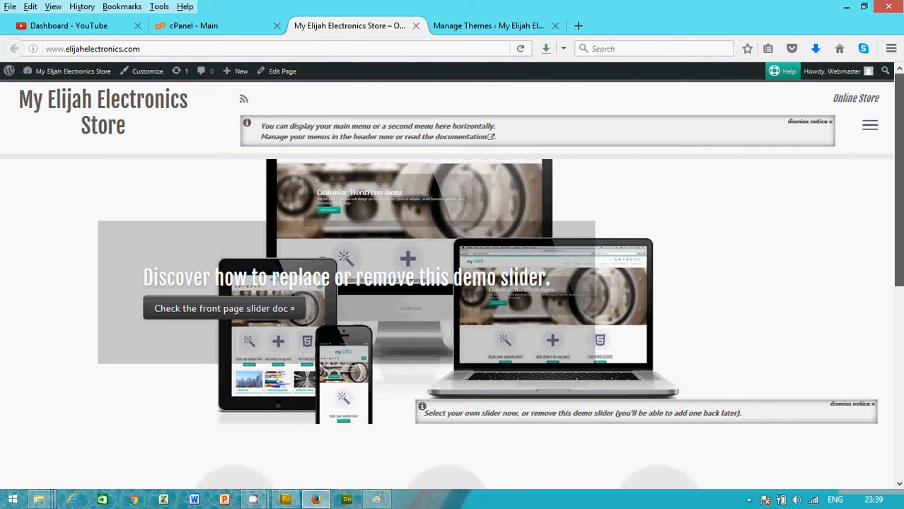
mouse_move(417, 93)
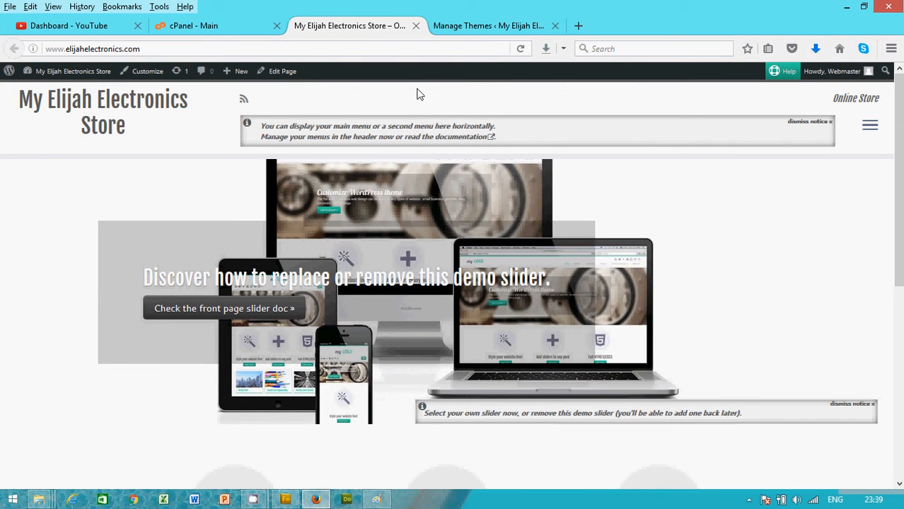
left_click(488, 26)
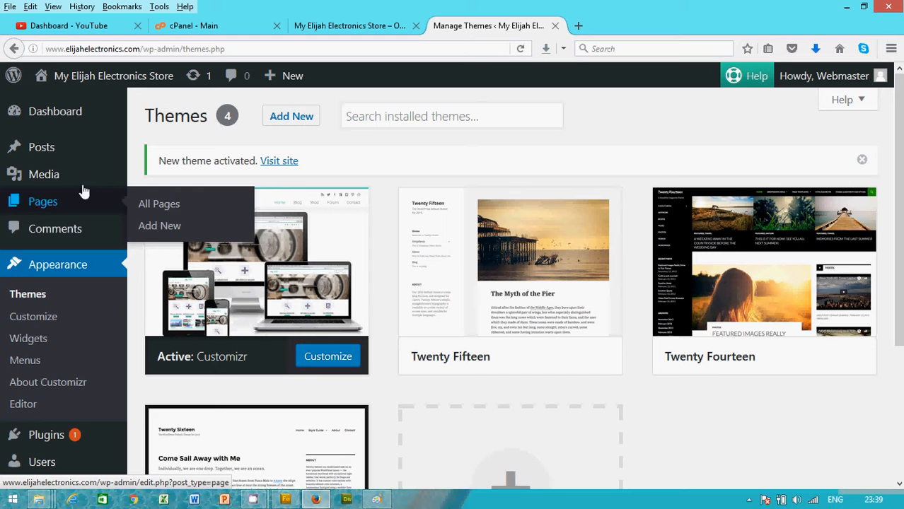
mouse_move(33, 316)
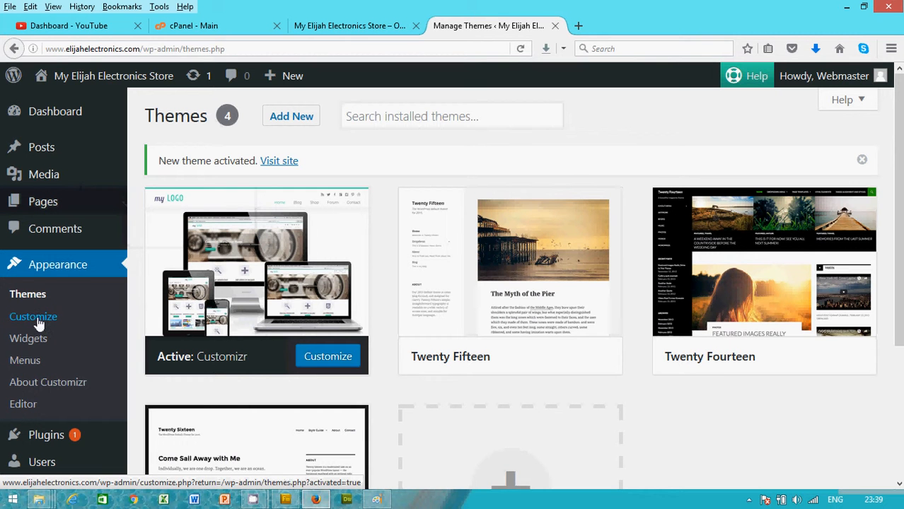
left_click(33, 316)
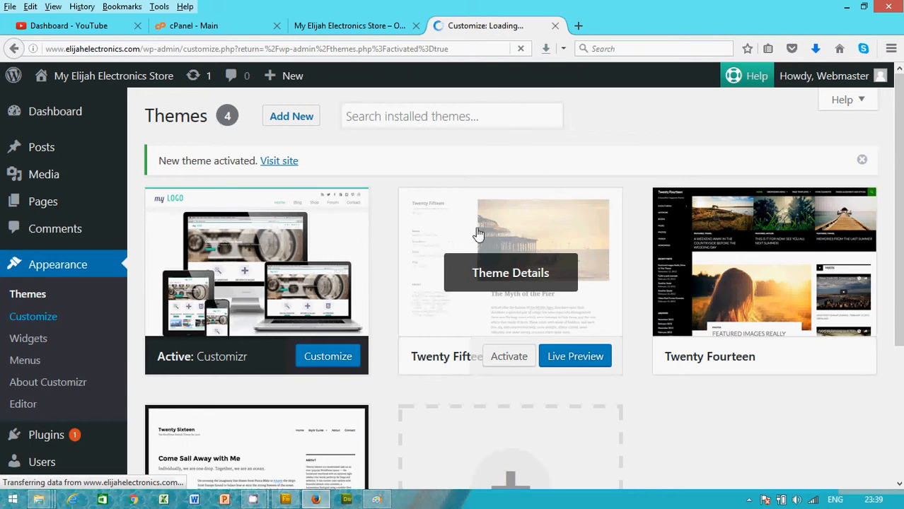
Step: Scroll the loaded Customizer panel and open Global settings
left_click(328, 356)
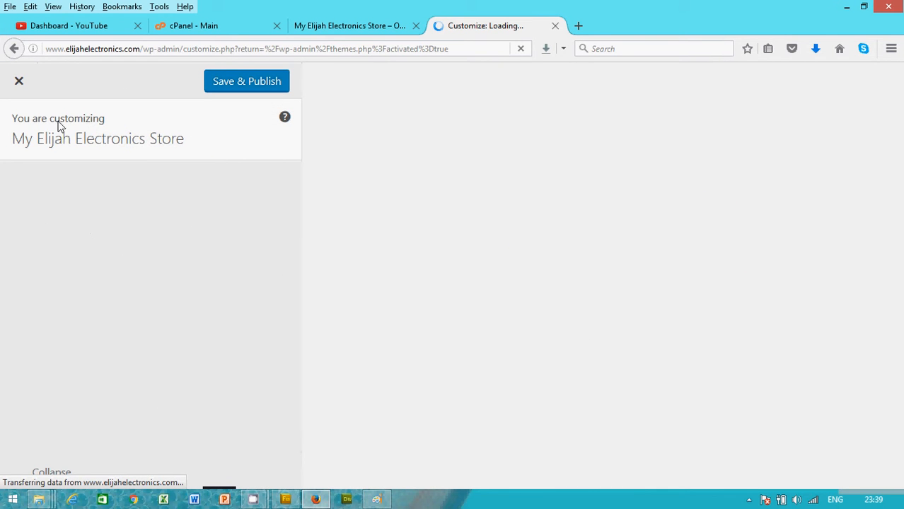
mouse_move(110, 131)
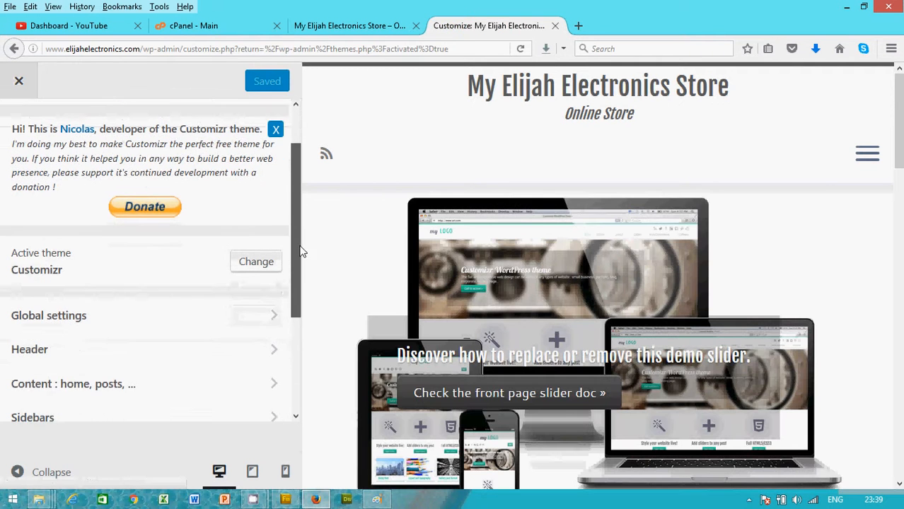
scroll("down", 3)
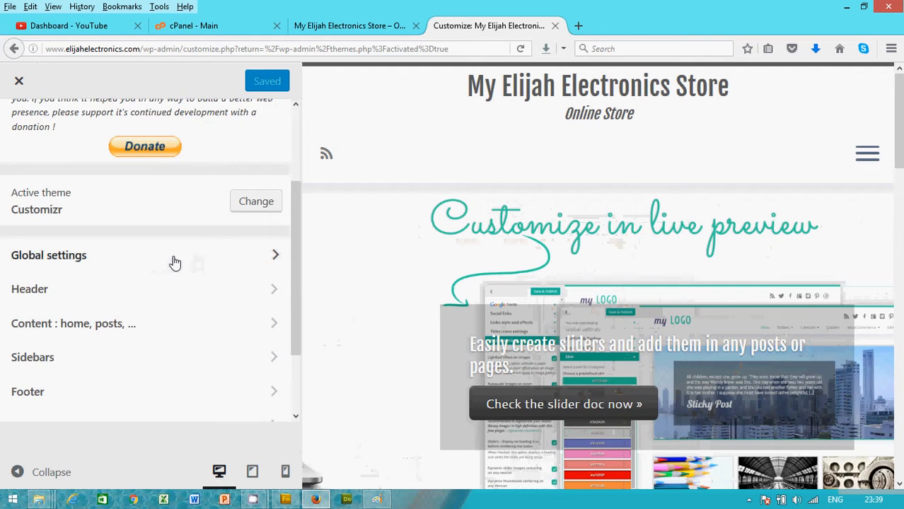
left_click(49, 255)
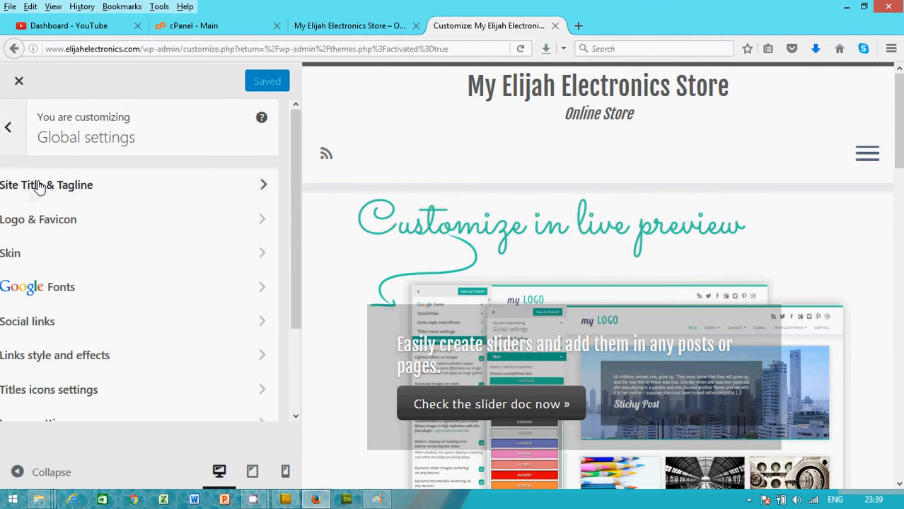
Step: Edit the site title to 'Elijah Electronics' and the tagline to 'Online Stores'
left_click(47, 184)
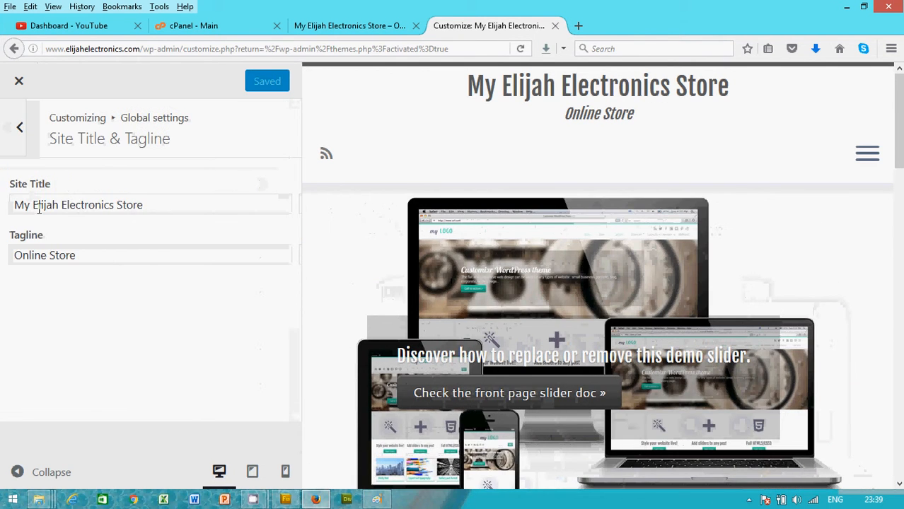
double_click(22, 205)
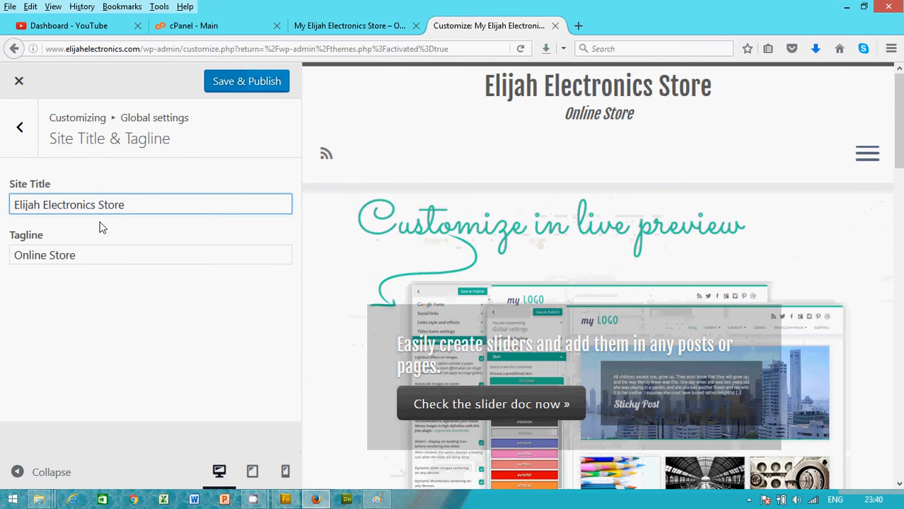
left_click(127, 205)
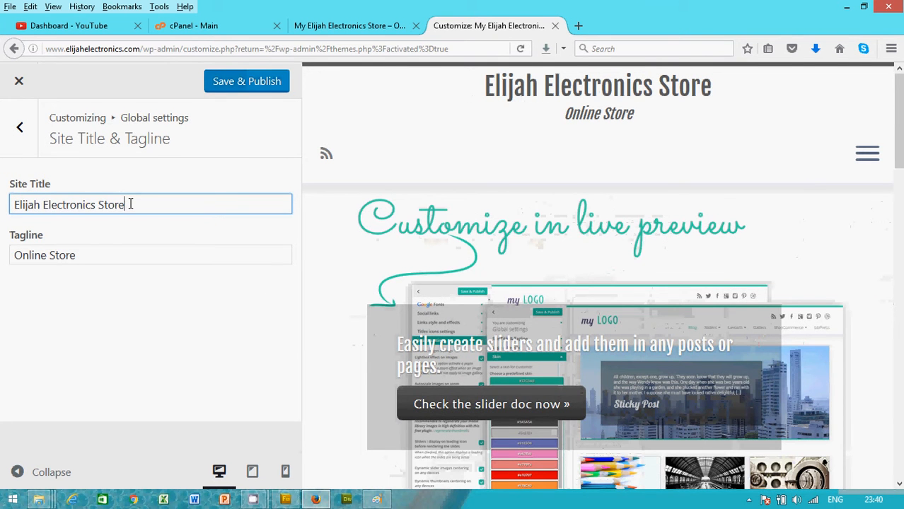
key("BackSpace")
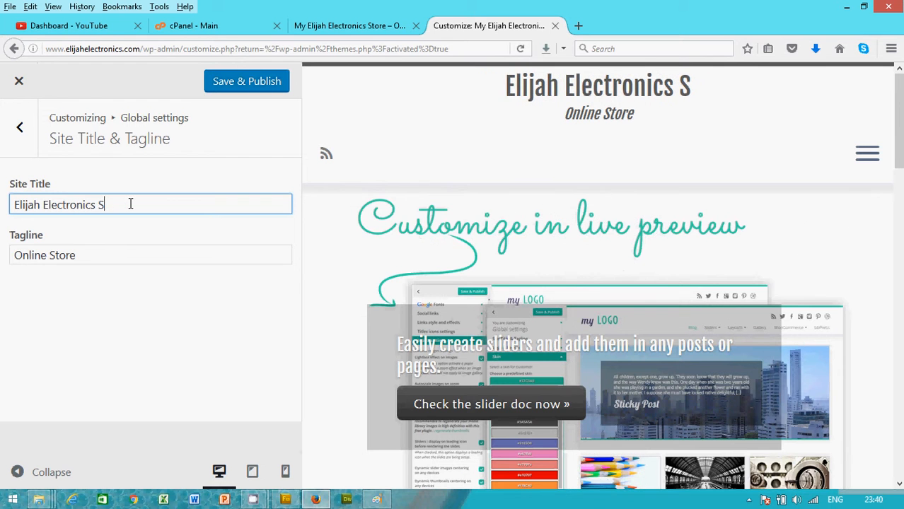
key("BackSpace")
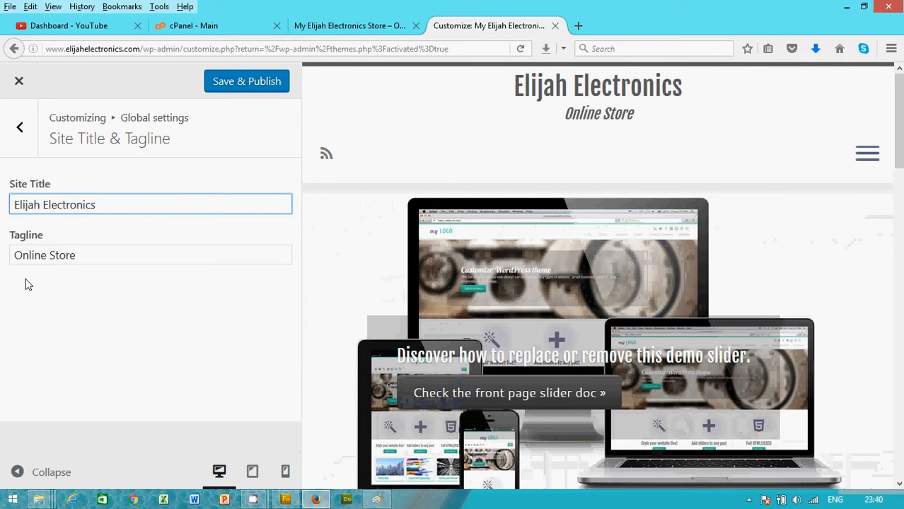
left_click(80, 255)
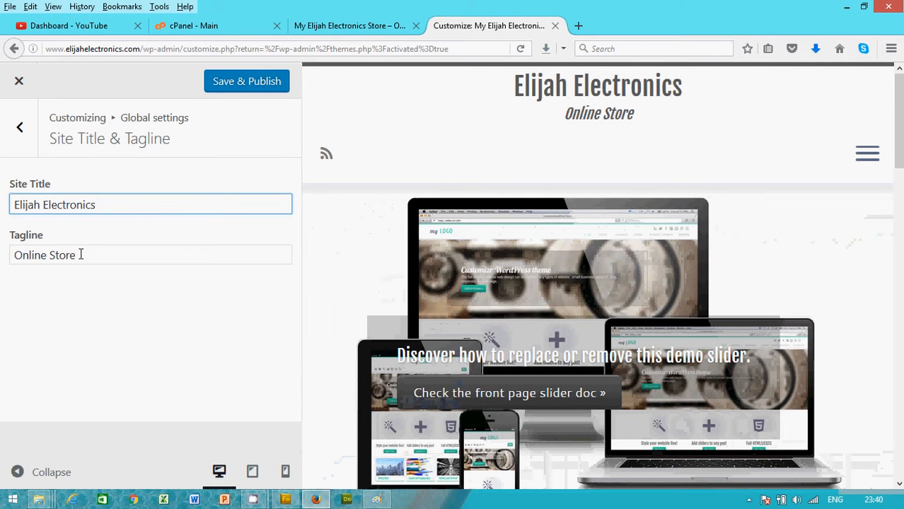
left_click(150, 255)
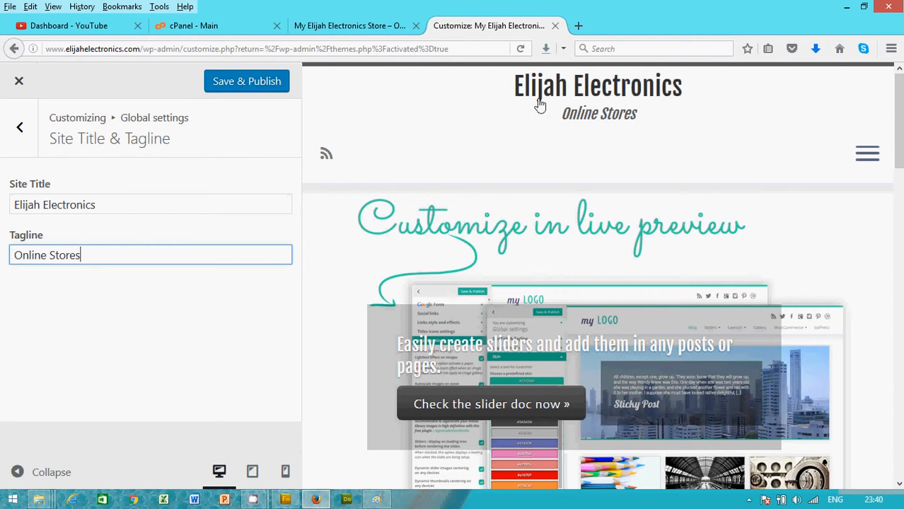
Step: Publish the new title and tagline and view the live site
left_click(247, 81)
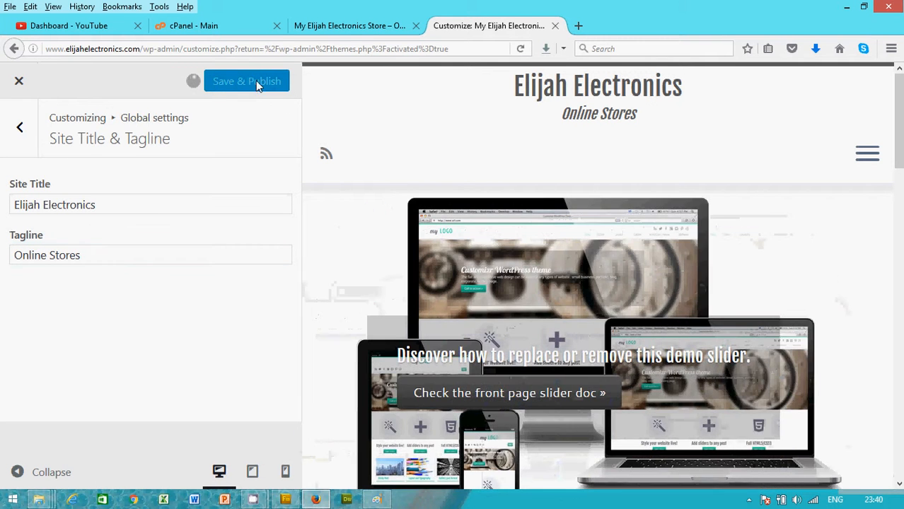
left_click(247, 80)
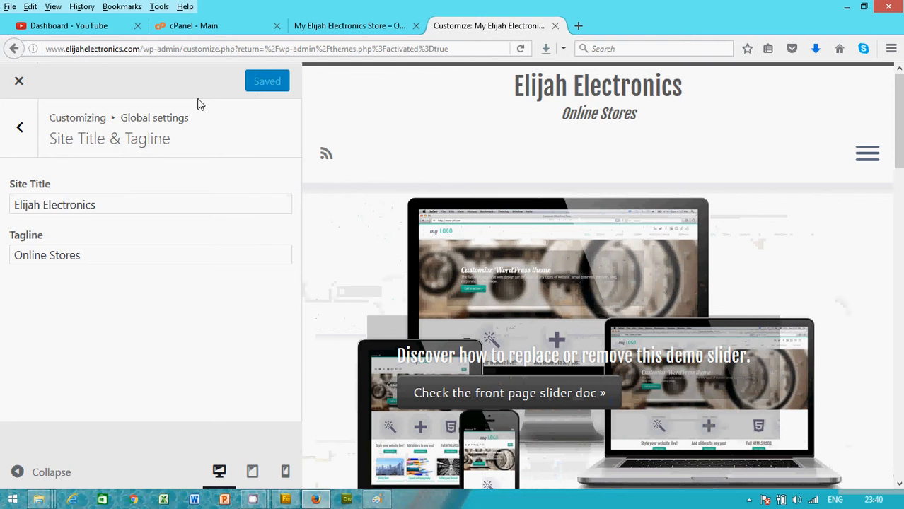
left_click(346, 26)
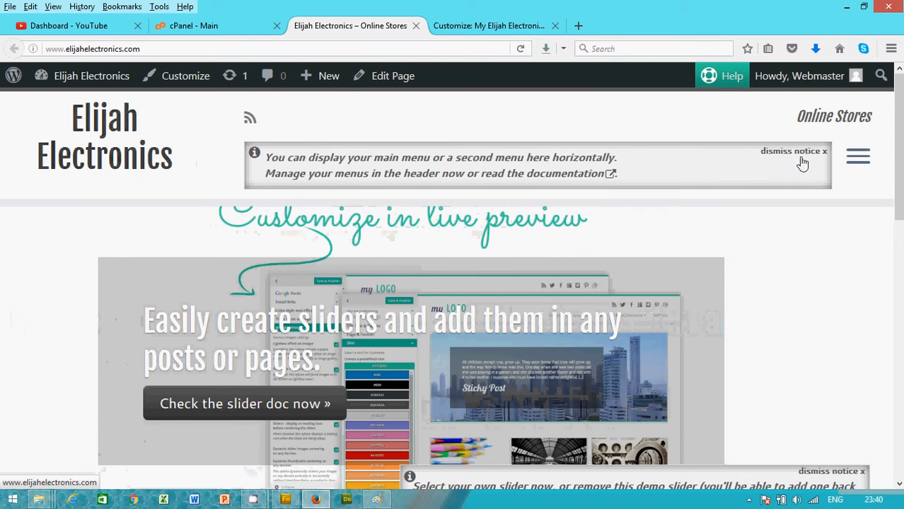
Step: Review the Logo & Favicon options, which have no logo yet, then return to Global settings
left_click(488, 26)
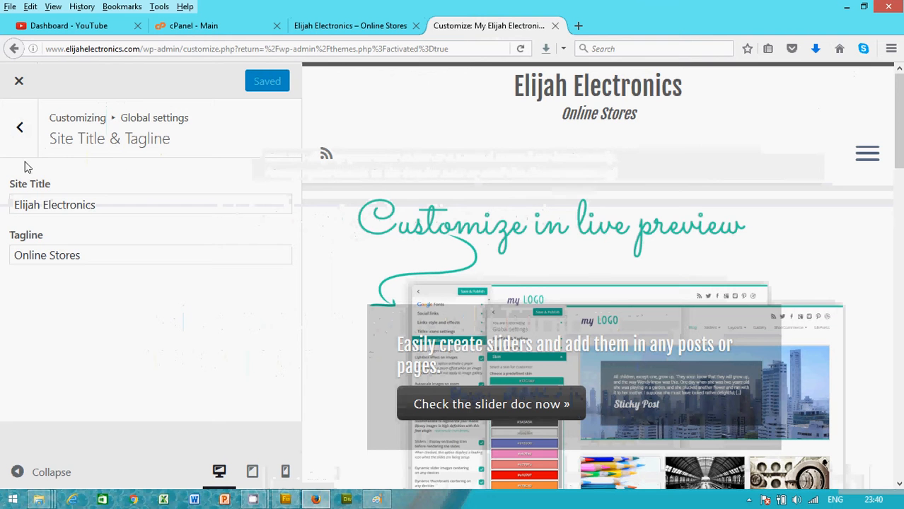
left_click(20, 126)
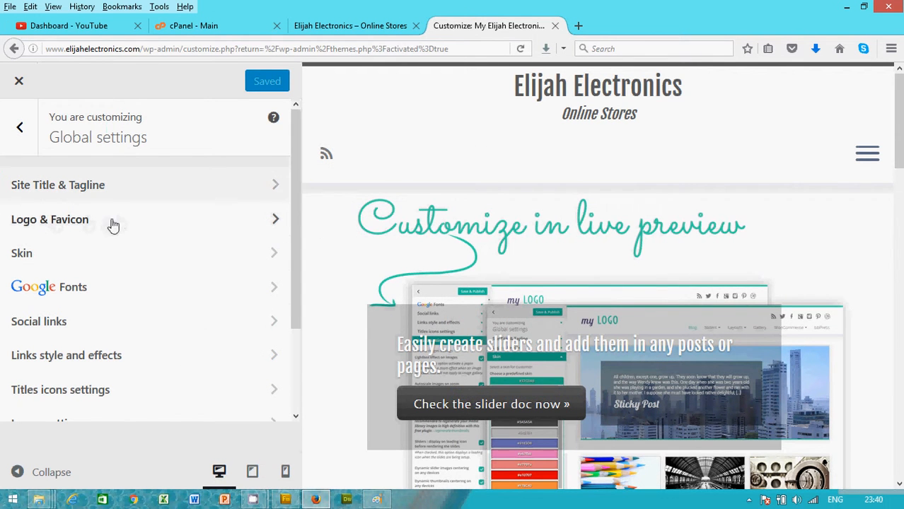
left_click(49, 219)
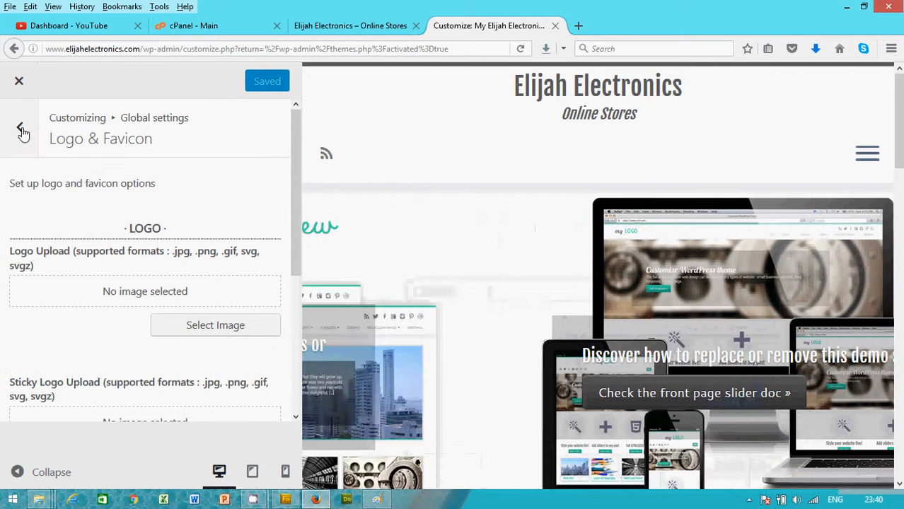
left_click(20, 126)
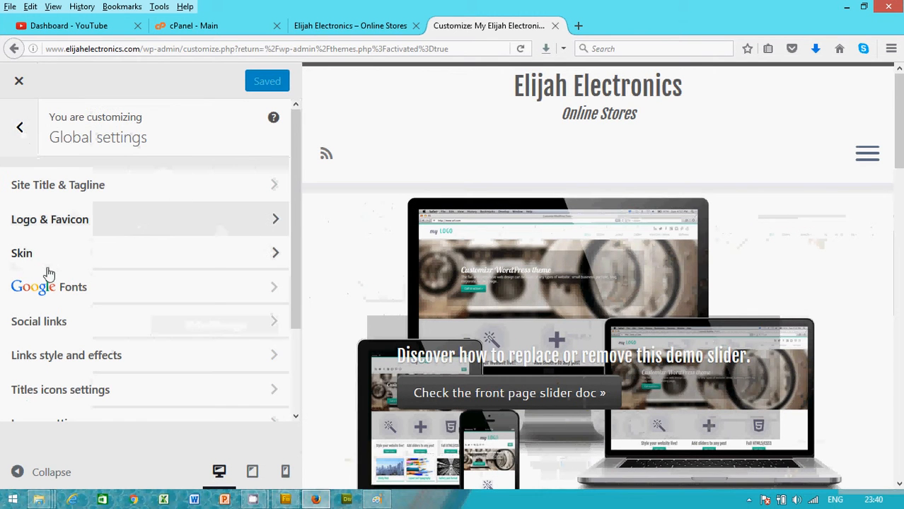
mouse_move(197, 265)
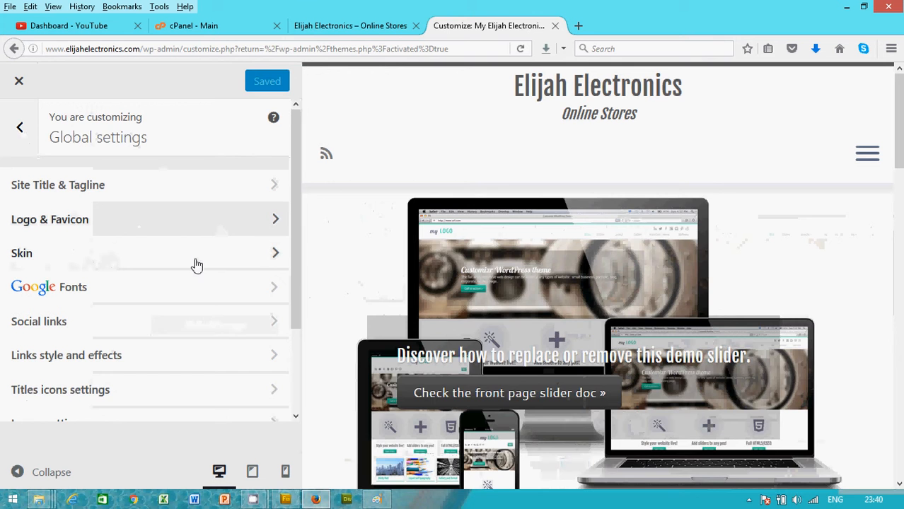
Step: Set the predefined skin to blue #08c, publish it, and return to Global settings
left_click(22, 253)
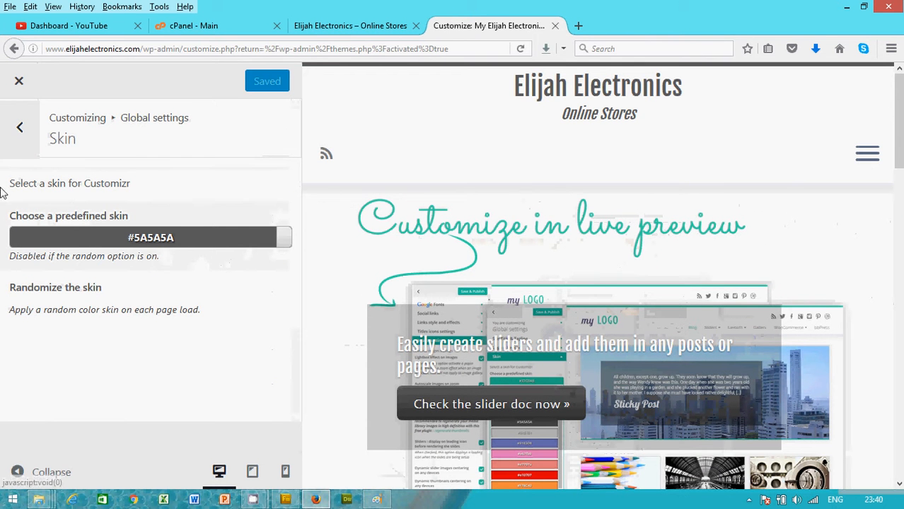
left_click(145, 237)
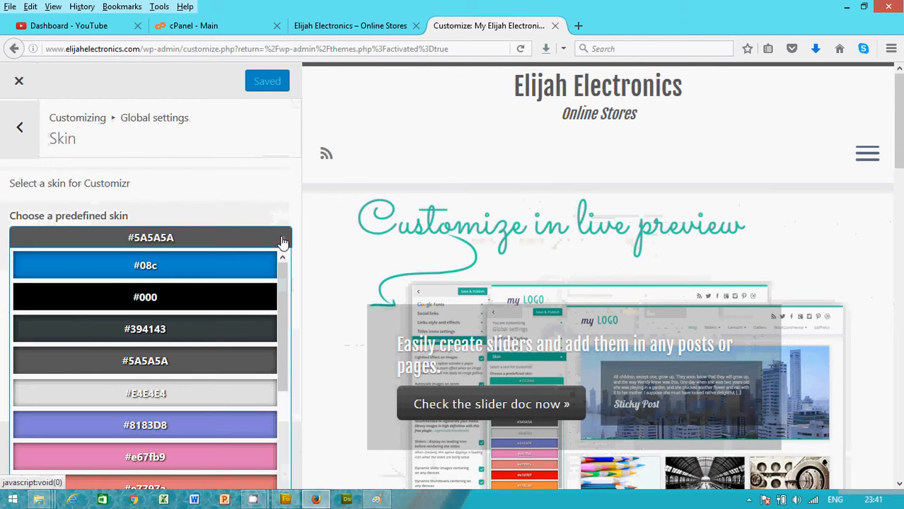
left_click(145, 265)
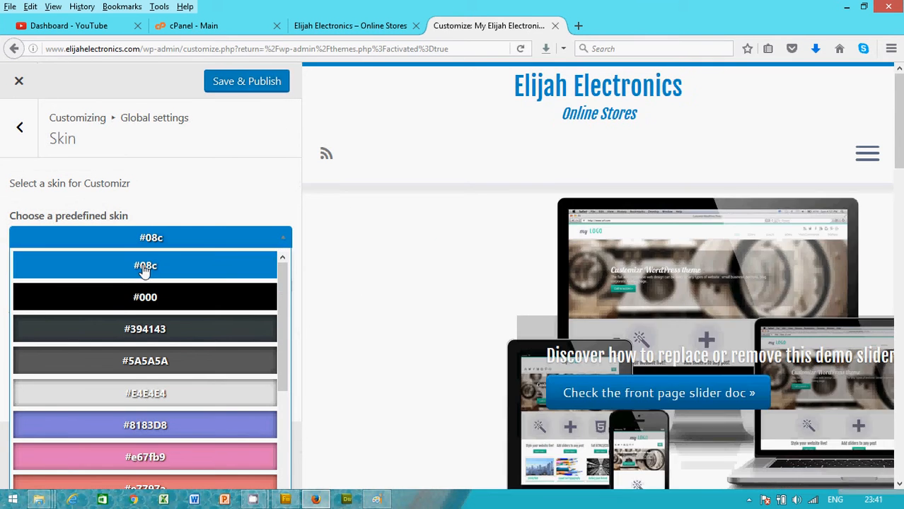
left_click(145, 265)
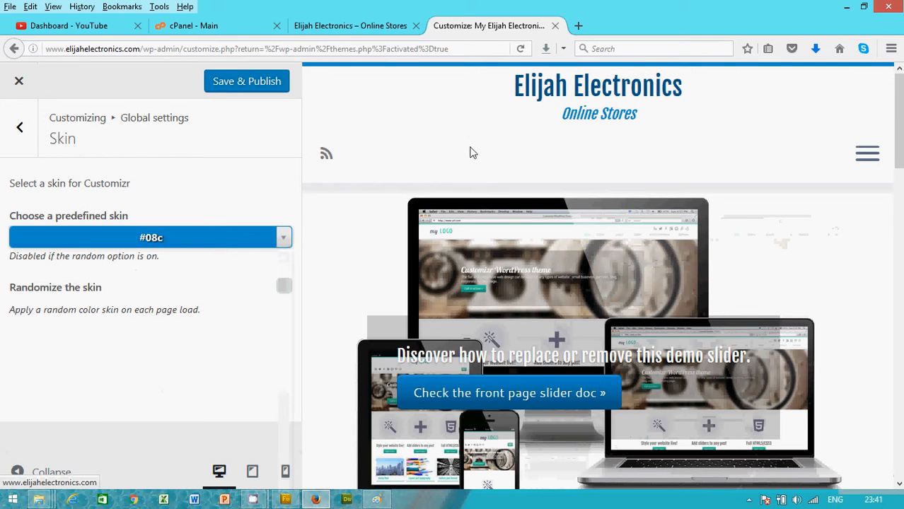
mouse_move(223, 14)
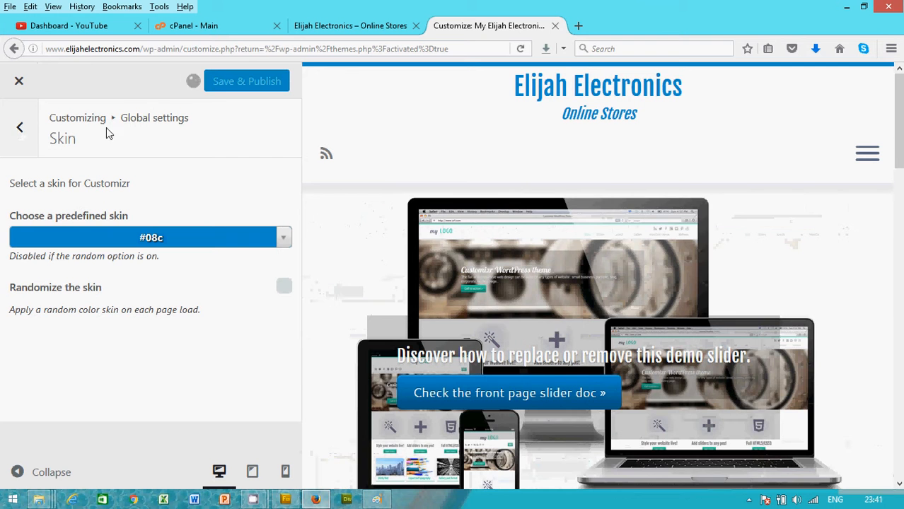
left_click(246, 81)
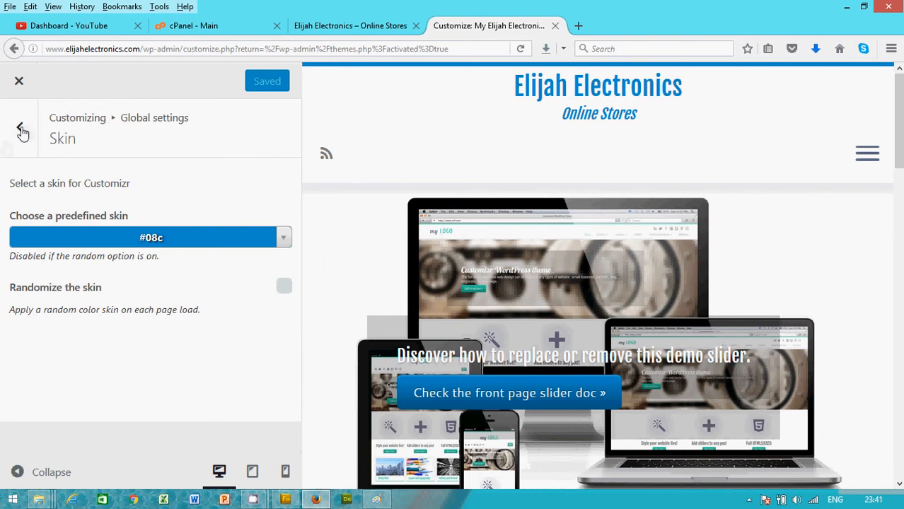
left_click(20, 127)
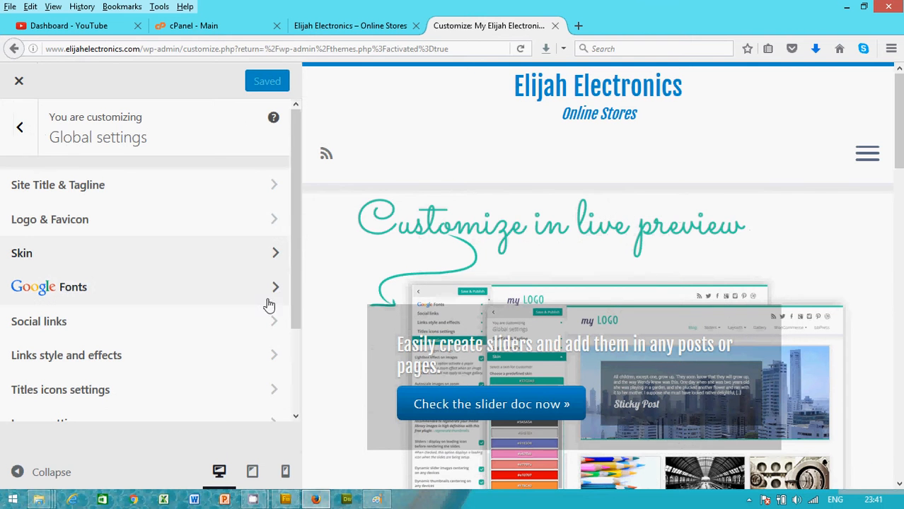
Step: Open the Social links settings and type into the contact e-mail and Facebook fields
scroll("down", 3)
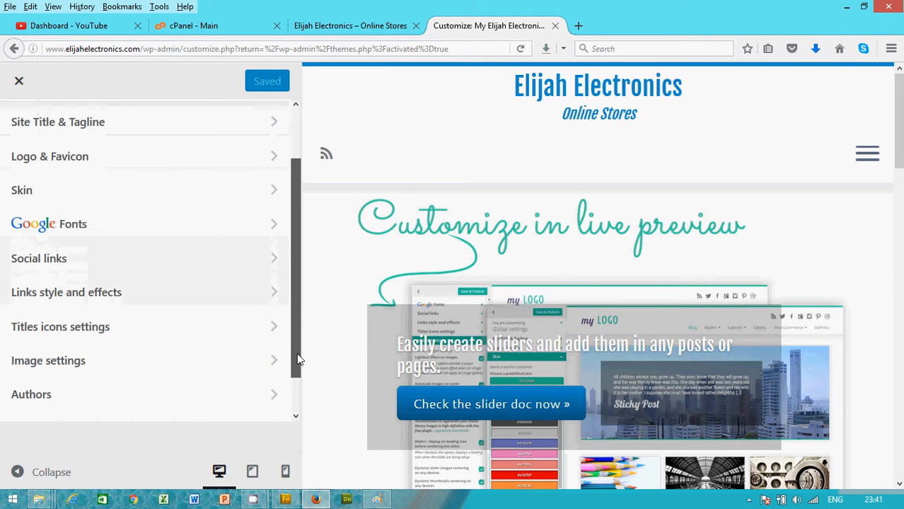
left_click(39, 258)
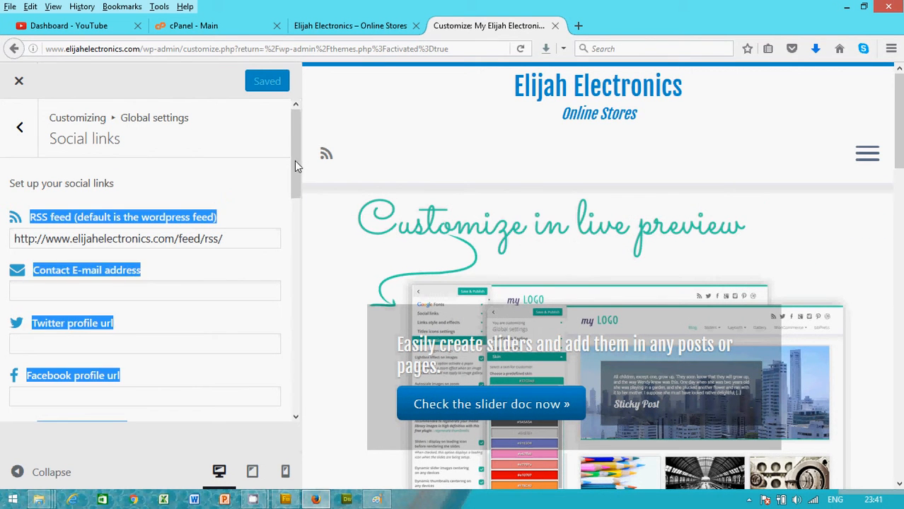
scroll("down", 3)
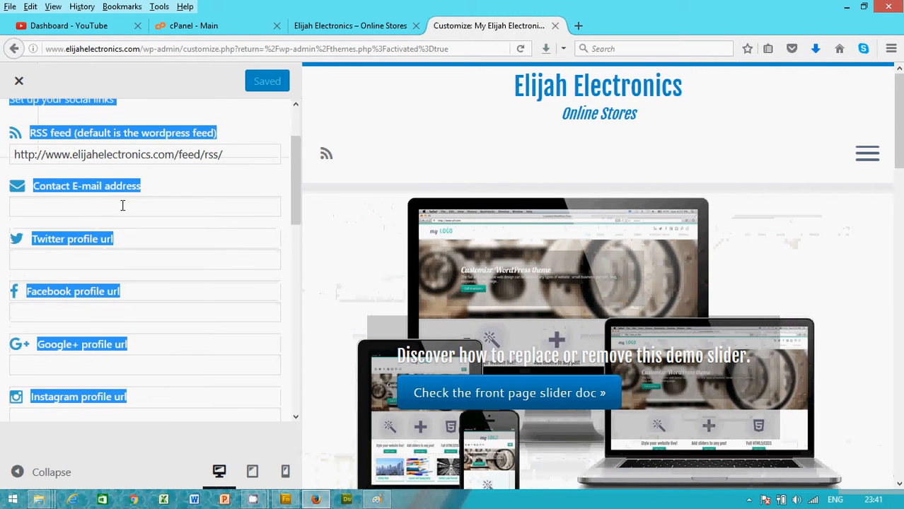
left_click(144, 205)
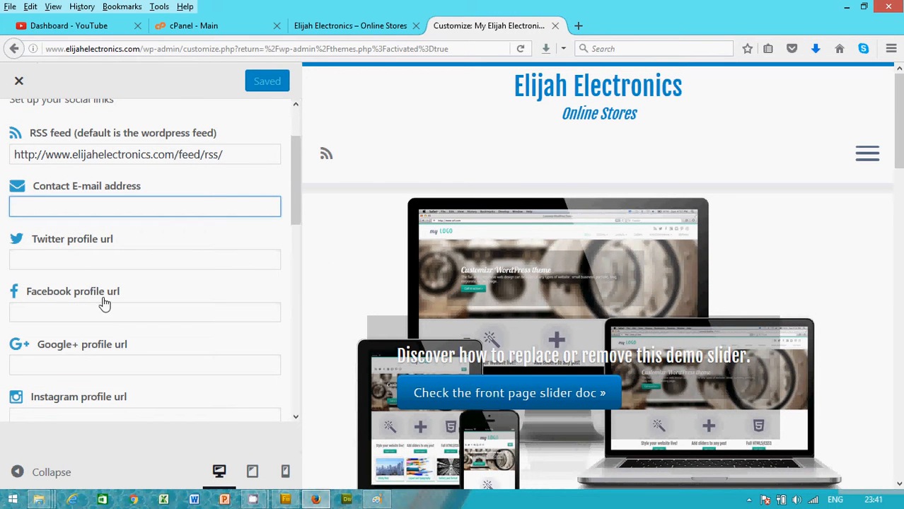
left_click(145, 205)
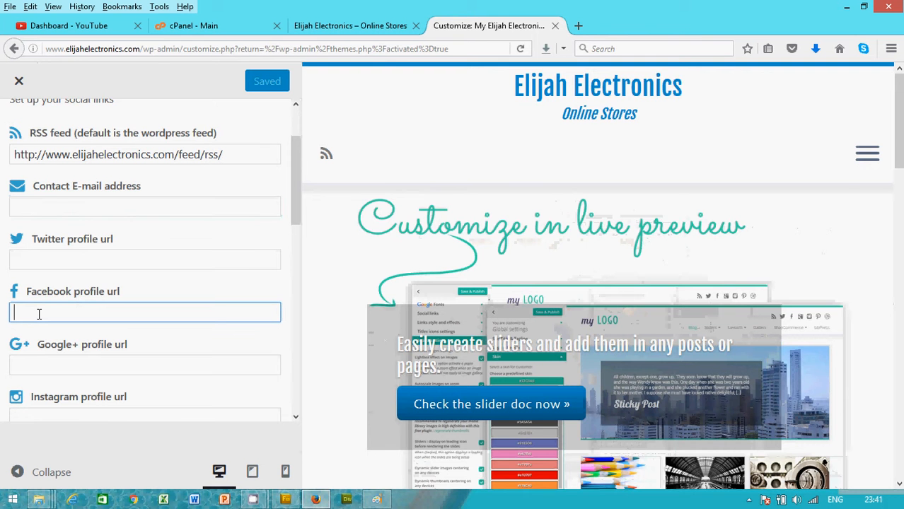
type("f")
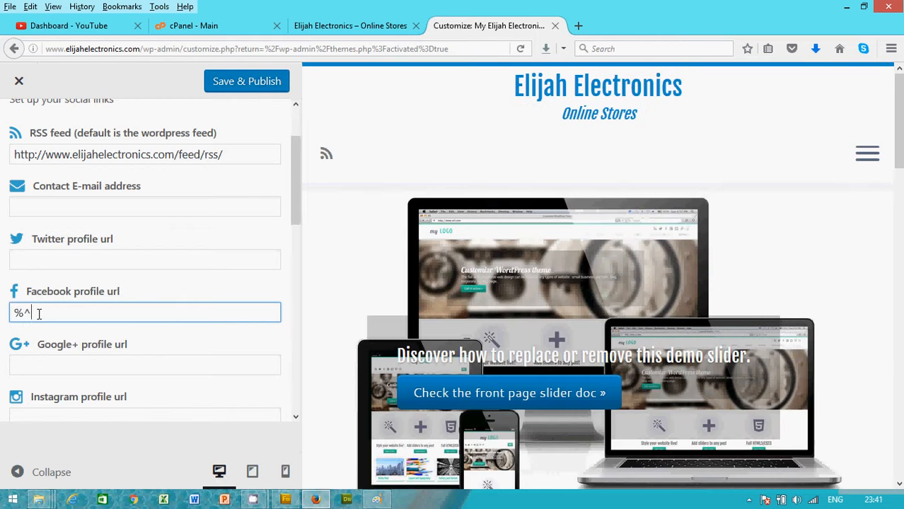
type("$$&^")
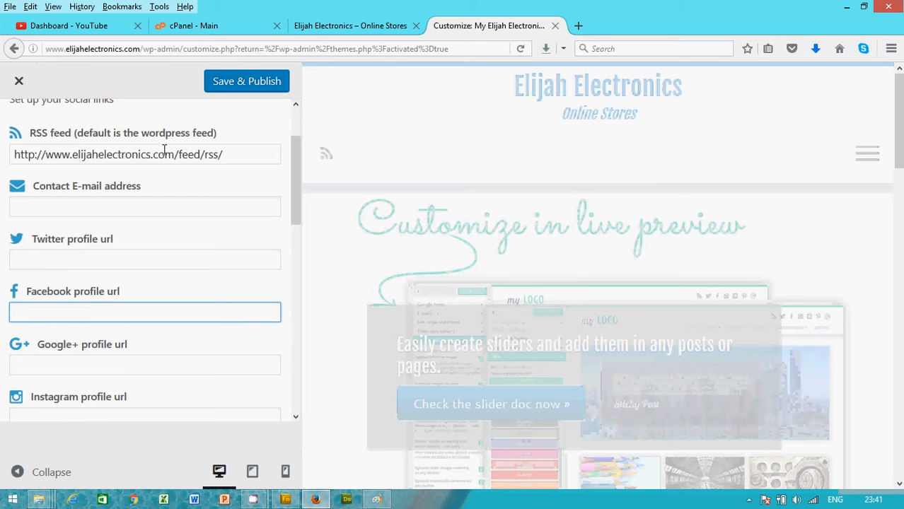
Step: Delete the RSS feed URL, publish, and return to Global settings
triple_click(144, 154)
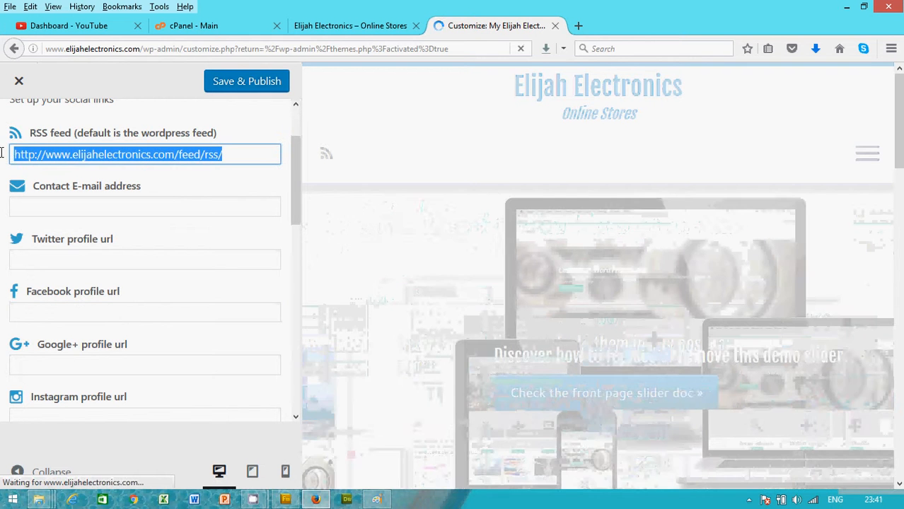
key("Delete")
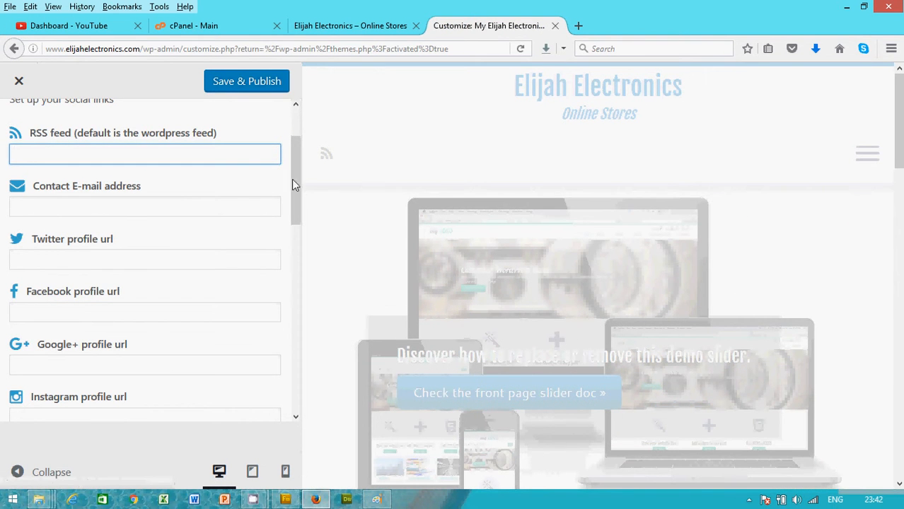
scroll("down", 3)
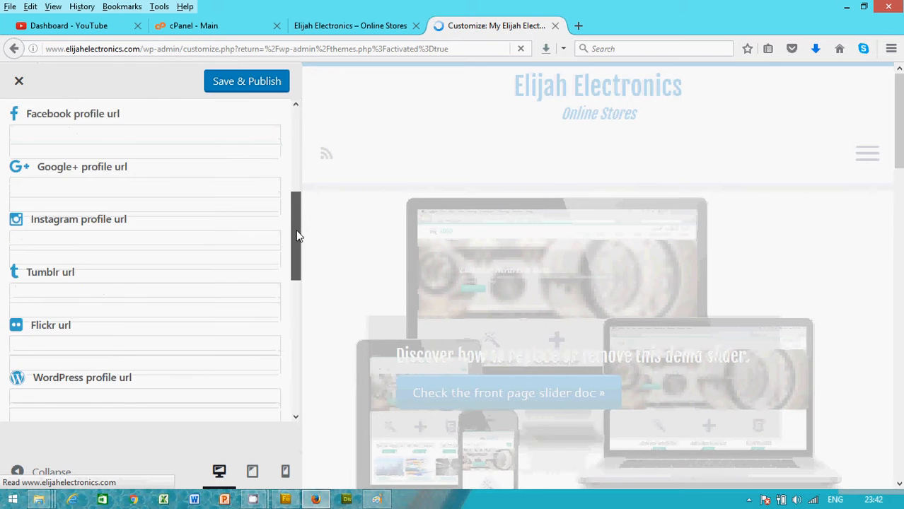
scroll("down", 3)
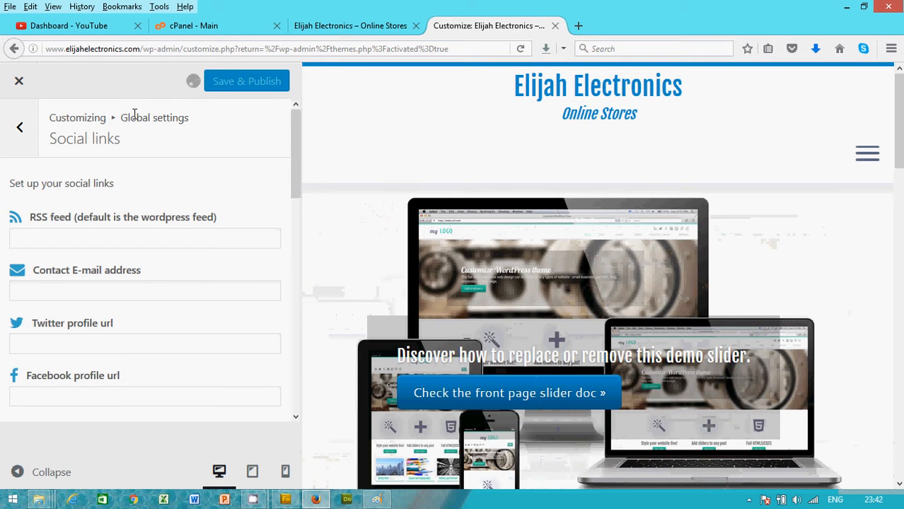
left_click(246, 81)
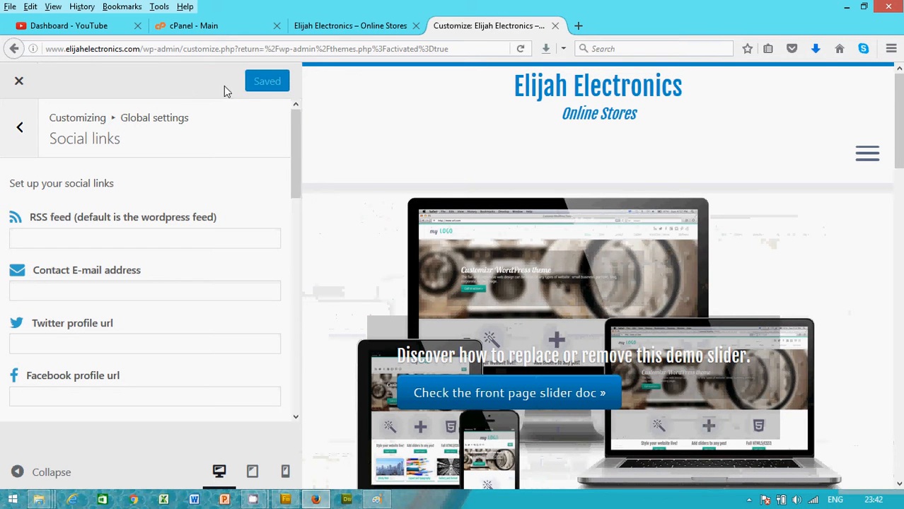
left_click(20, 127)
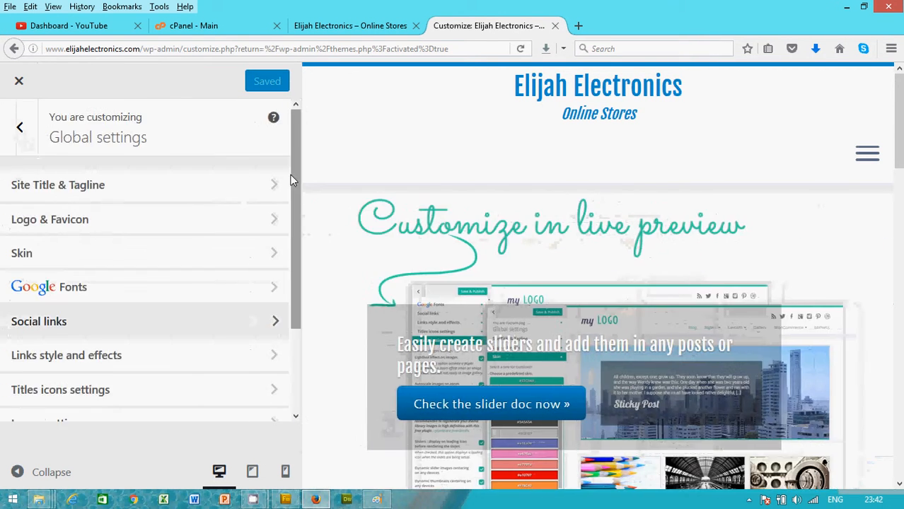
Step: Disable the author box after single posts in Global settings > Authors and publish
scroll("down", 3)
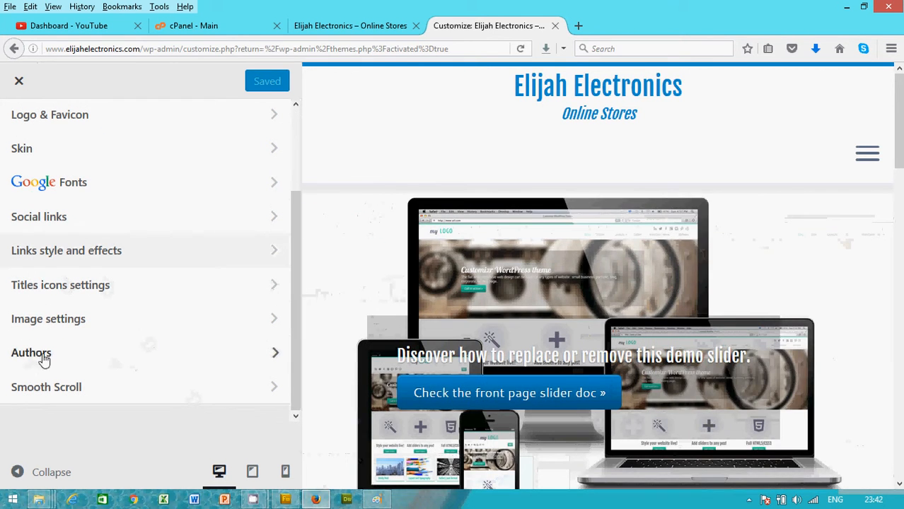
left_click(32, 353)
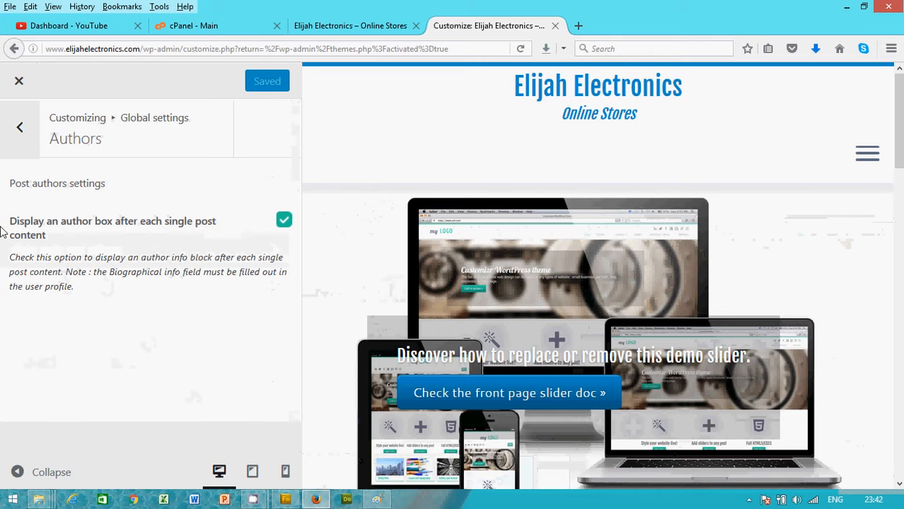
left_click(284, 220)
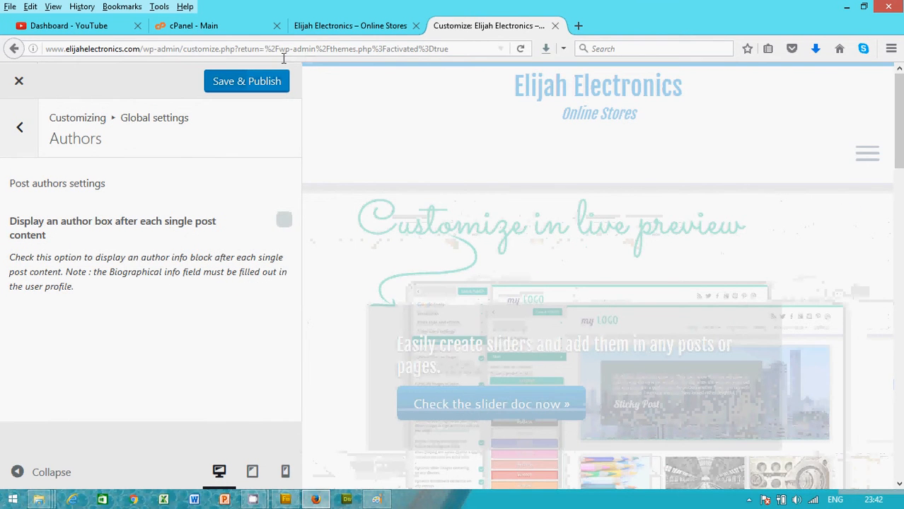
left_click(246, 80)
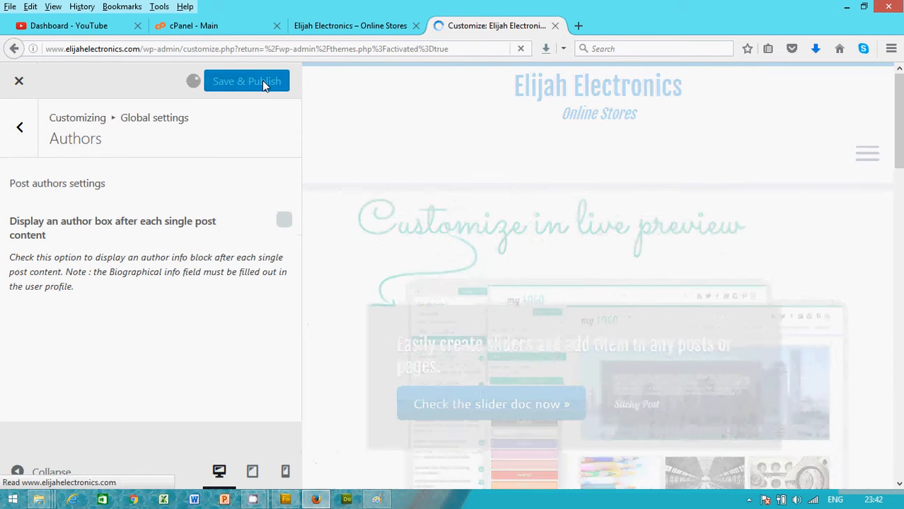
Step: Glance at the Smooth Scroll settings, then go back to the main Customizer menu
left_click(246, 80)
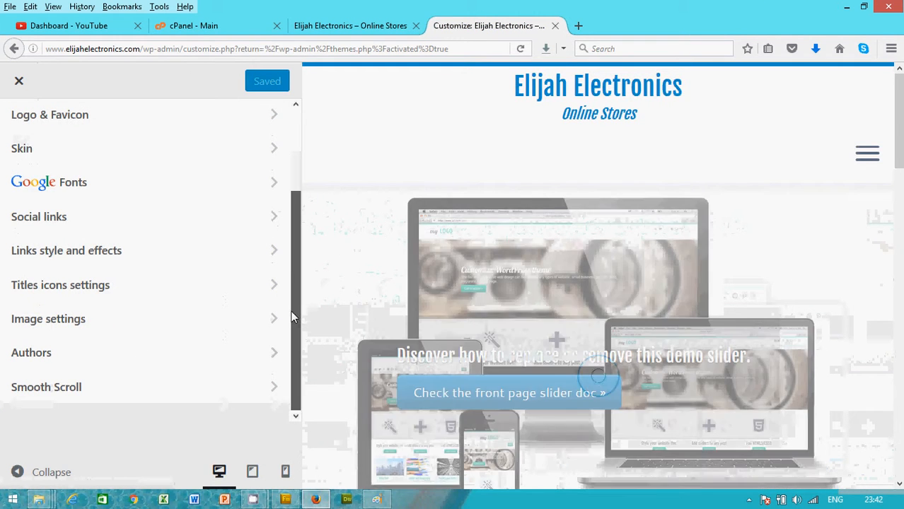
left_click(46, 387)
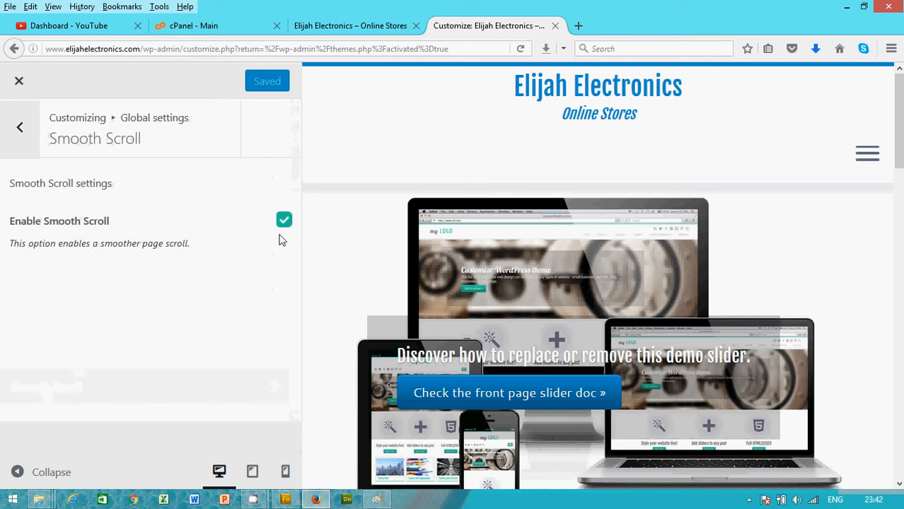
left_click(20, 127)
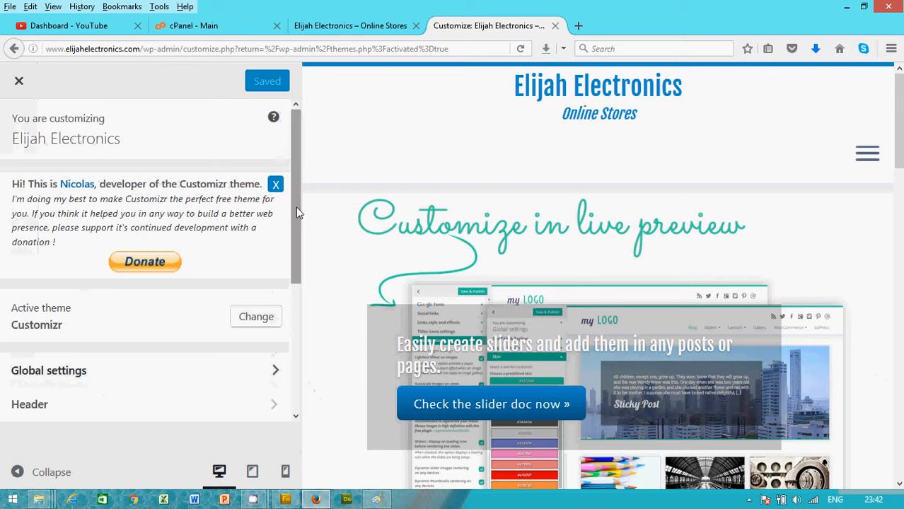
Step: Open the Header > Design and Layout settings
scroll("down", 3)
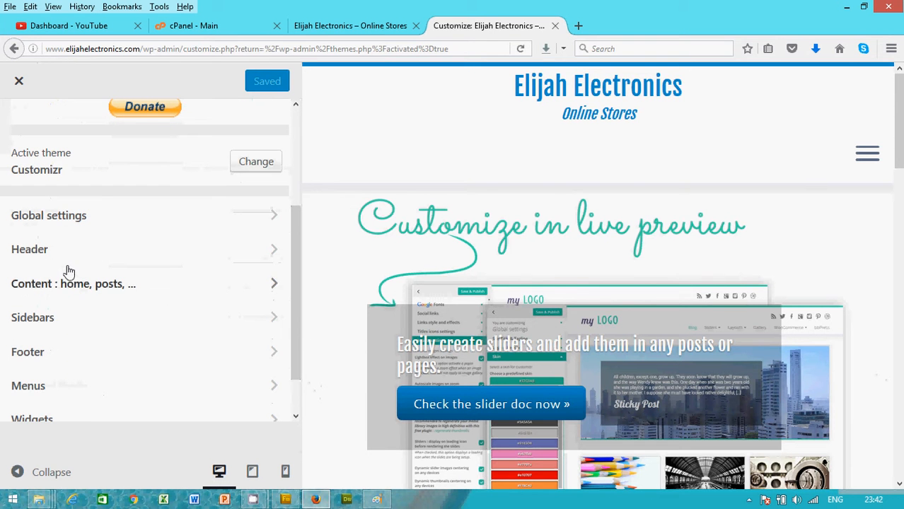
mouse_move(110, 258)
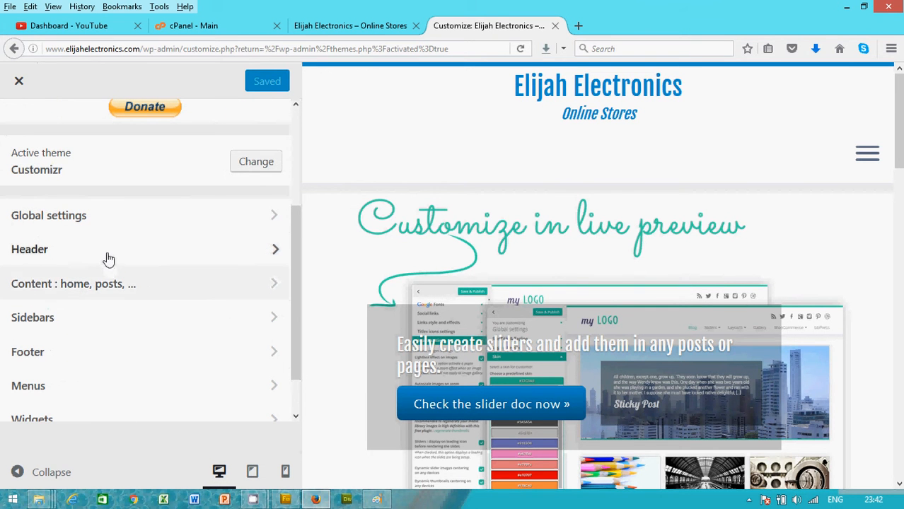
left_click(29, 249)
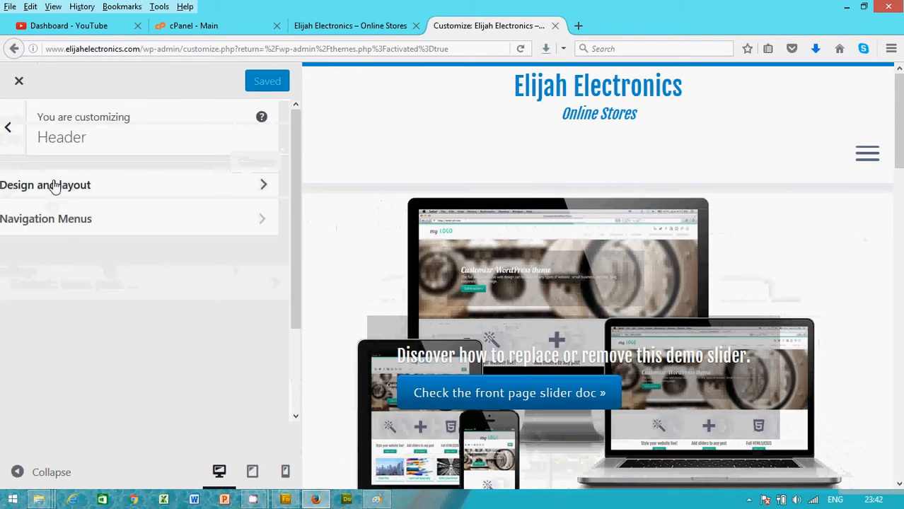
left_click(46, 185)
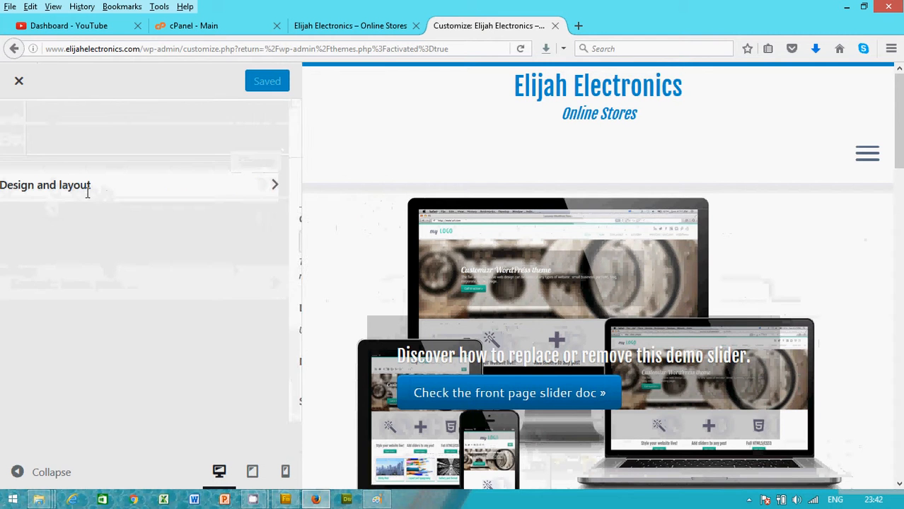
left_click(46, 184)
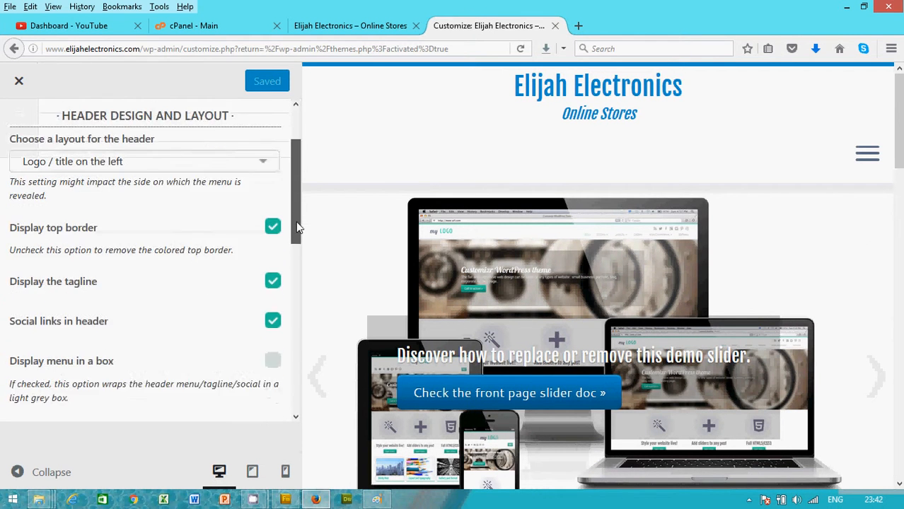
scroll("down", 3)
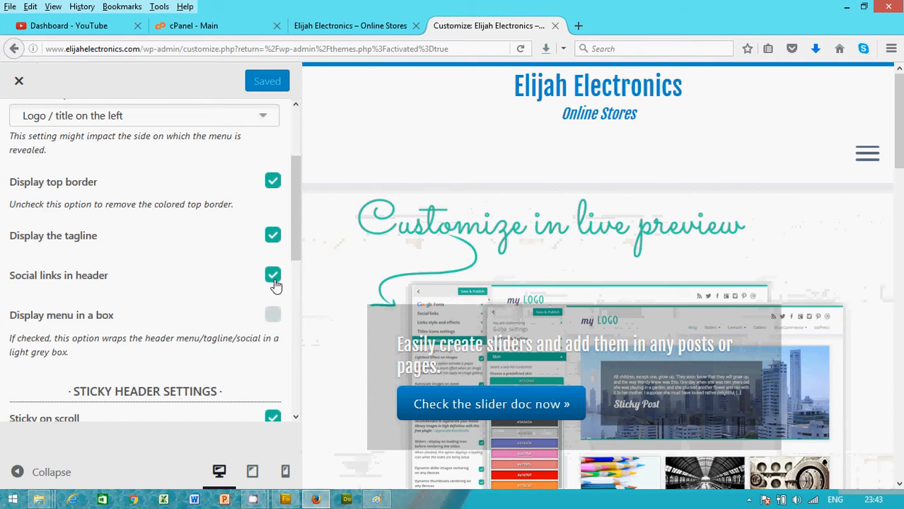
Step: Hide social links in the header, display the menu in a box, and publish
left_click(273, 275)
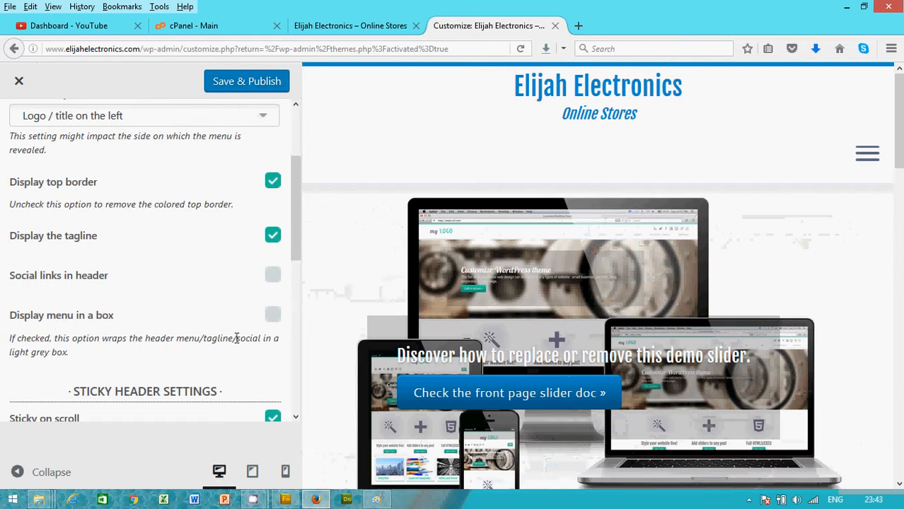
left_click(272, 314)
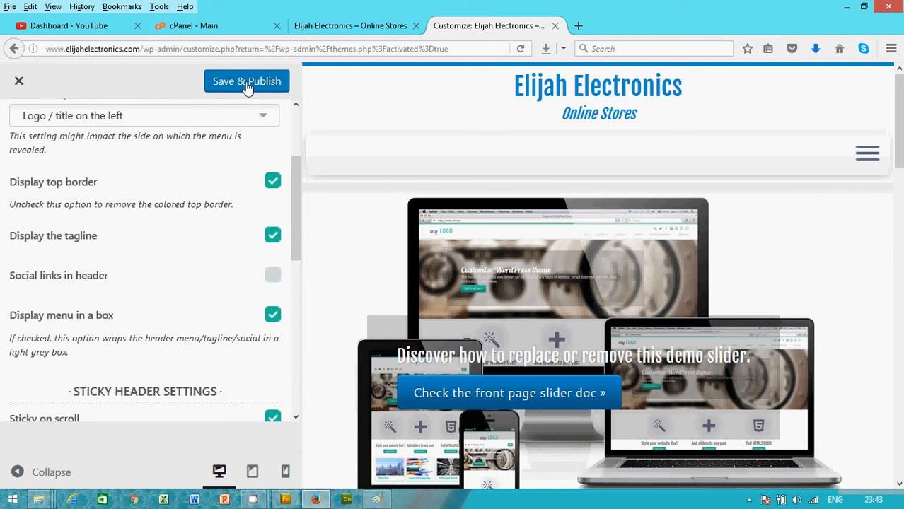
left_click(246, 81)
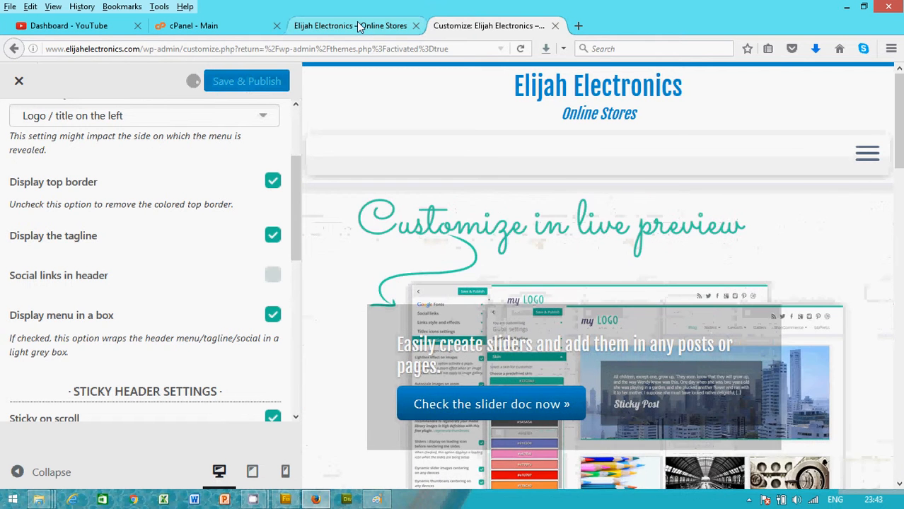
left_click(350, 26)
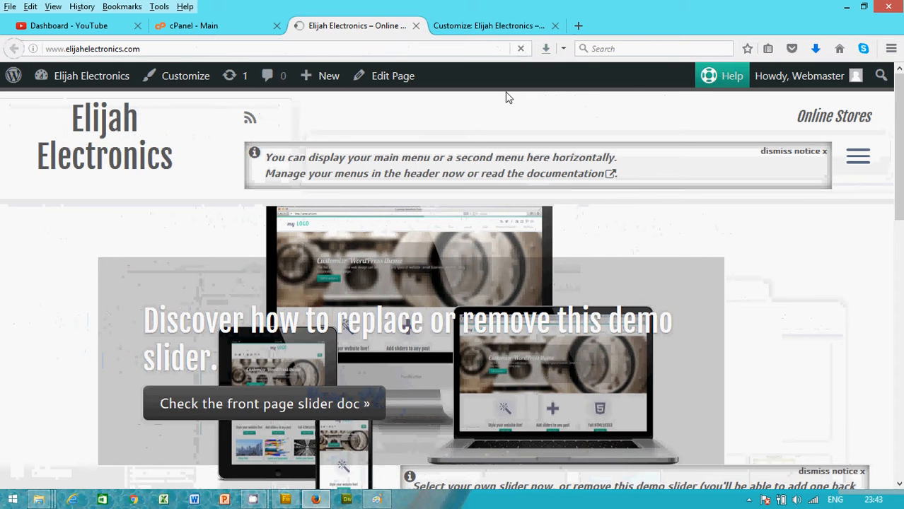
mouse_move(249, 118)
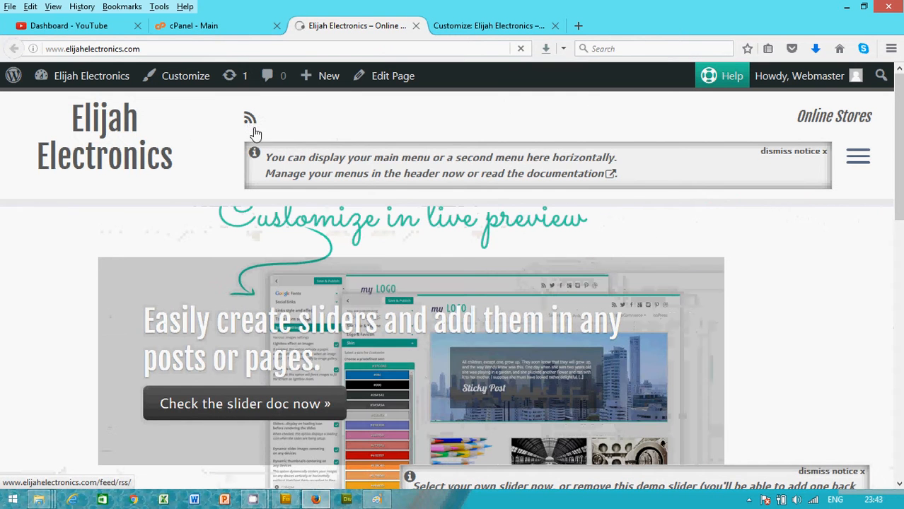
mouse_move(196, 184)
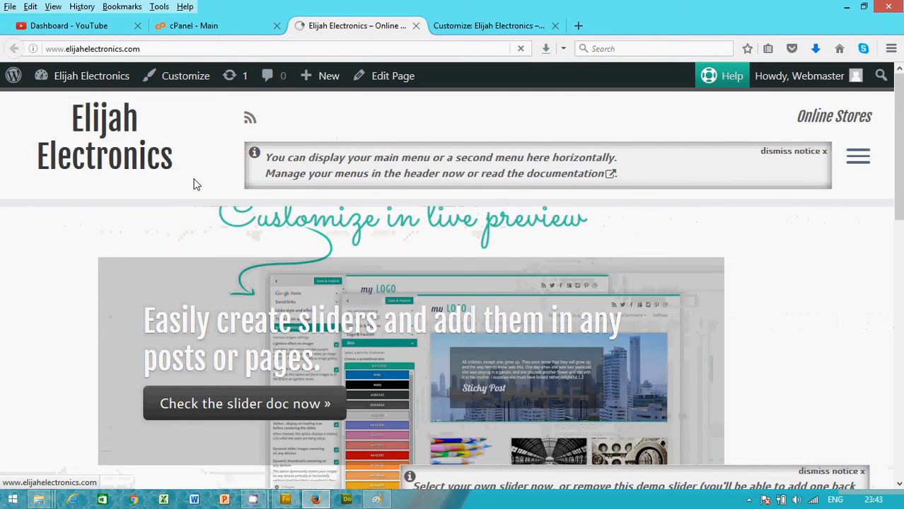
mouse_move(392, 190)
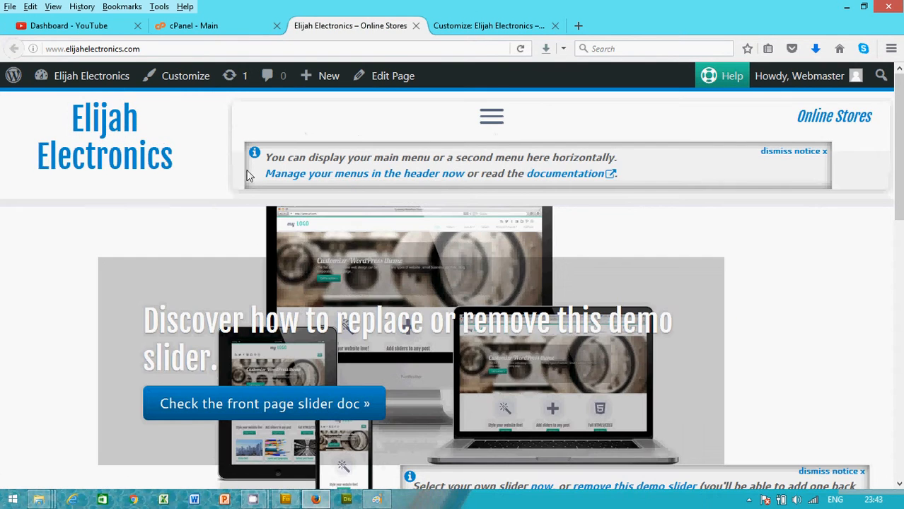
mouse_move(826, 157)
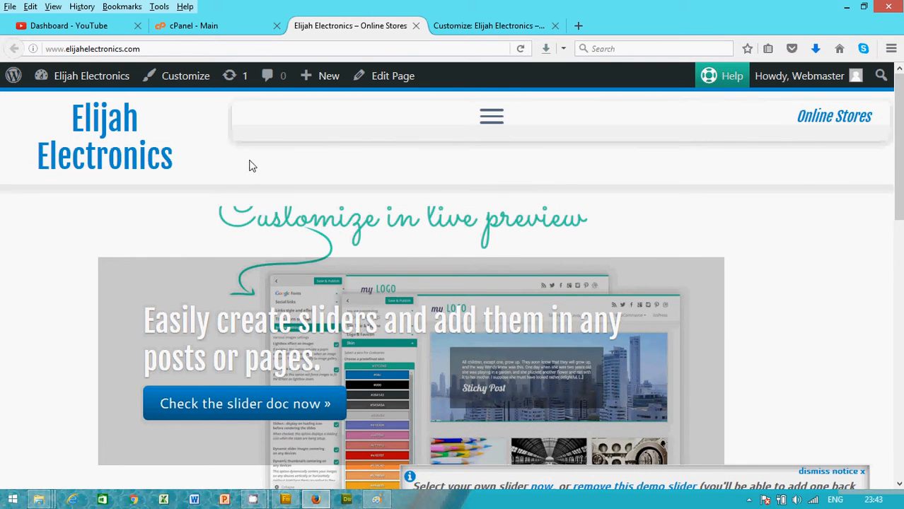
Step: Check the boxed header menu on the Elijah Electronics tab, then return to the Customizer
left_click(205, 25)
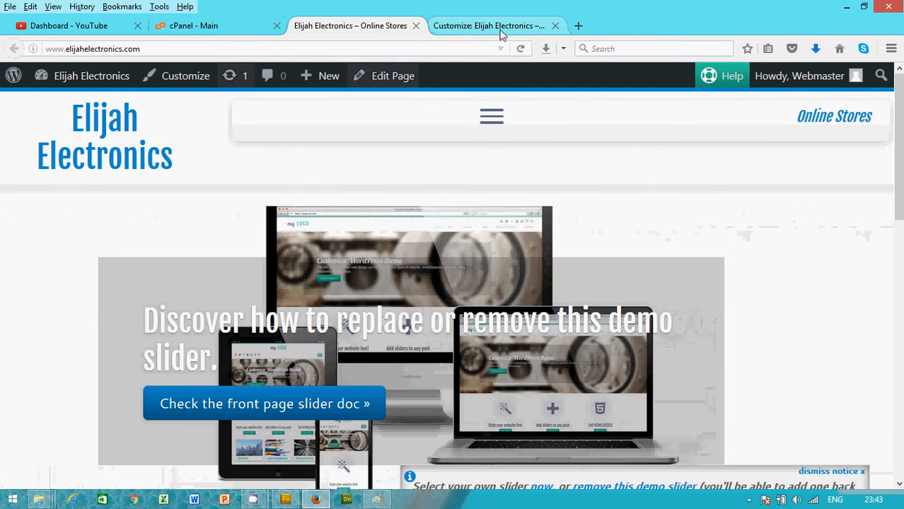
left_click(487, 25)
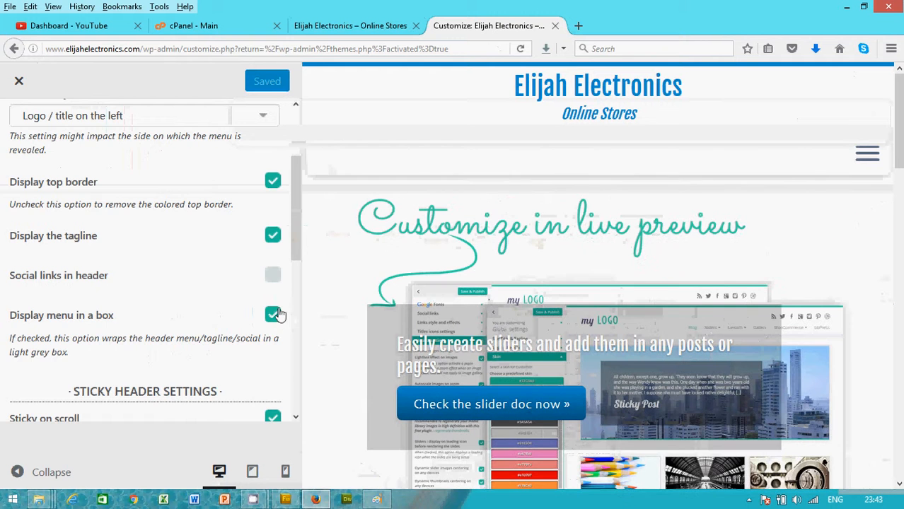
Step: Open Header > Navigation Menus and inspect the Main Menu dropdown, which has no menus
scroll("down", 3)
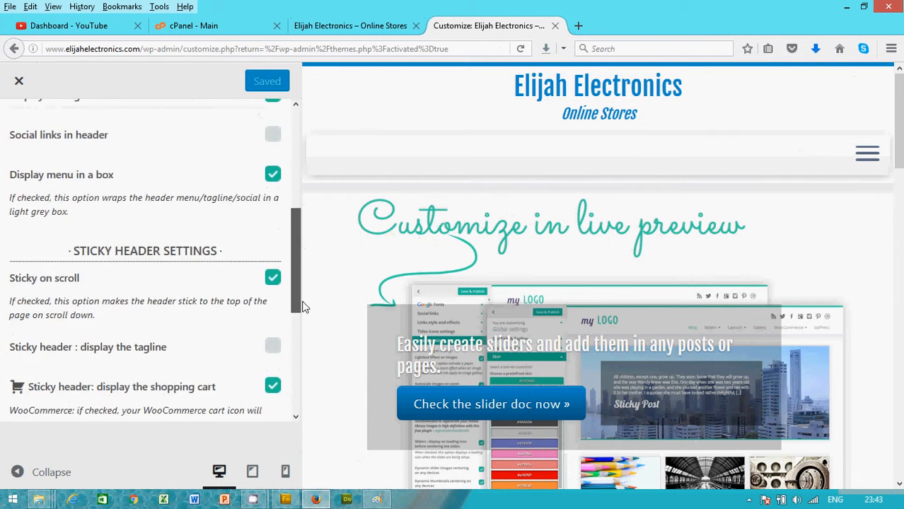
scroll("down", 3)
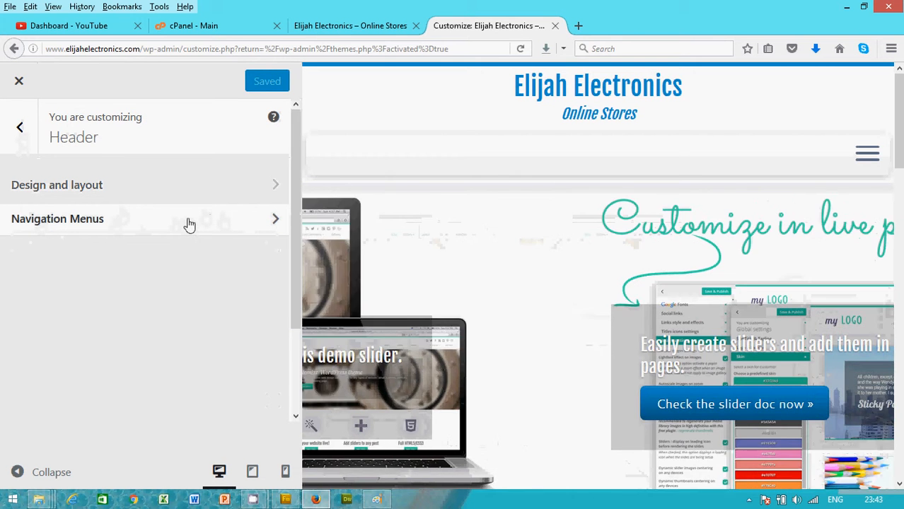
left_click(57, 218)
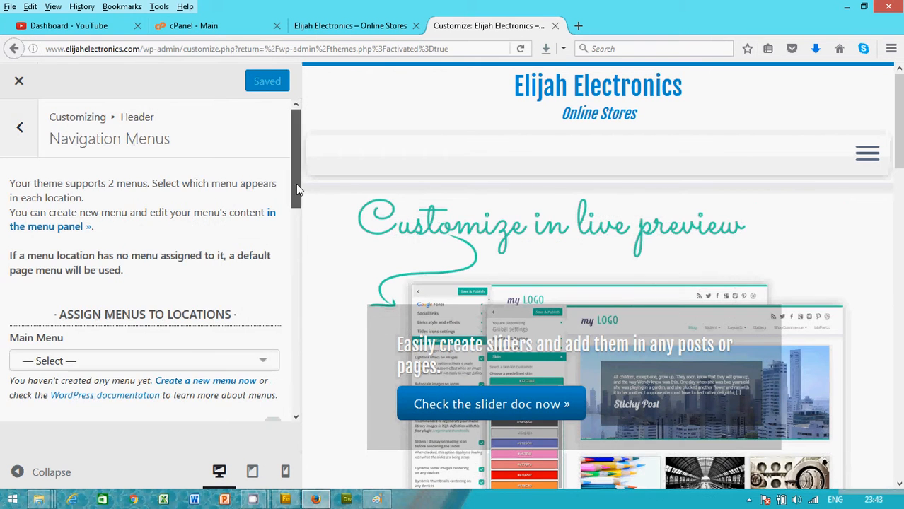
scroll("down", 3)
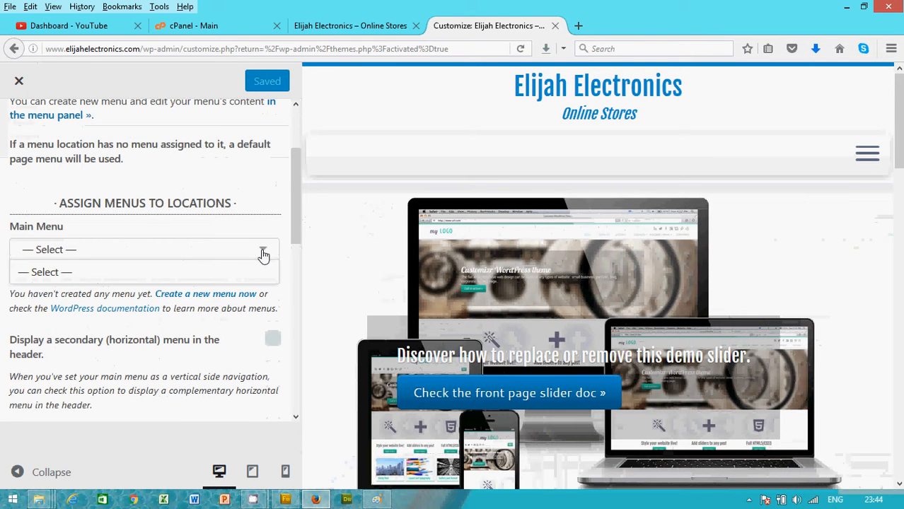
scroll("down", 3)
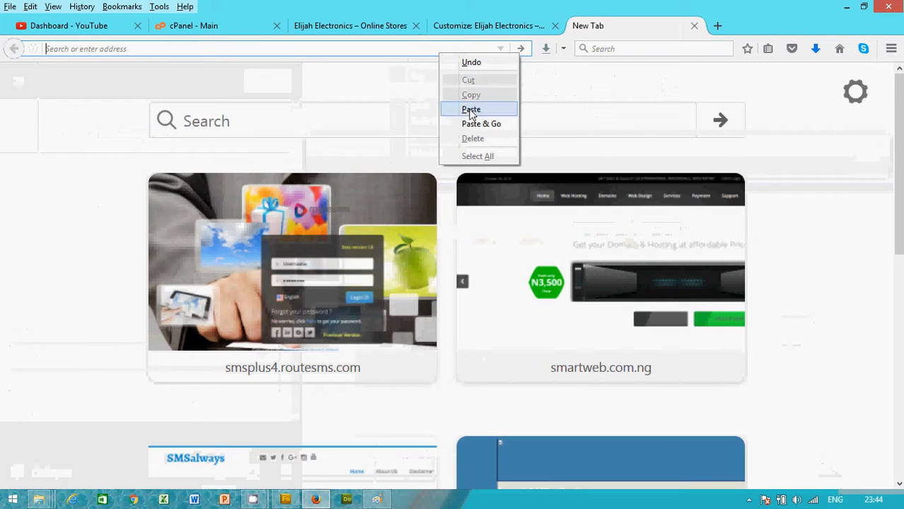
Step: Paste the site's wp-admin address in a new tab to reach Manage Themes
left_click(481, 123)
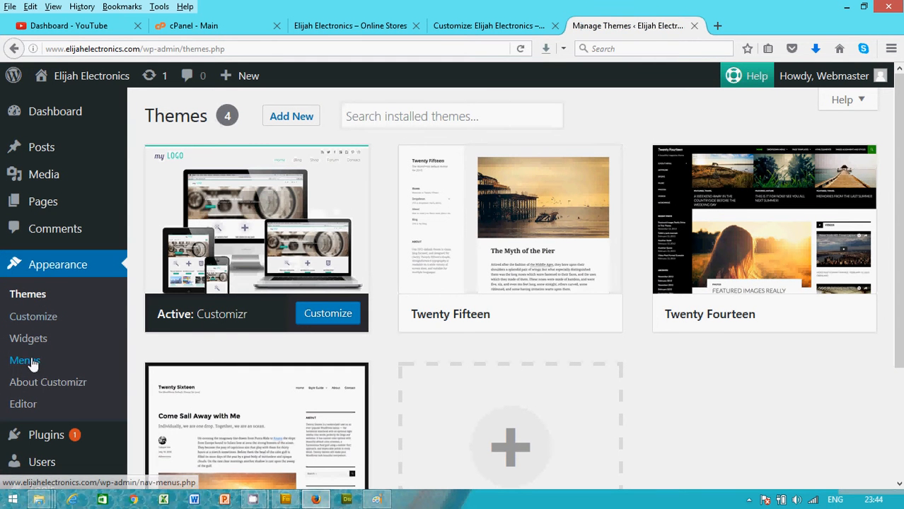
Step: Go to Appearance > Menus and start creating a new menu
left_click(508, 313)
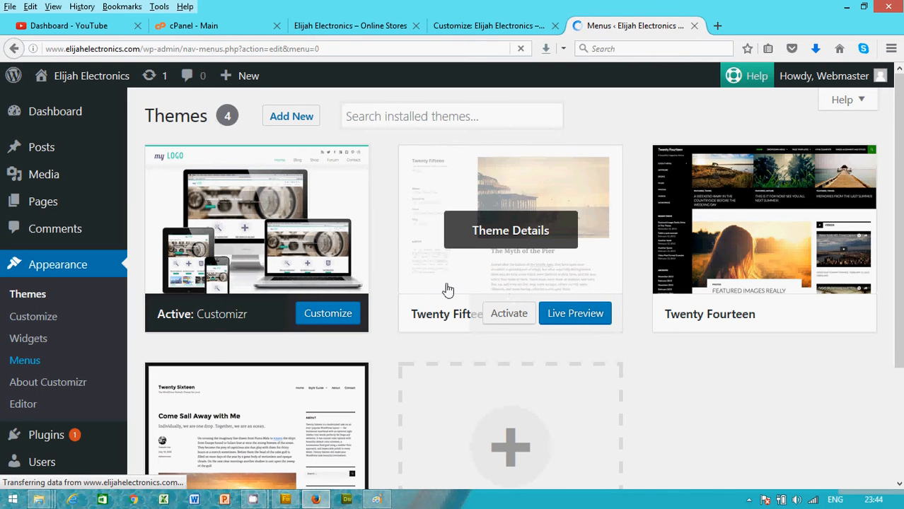
left_click(25, 360)
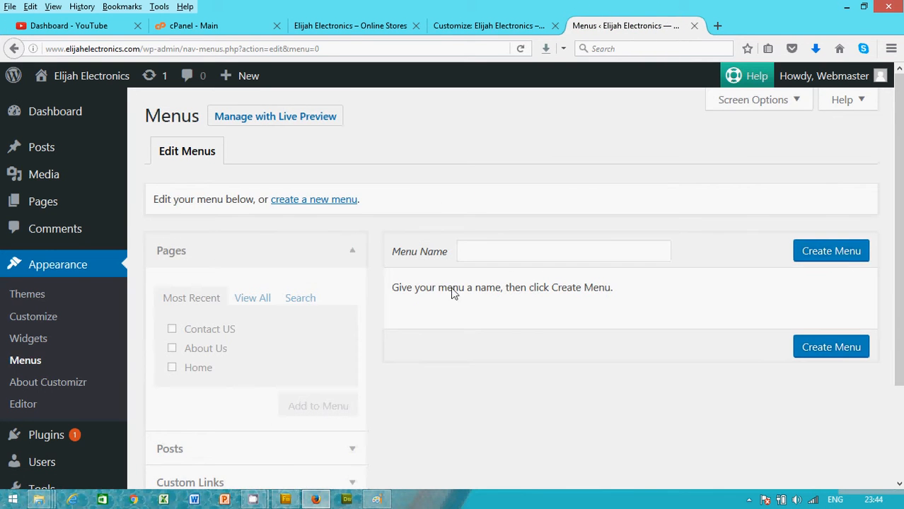
scroll("down", 3)
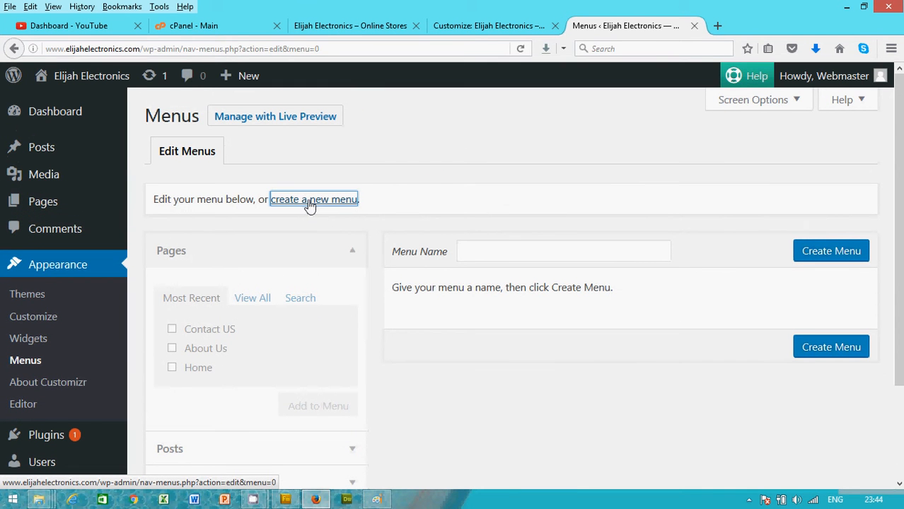
left_click(313, 199)
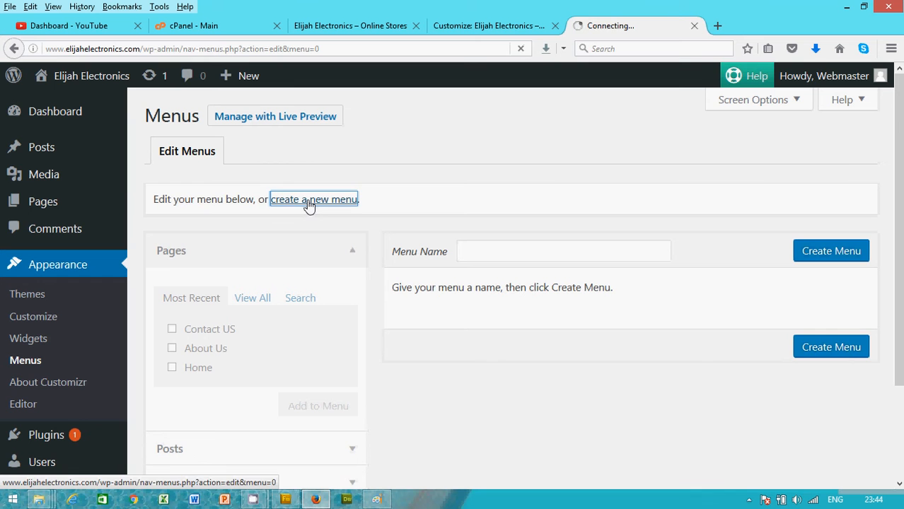
left_click(313, 199)
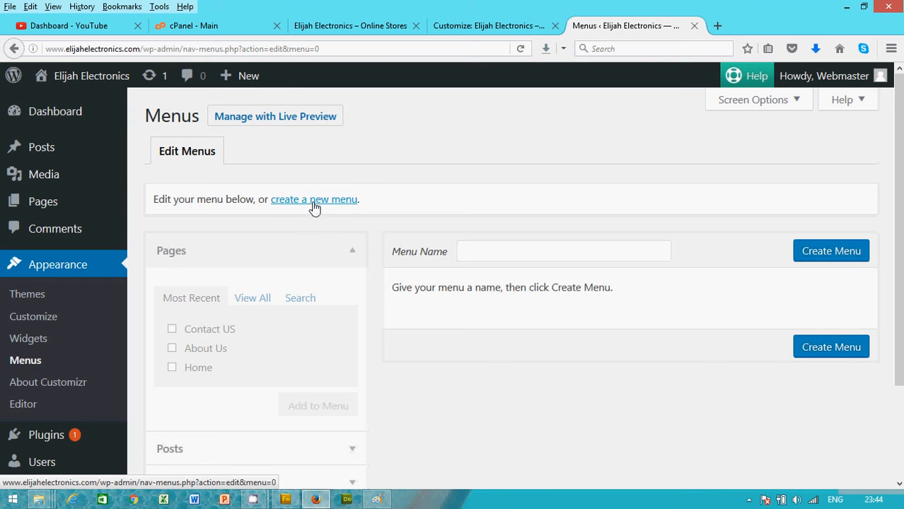
mouse_move(316, 210)
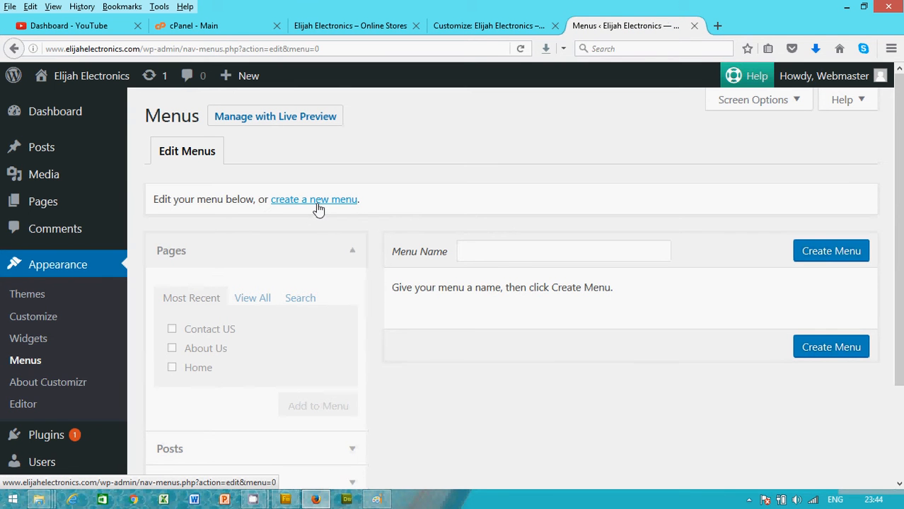
Step: Name the new menu 'Main Menu' and create it
left_click(563, 251)
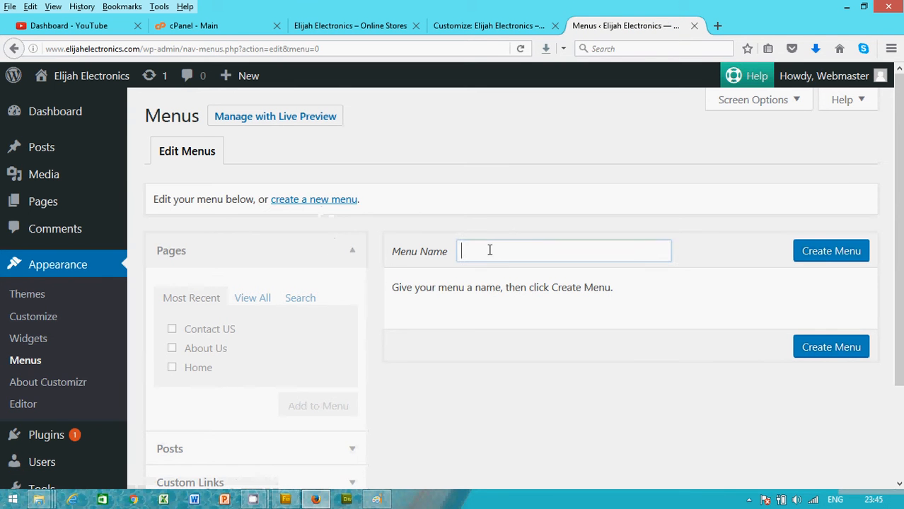
type("Main Menu")
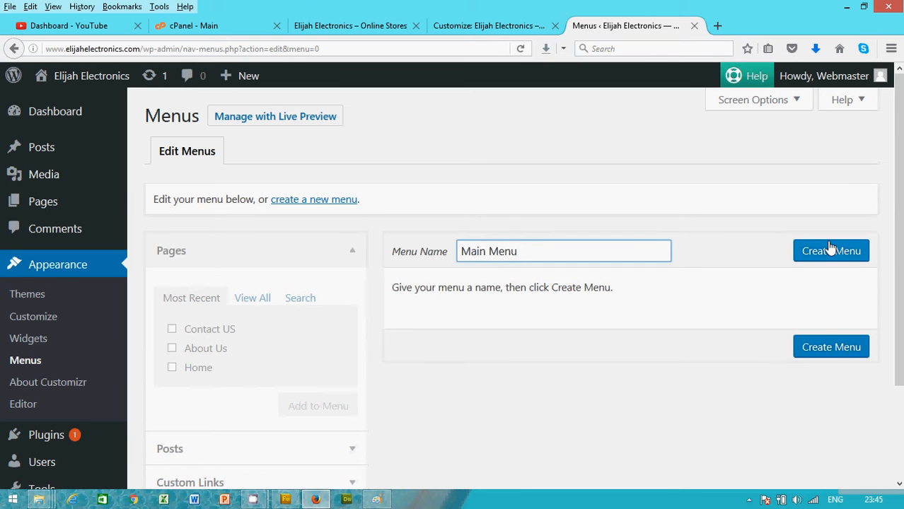
left_click(831, 251)
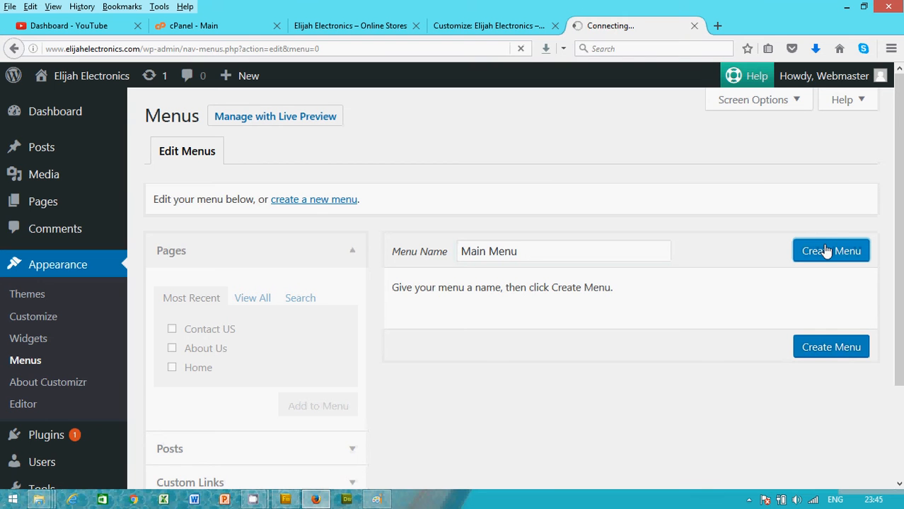
left_click(830, 250)
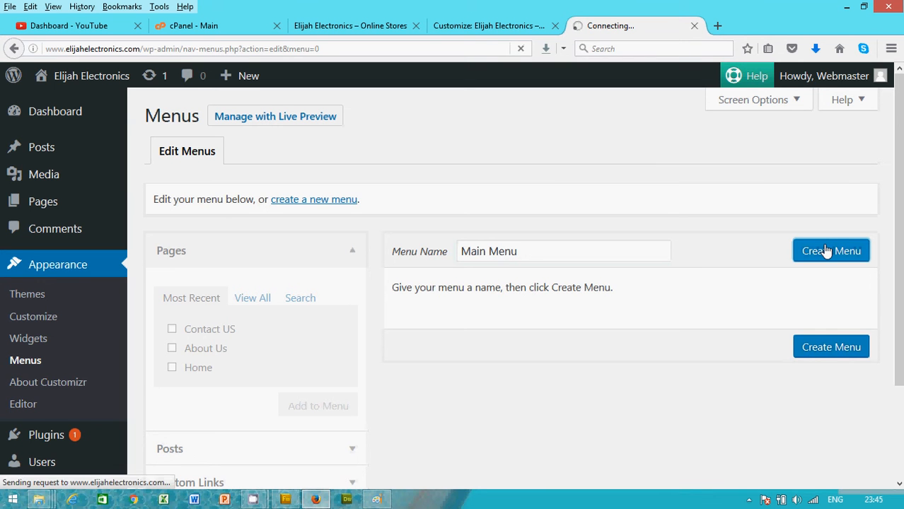
left_click(830, 251)
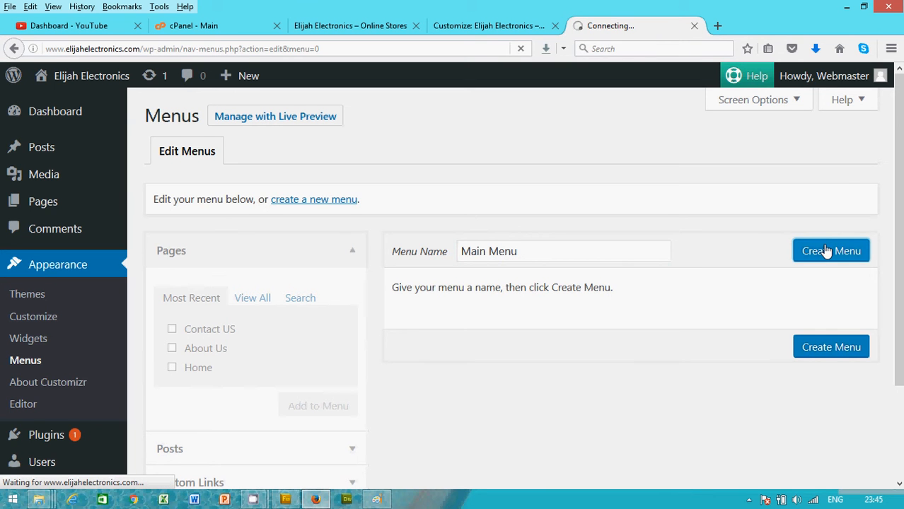
mouse_move(590, 35)
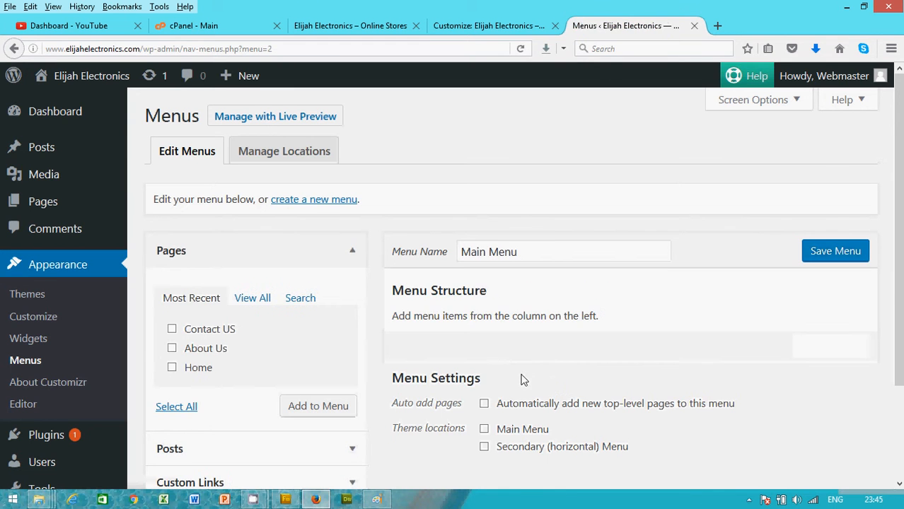
Step: Assign the menu to the Main Menu and Secondary (horizontal) Menu locations
scroll("down", 3)
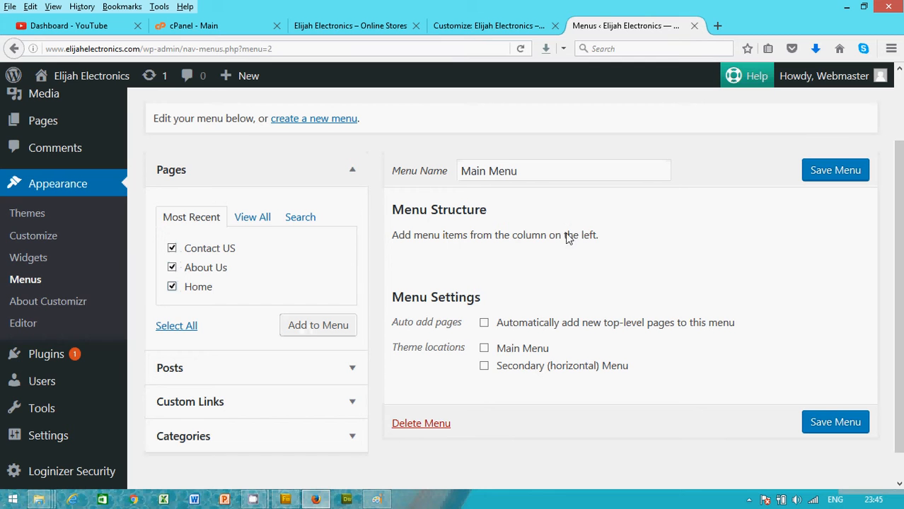
left_click(483, 348)
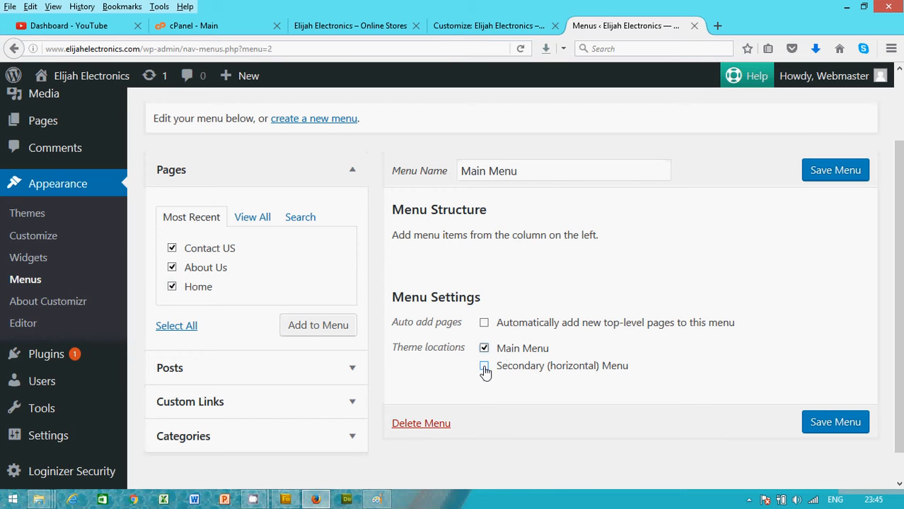
left_click(483, 366)
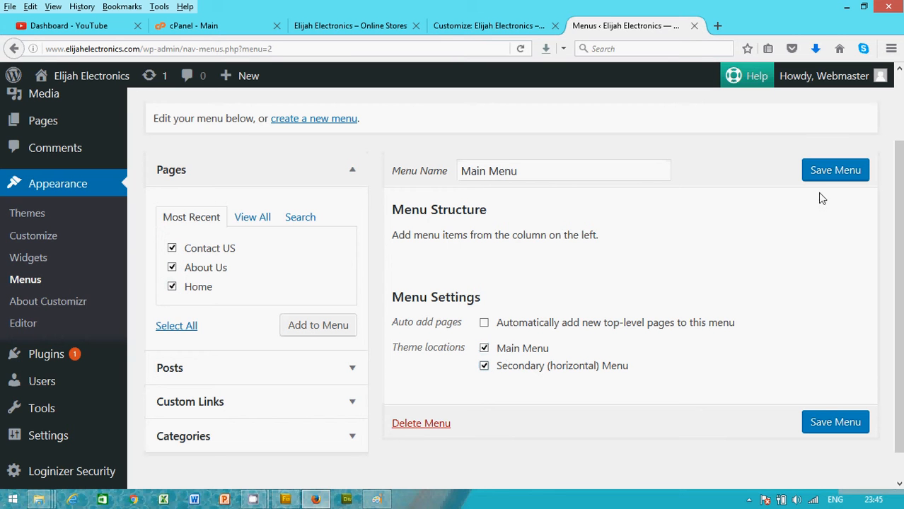
mouse_move(318, 326)
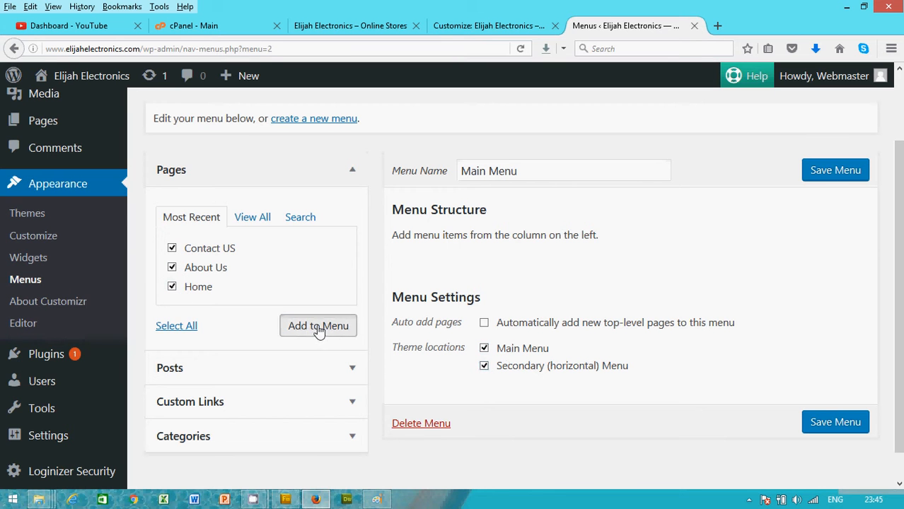
Step: Add Home, About Us and Contact US, order them with Home first, and save
left_click(317, 325)
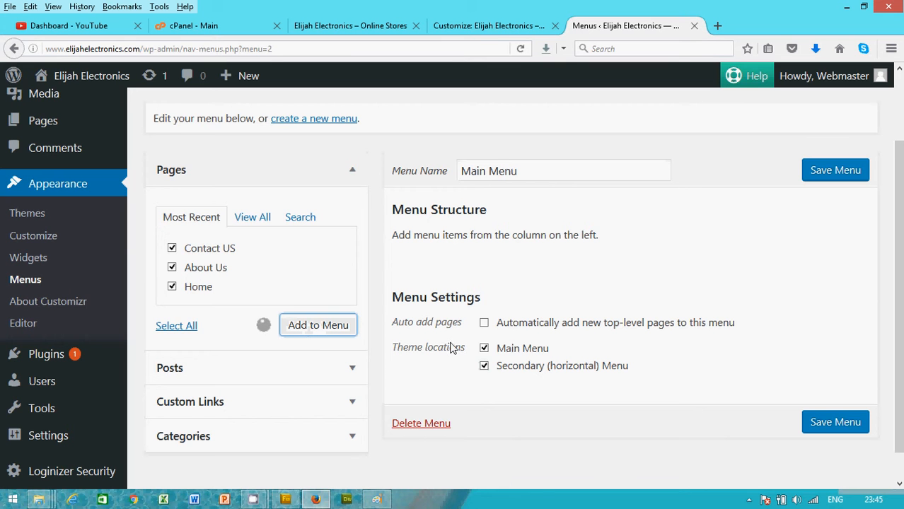
left_click(318, 325)
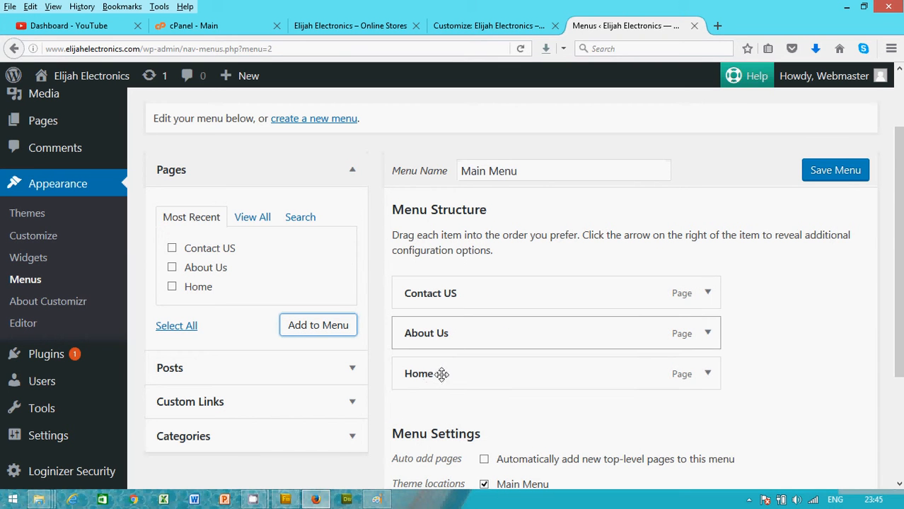
left_click_drag(441, 373, 441, 293)
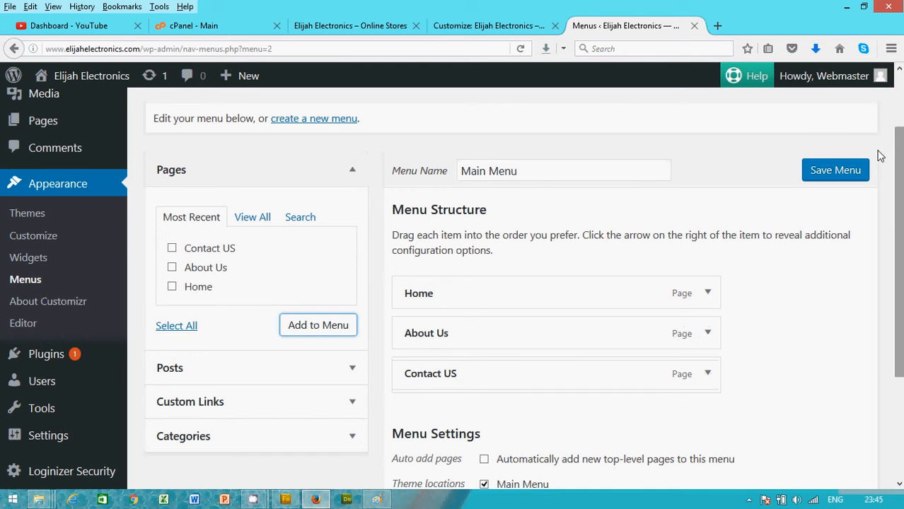
scroll("down", 3)
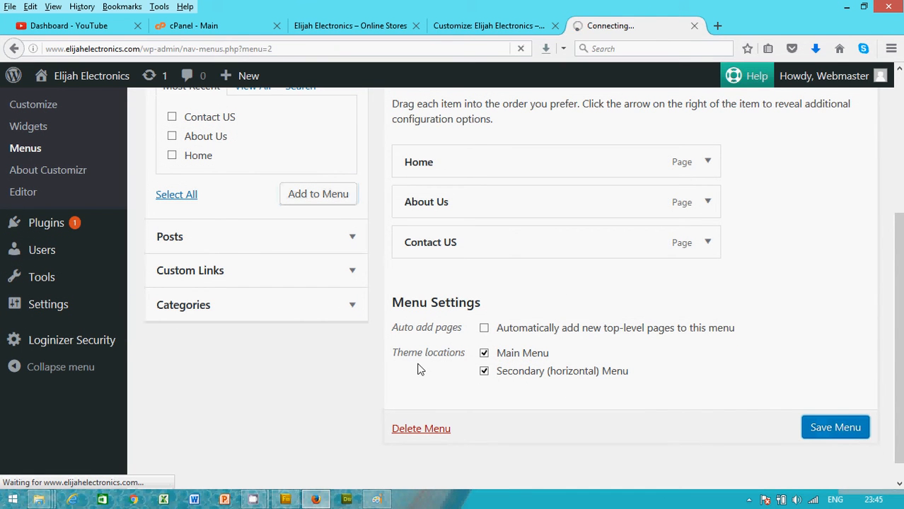
left_click(835, 427)
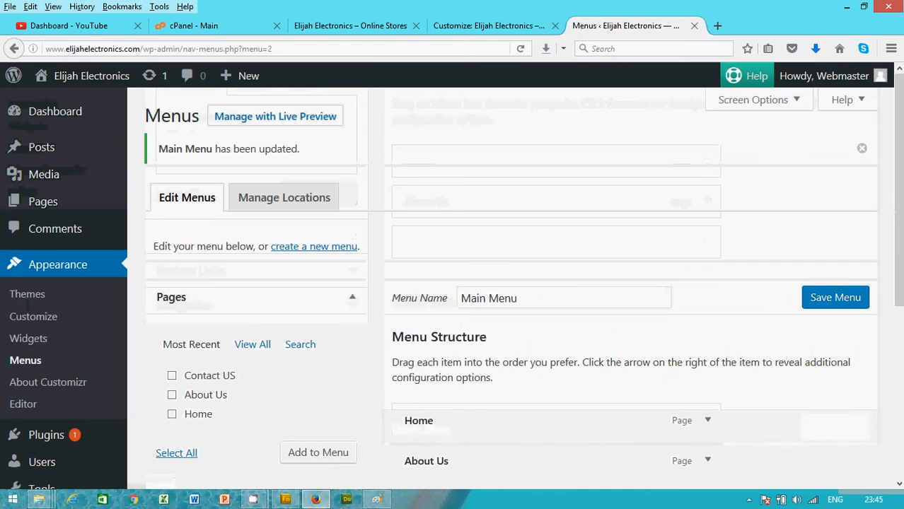
mouse_move(729, 184)
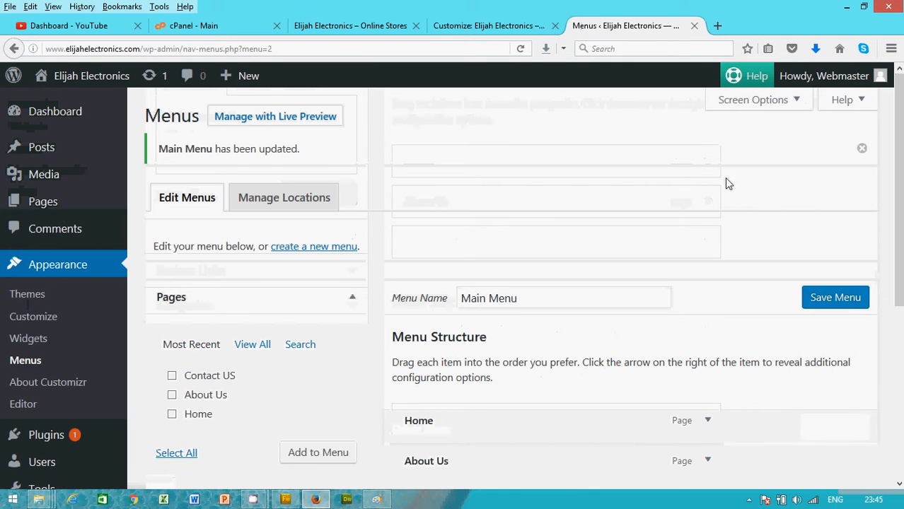
mouse_move(493, 26)
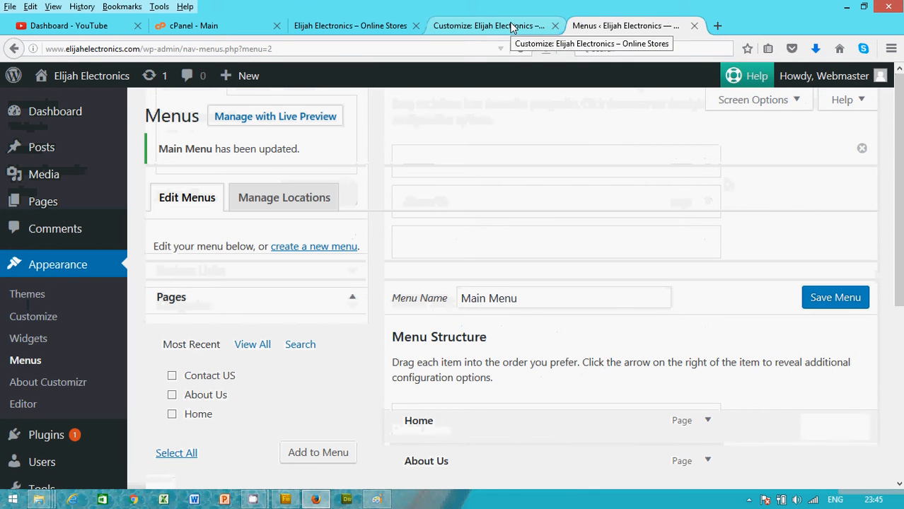
Step: Reload the Customizer and choose Main Menu under Header > Navigation Menus > Main Menu
left_click(488, 25)
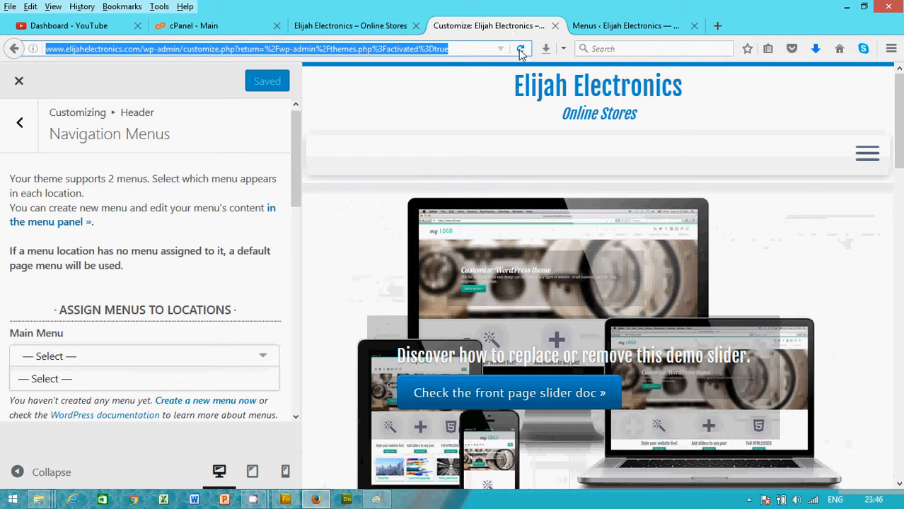
left_click(521, 48)
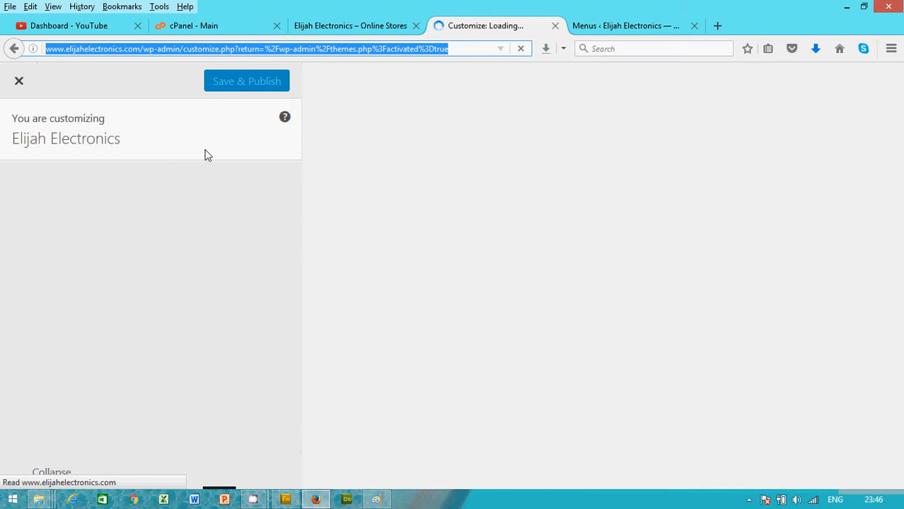
mouse_move(220, 151)
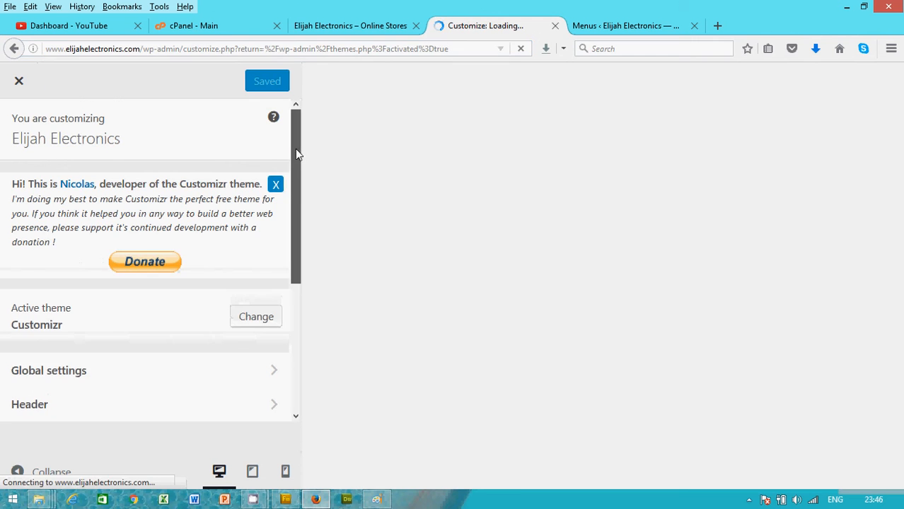
scroll("down", 3)
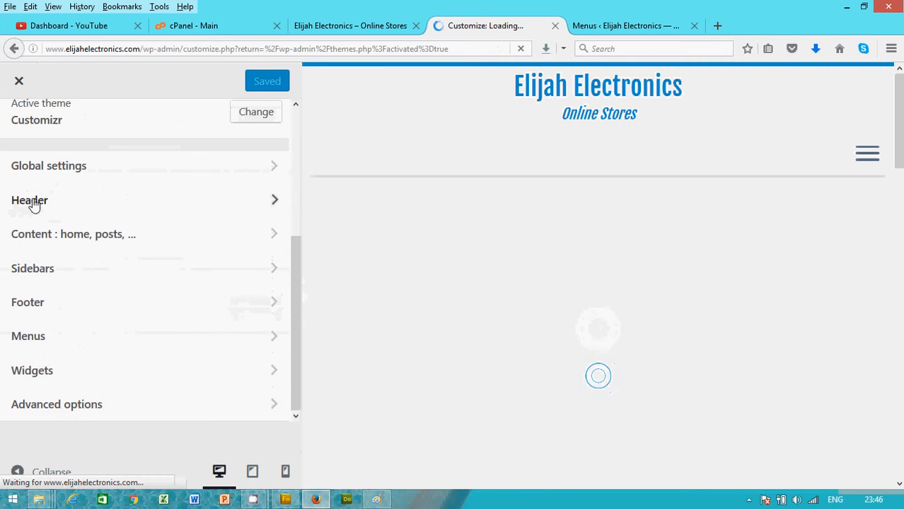
left_click(29, 200)
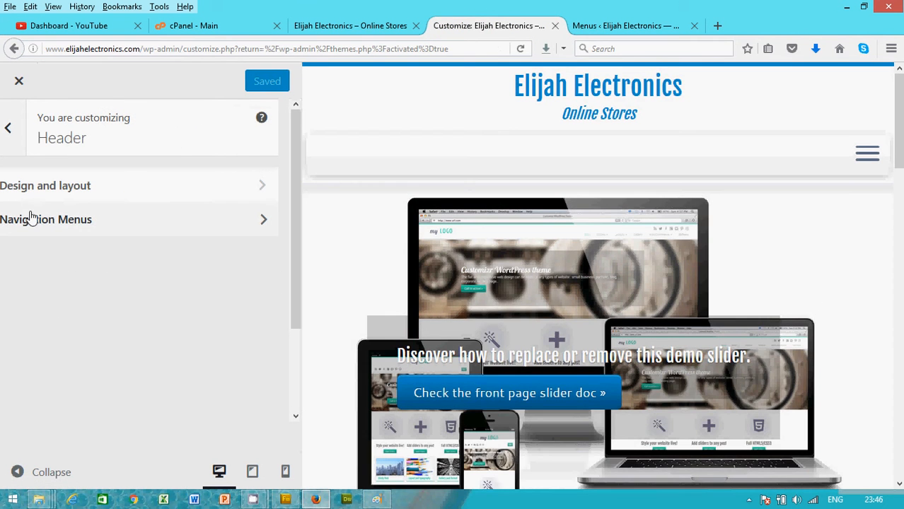
left_click(46, 220)
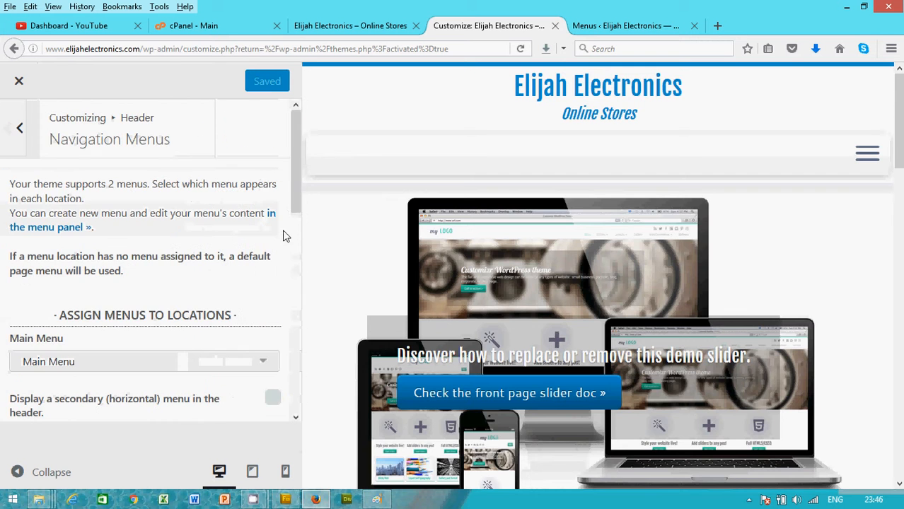
scroll("down", 3)
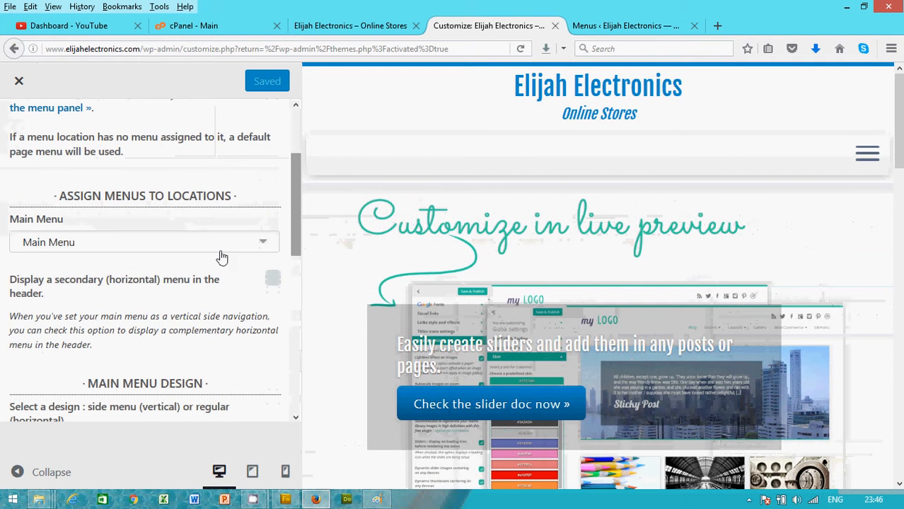
left_click(145, 242)
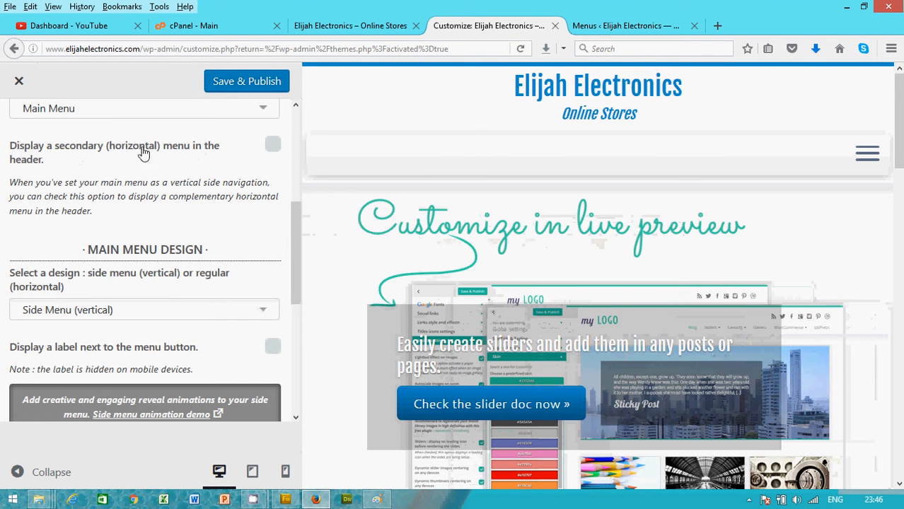
Step: Enable the secondary horizontal menu, set Regular (horizontal) design at left, publish, and reload
left_click(273, 144)
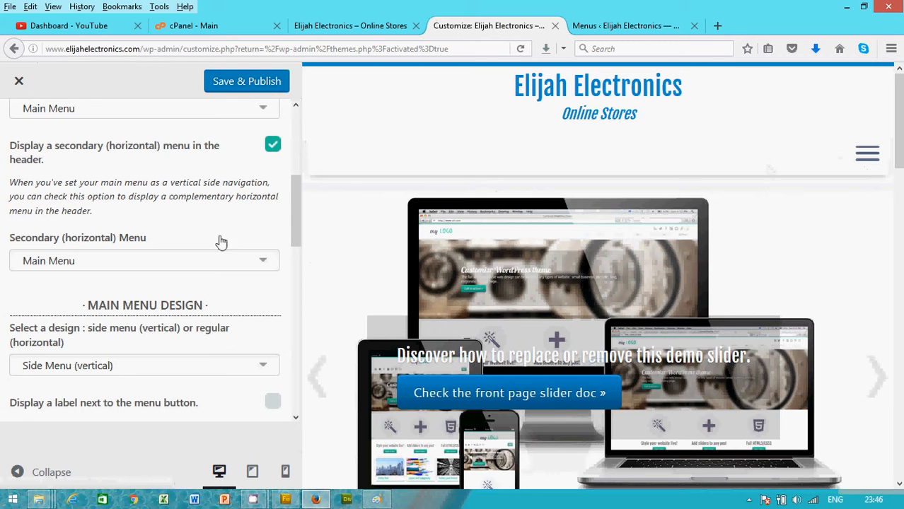
left_click(144, 260)
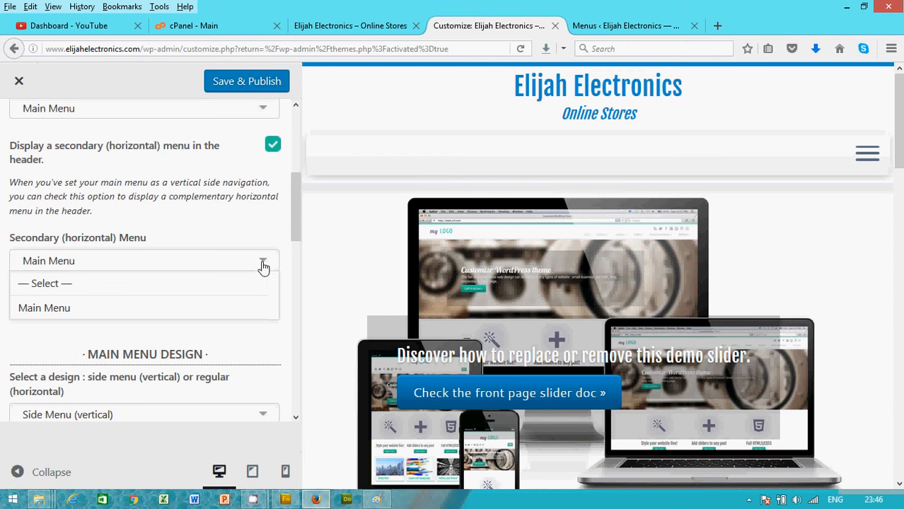
scroll("down", 3)
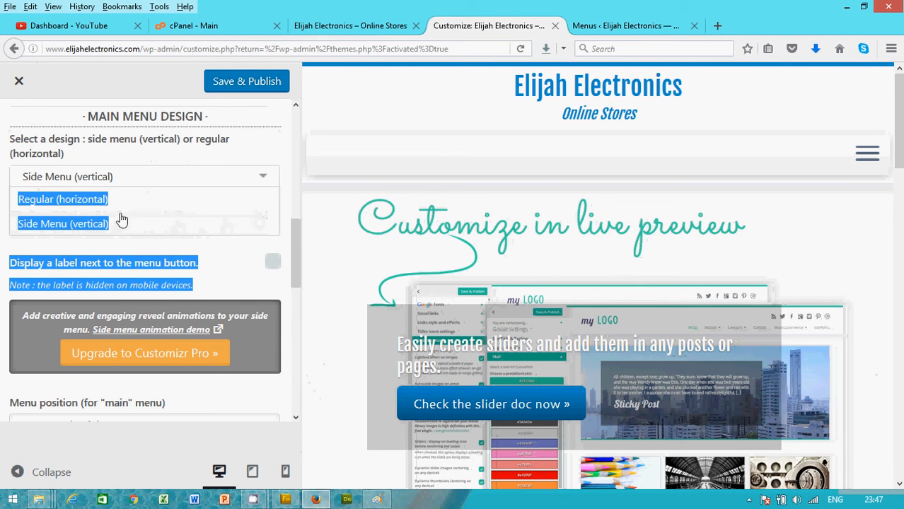
mouse_move(81, 206)
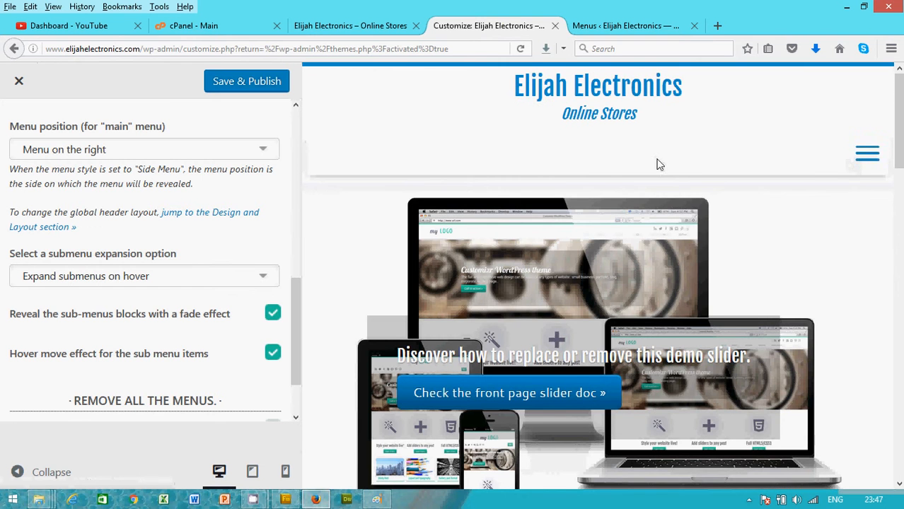
mouse_move(191, 318)
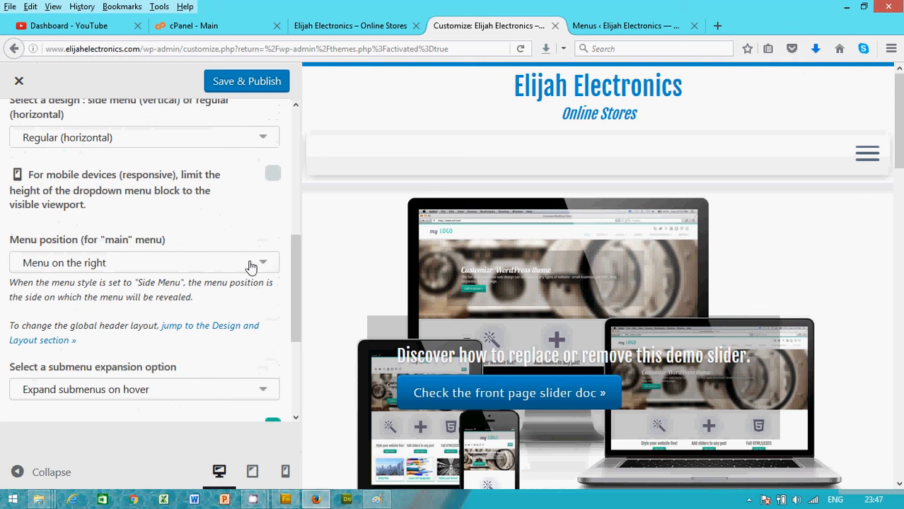
left_click(144, 263)
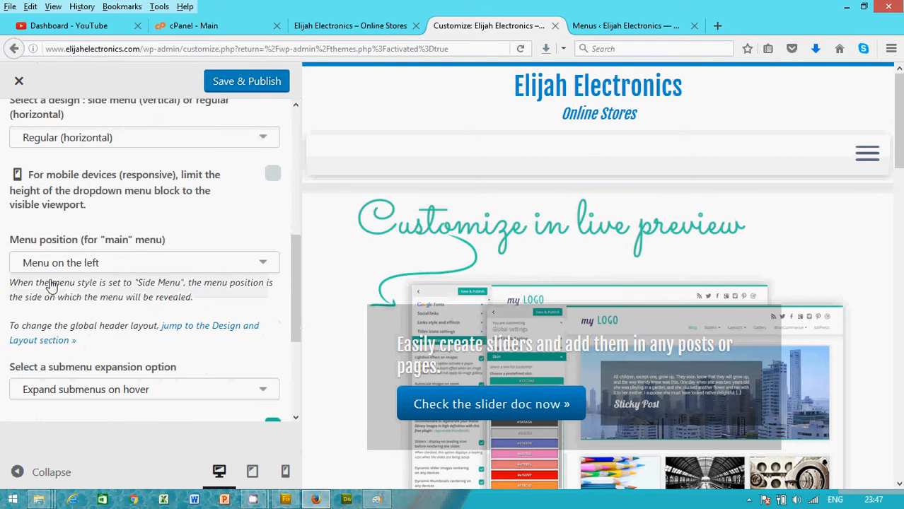
mouse_move(246, 91)
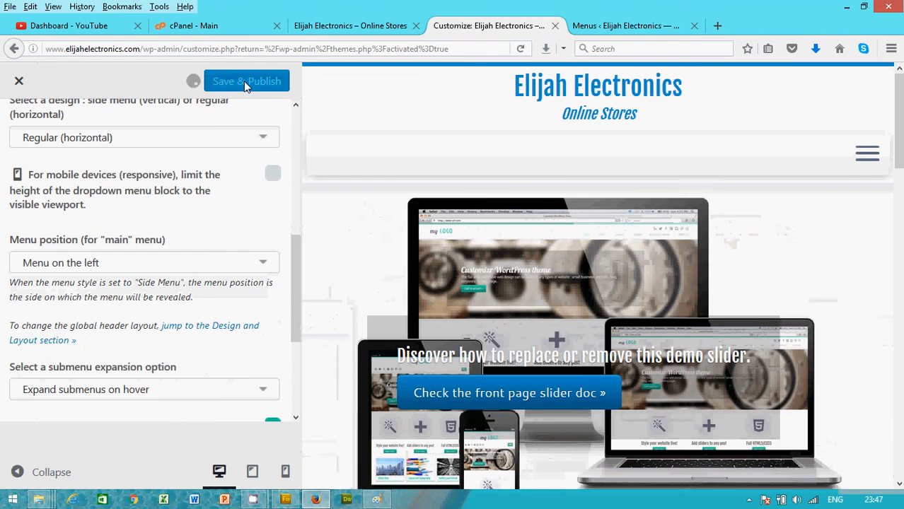
left_click(246, 80)
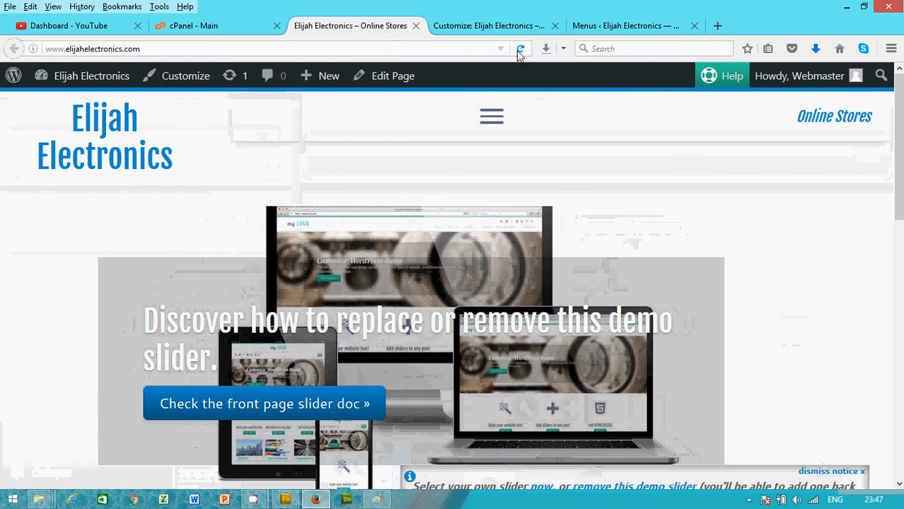
left_click(521, 48)
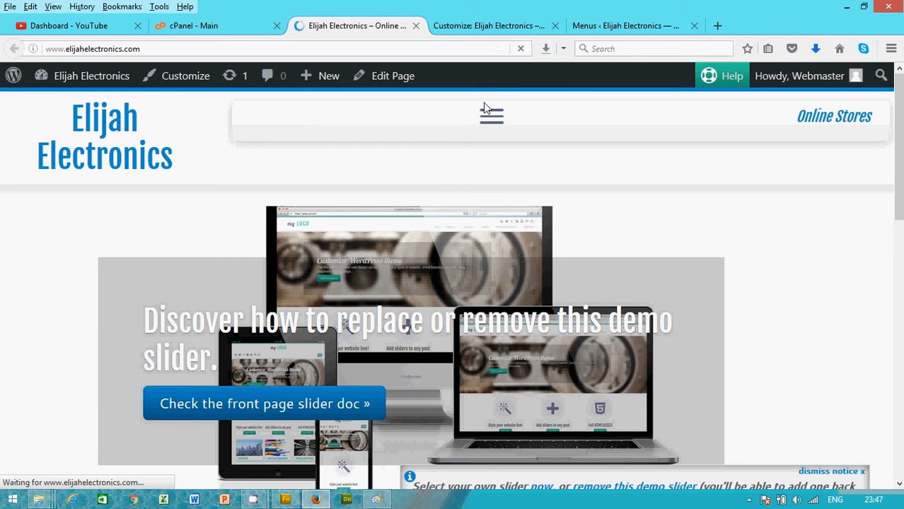